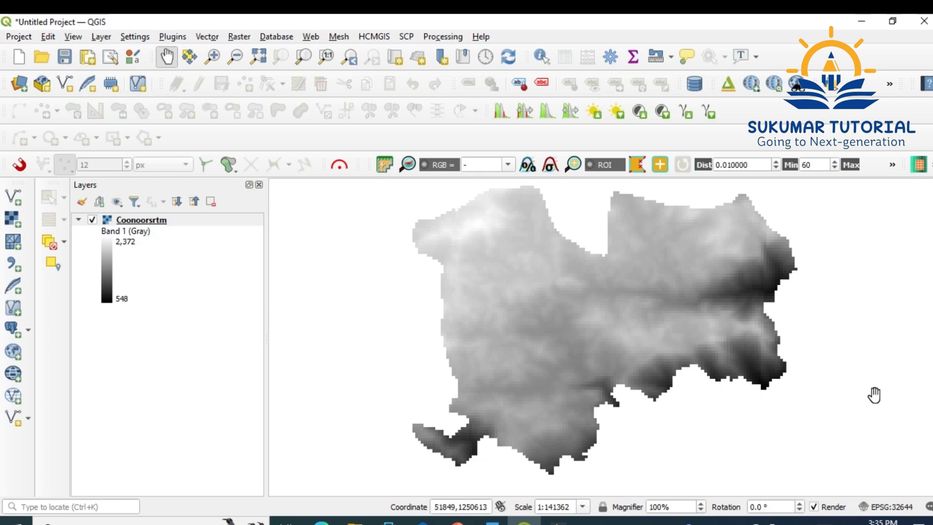
mouse_move(592, 346)
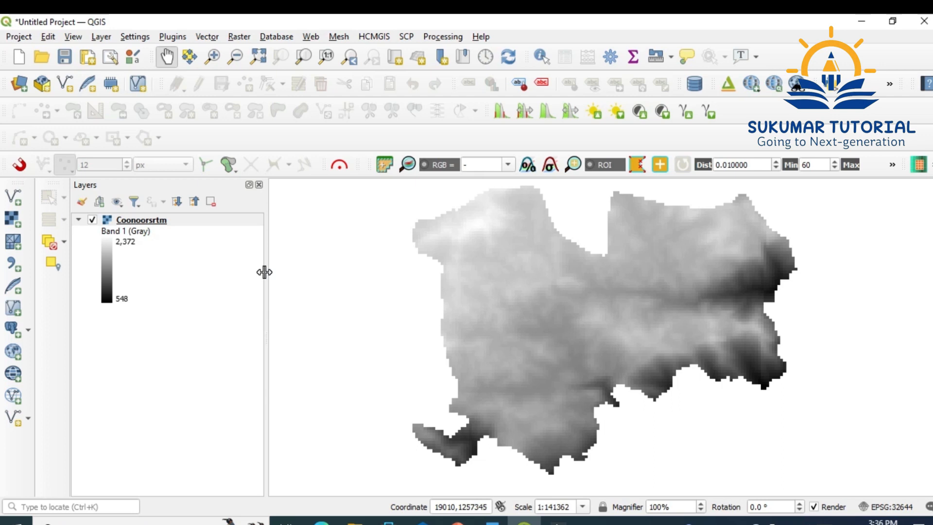
mouse_move(155, 244)
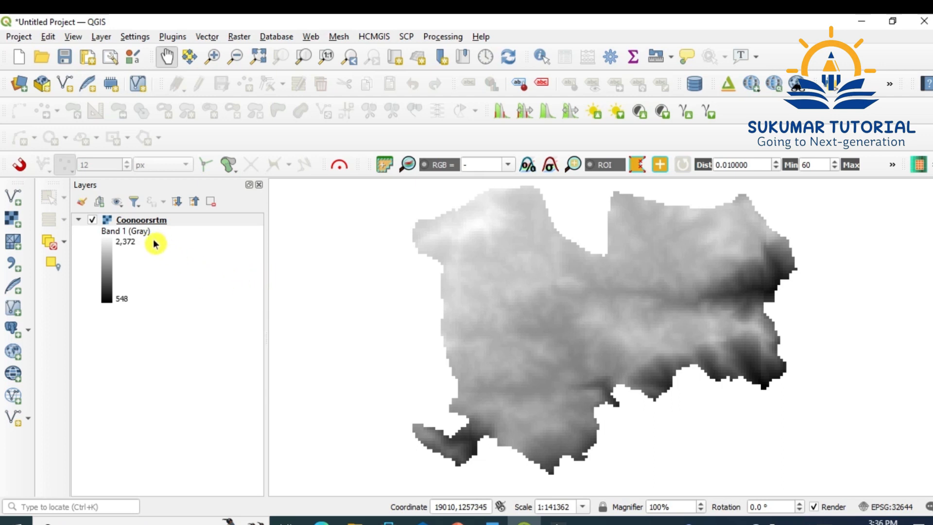
Inspect the Coonoorsrtm layer's source file and coordinate system in its properties.
right_click(137, 219)
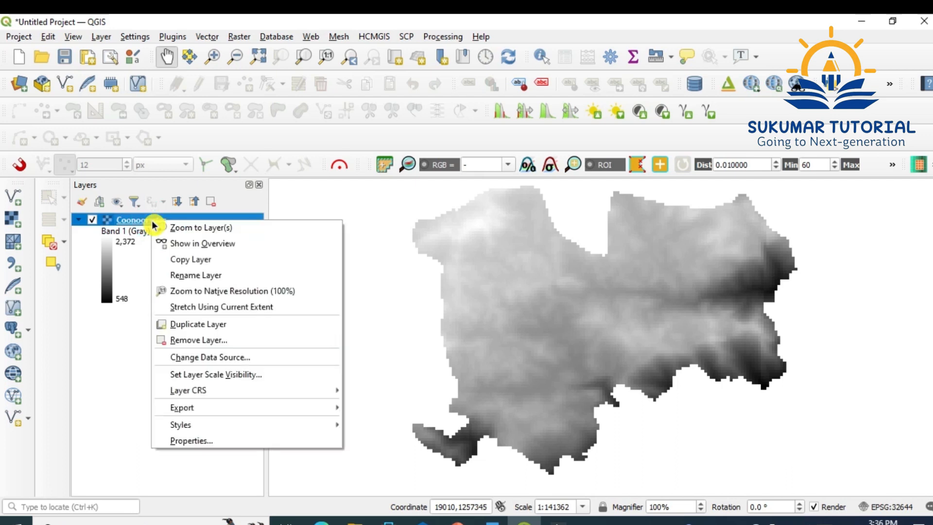
mouse_move(202, 441)
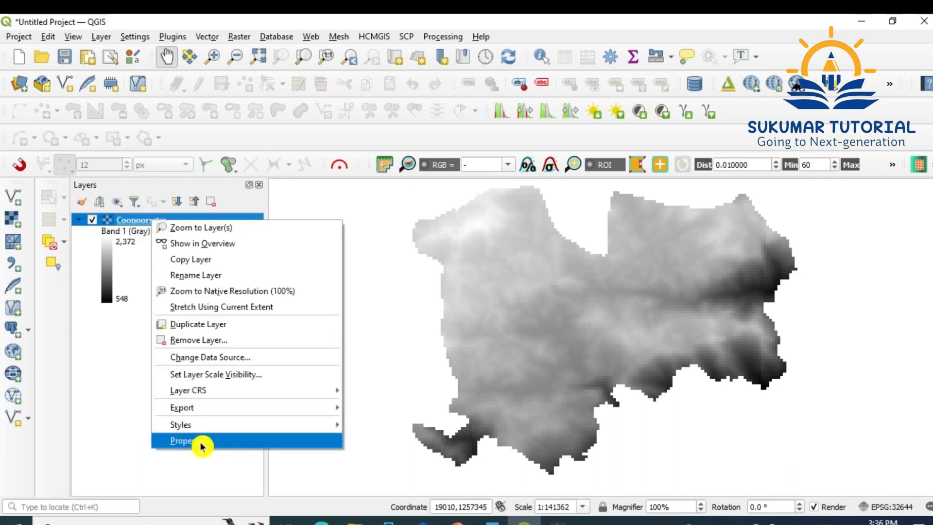
click(185, 440)
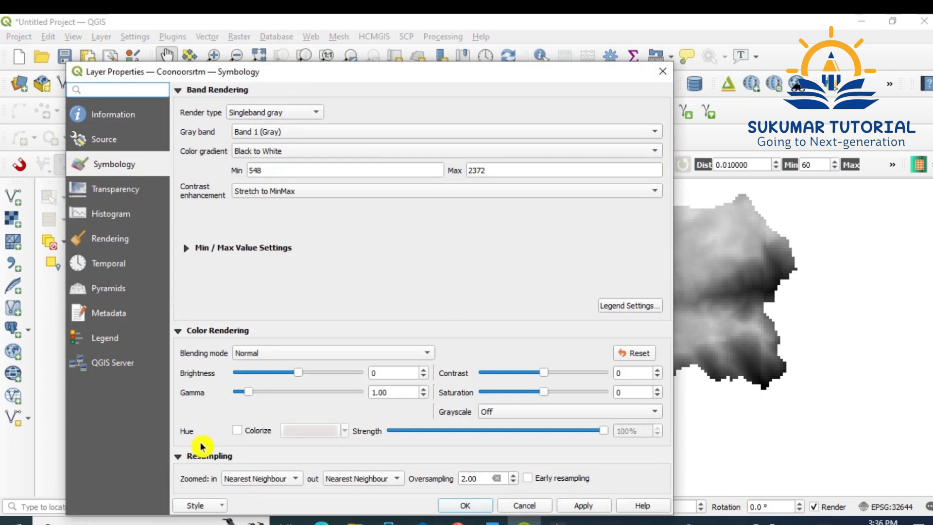
mouse_move(145, 374)
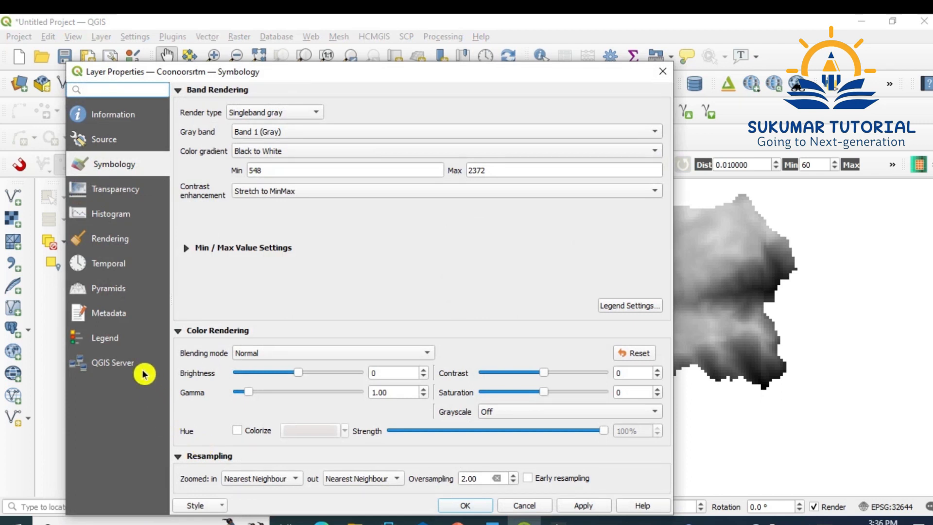
mouse_move(121, 140)
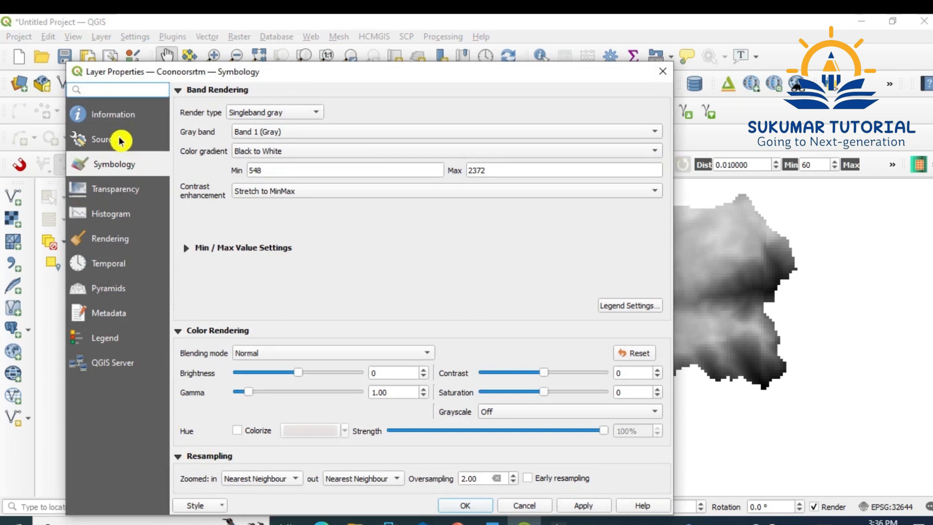
click(102, 139)
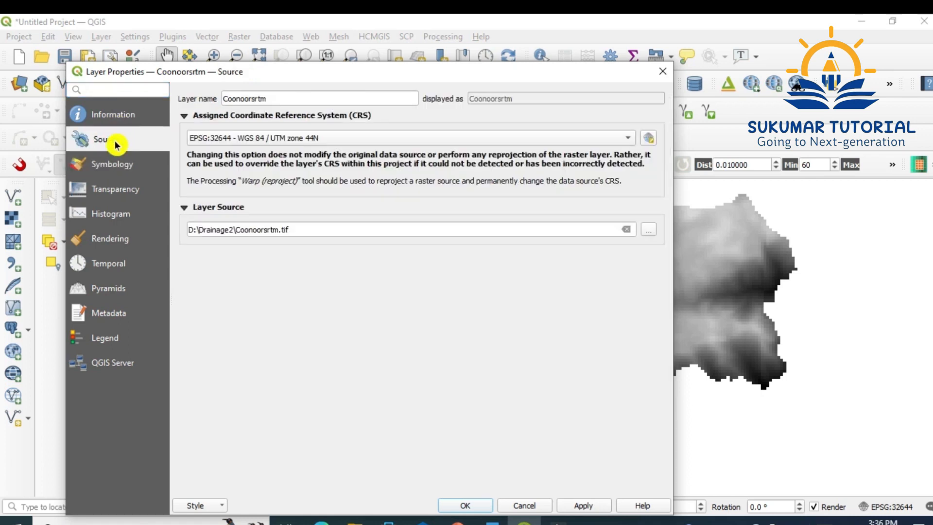
mouse_move(264, 166)
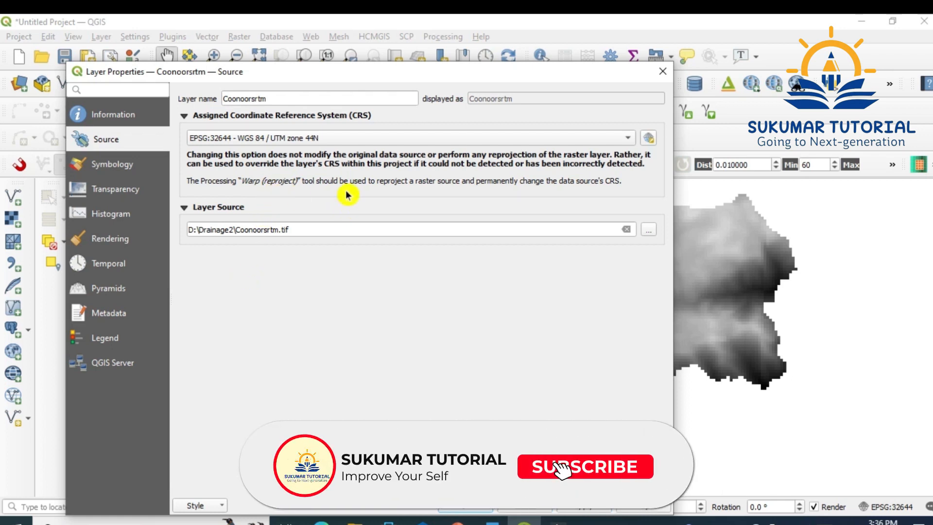
click(584, 466)
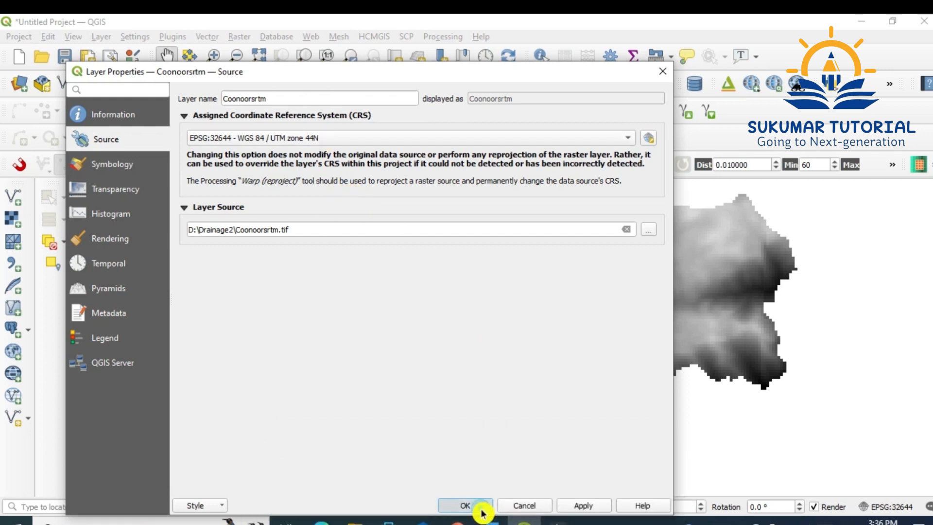
click(465, 505)
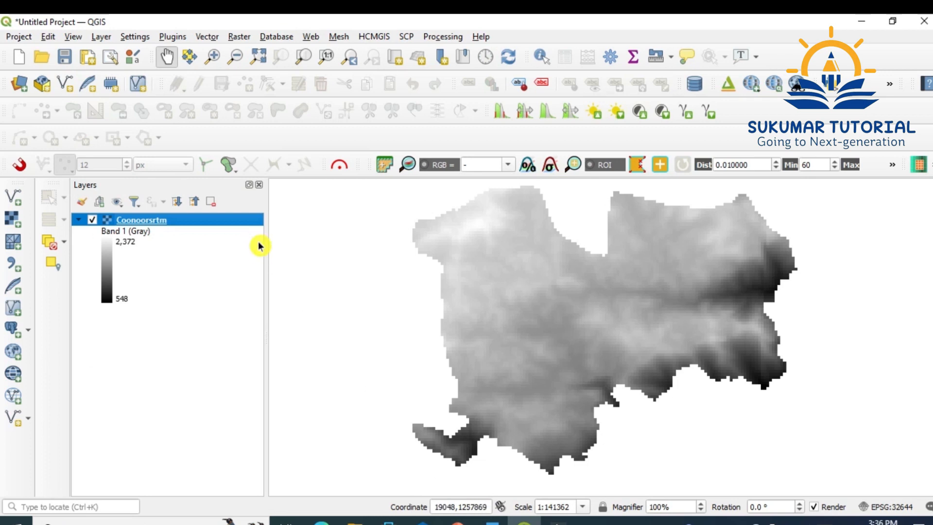
mouse_move(309, 270)
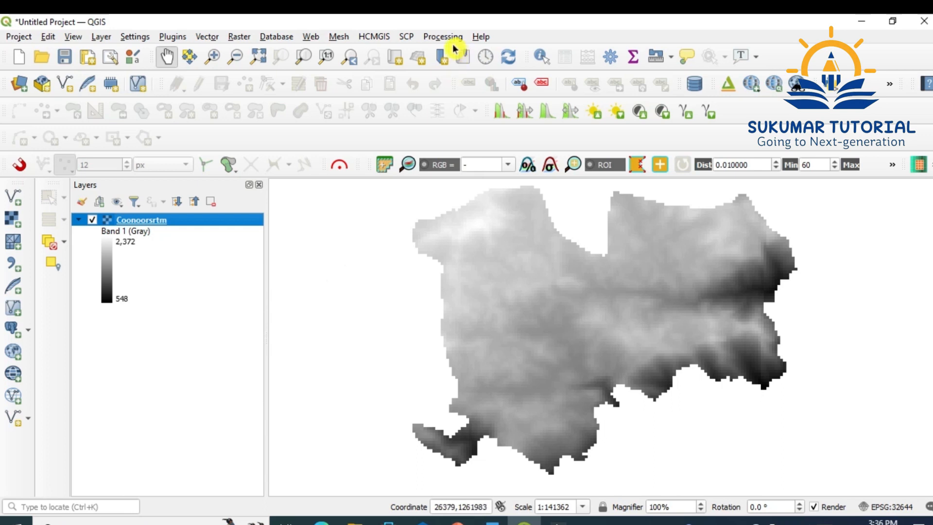
mouse_move(447, 43)
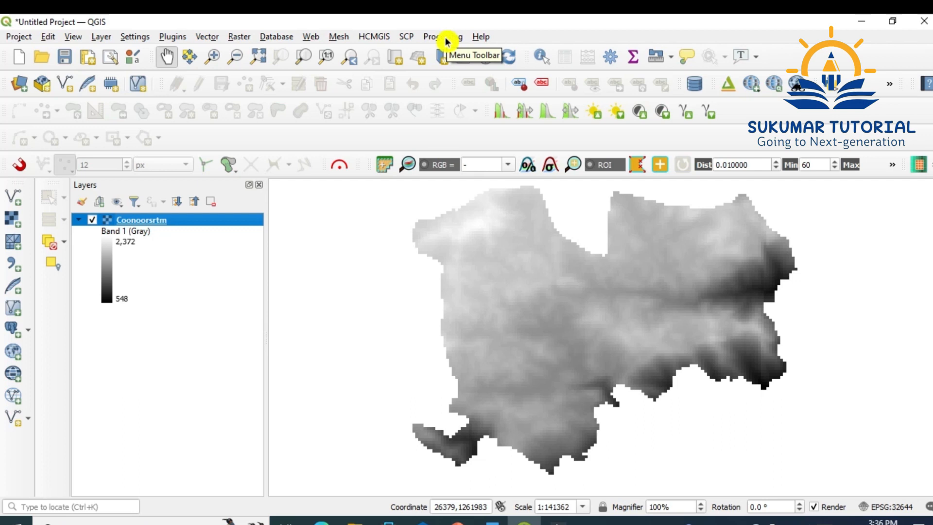
In the Processing Toolbox, expand SAGA's Terrain Analysis - Hydrology and select Fill sinks (Wang & Liu).
click(443, 36)
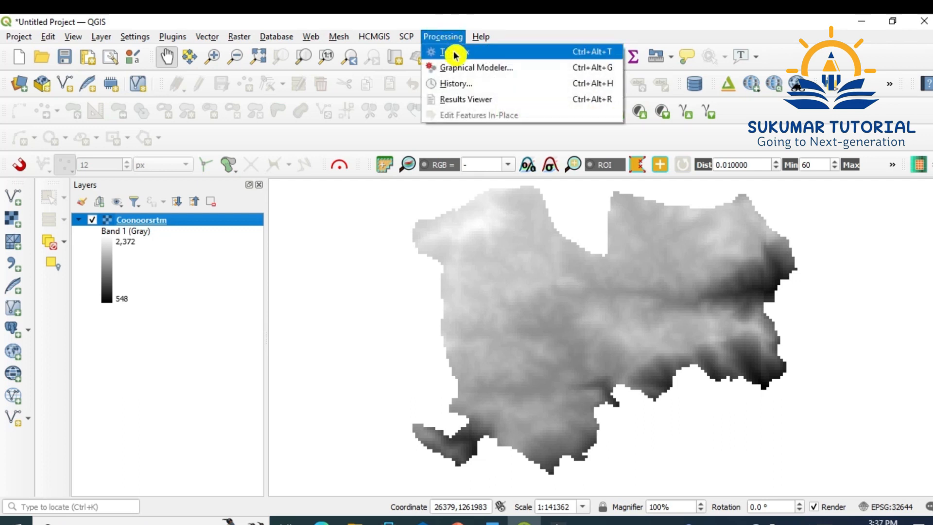
click(451, 51)
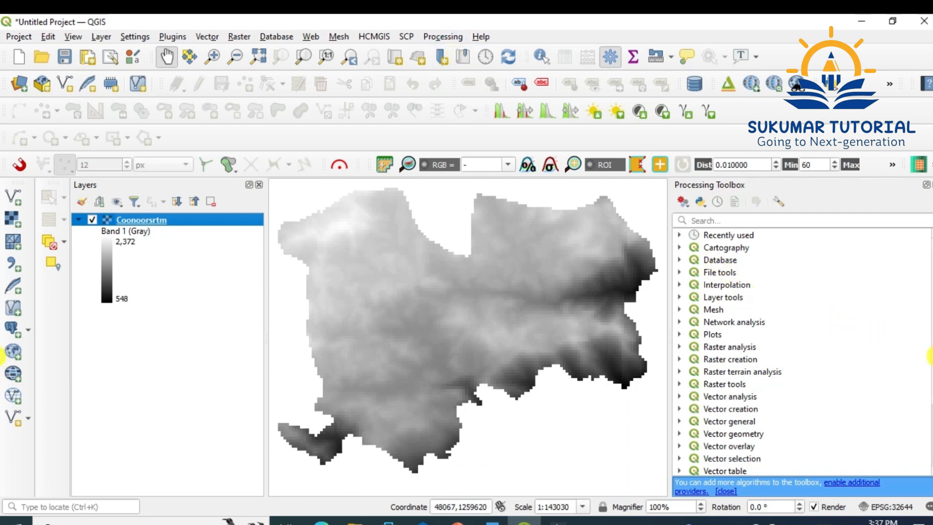
scroll(down, 3)
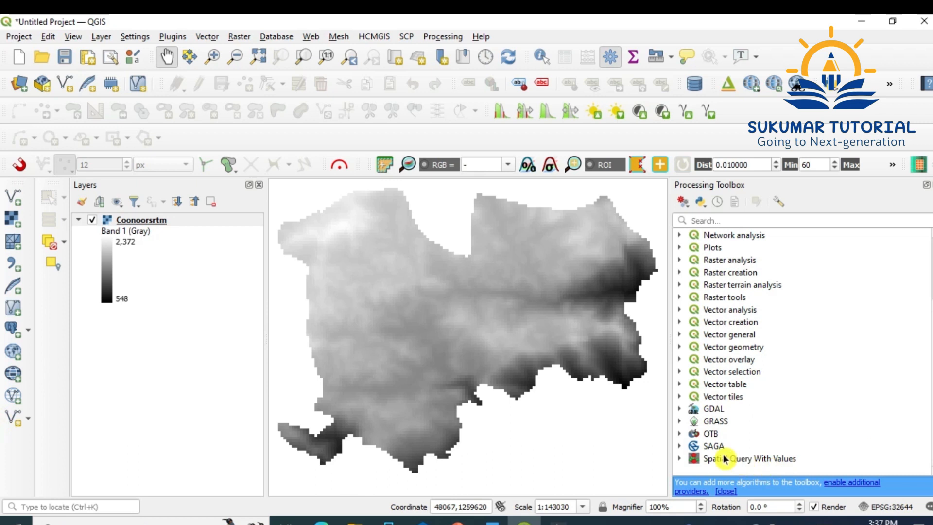
click(680, 446)
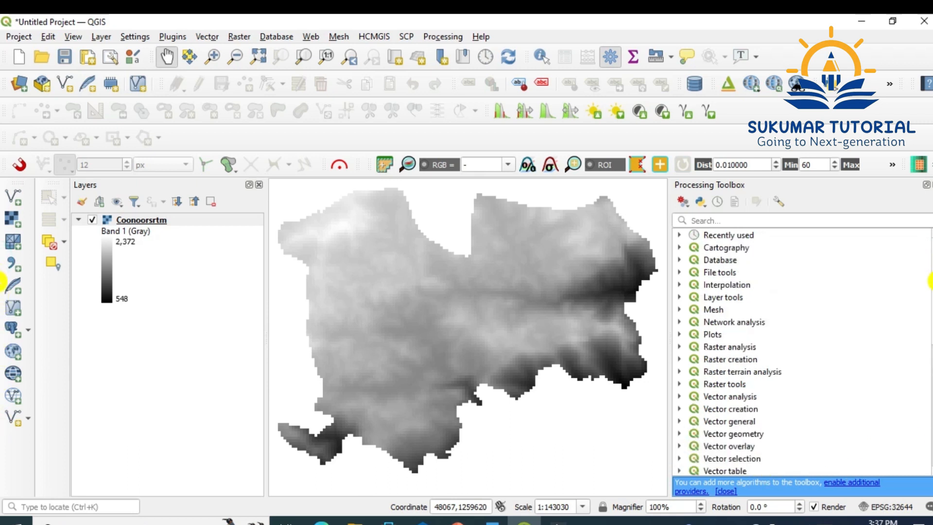
scroll(down, 3)
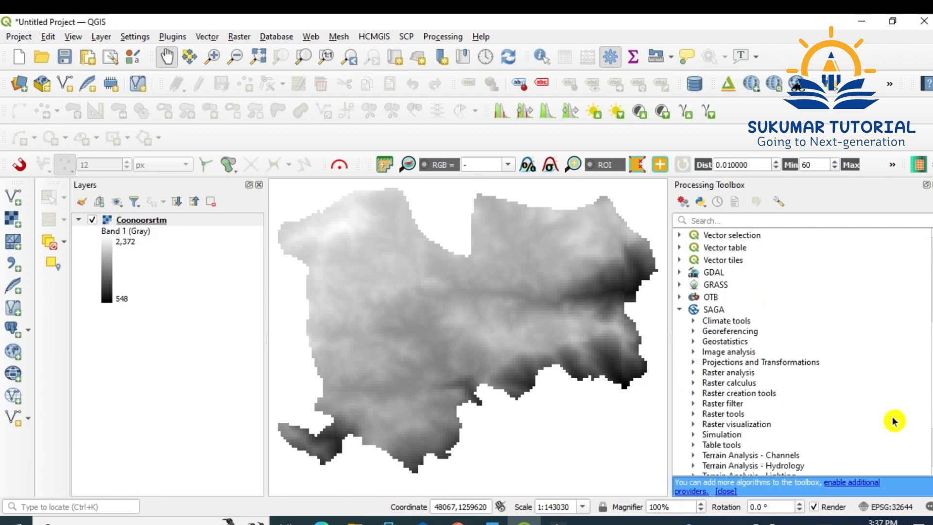
scroll(down, 3)
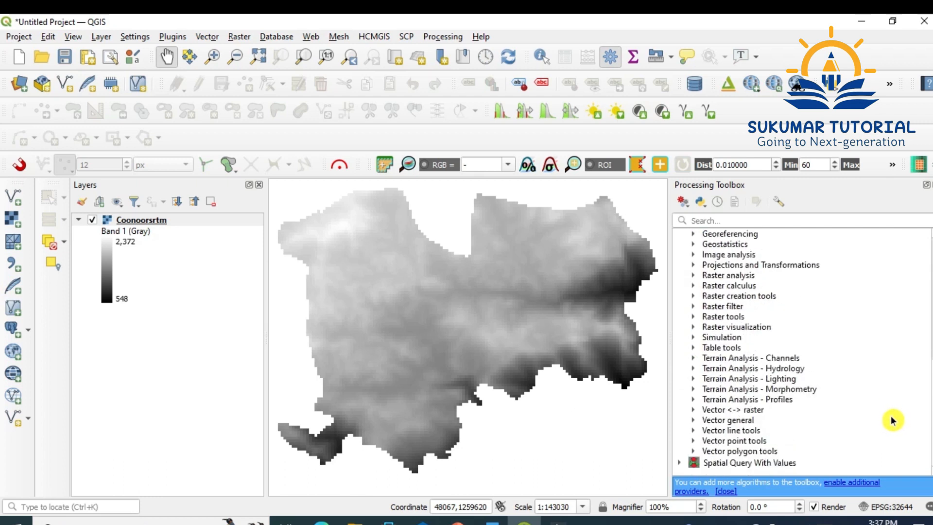
mouse_move(853, 428)
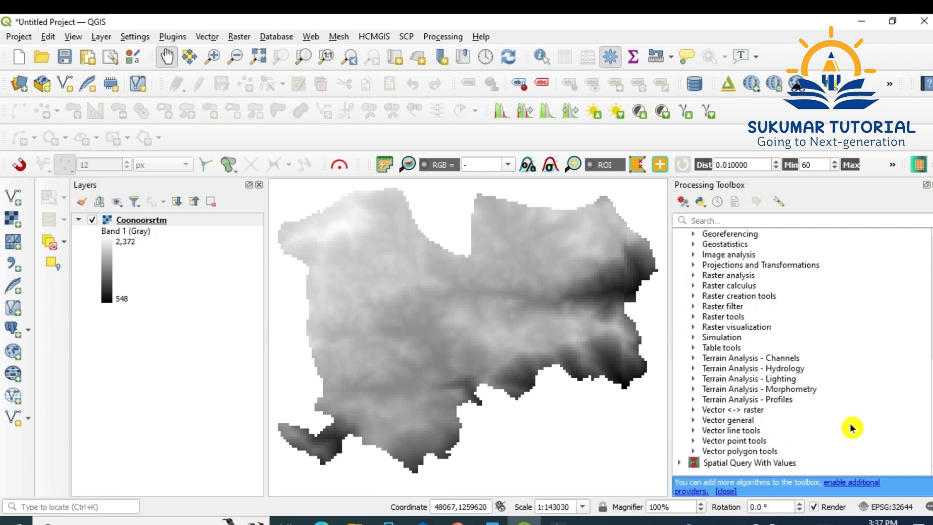
mouse_move(733, 395)
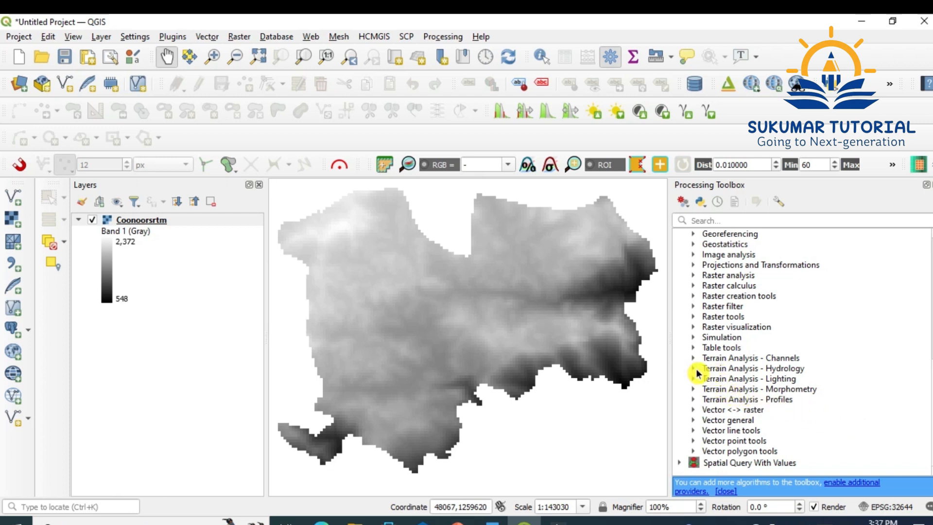
click(692, 368)
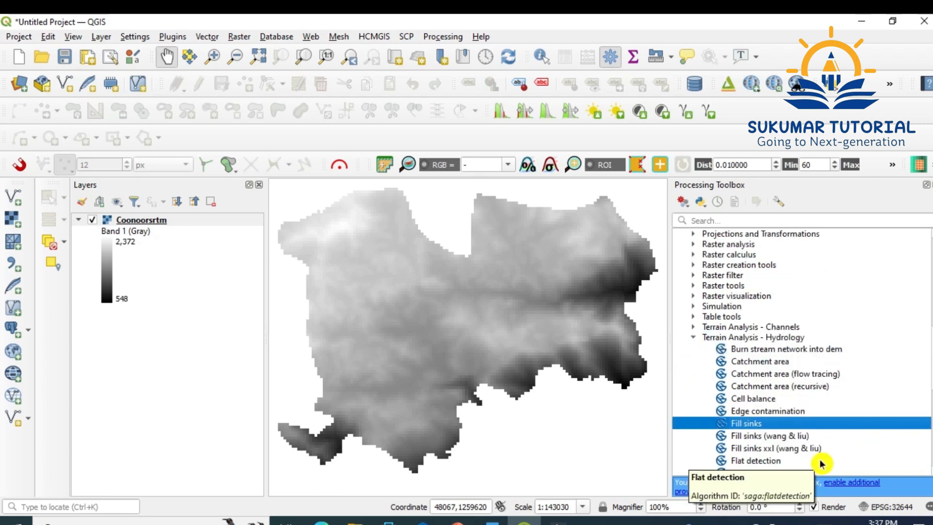
mouse_move(774, 445)
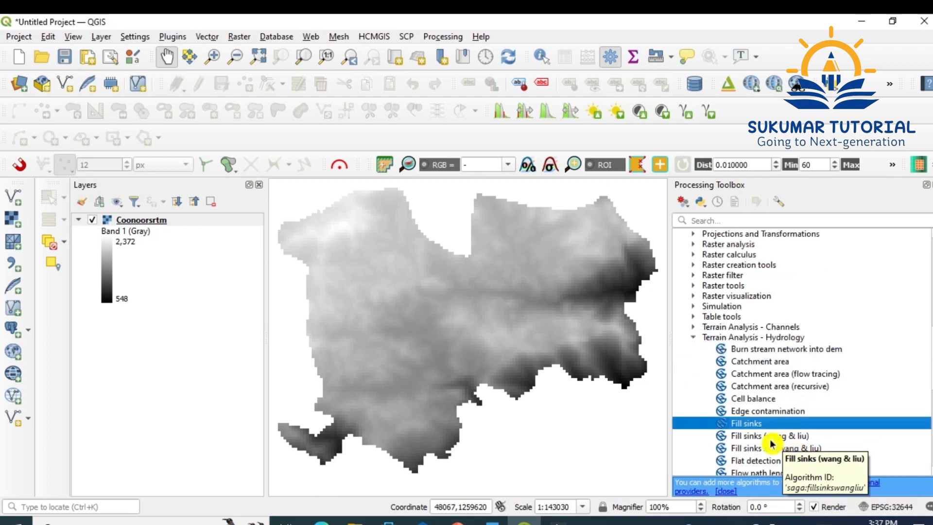
click(776, 435)
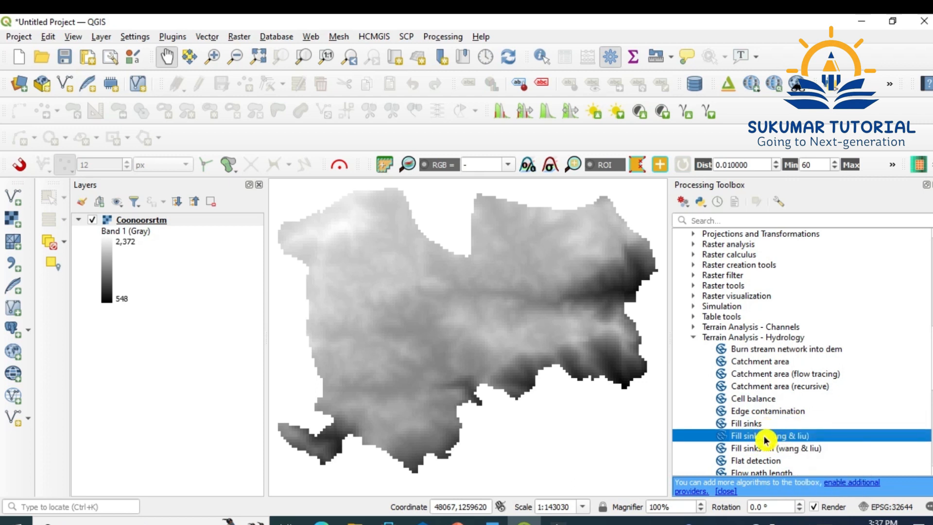
Launch Fill sinks (Wang & Liu) on Coonoorsrtm with filled DEM saved as 'filled dem.sdat' in Drainage2.
double_click(768, 435)
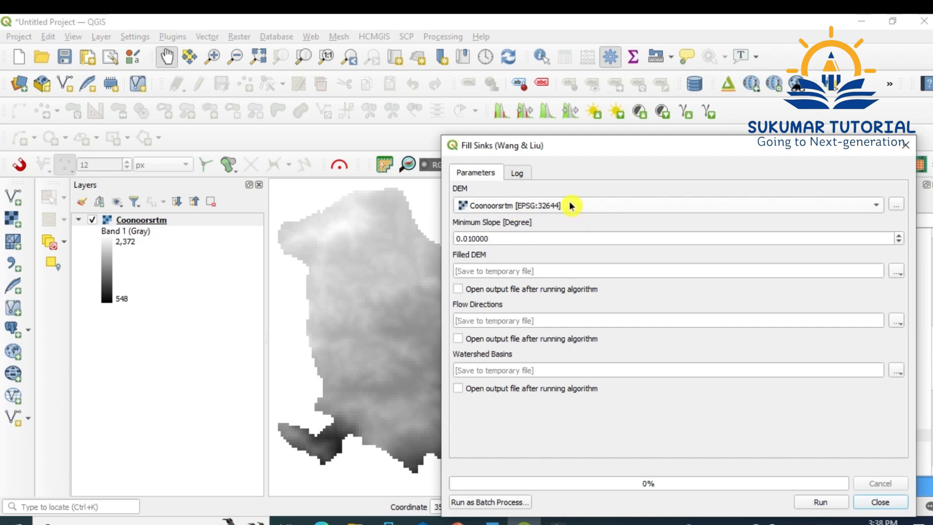
mouse_move(851, 278)
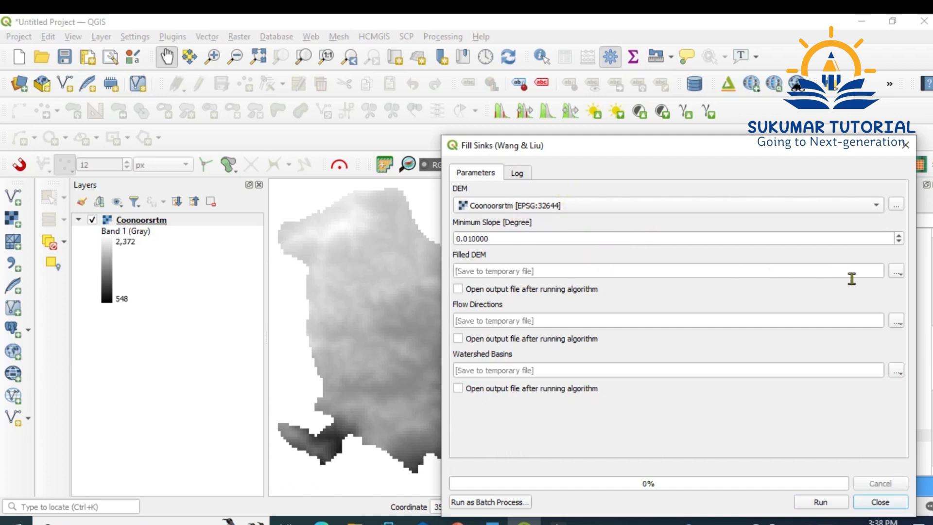
click(897, 271)
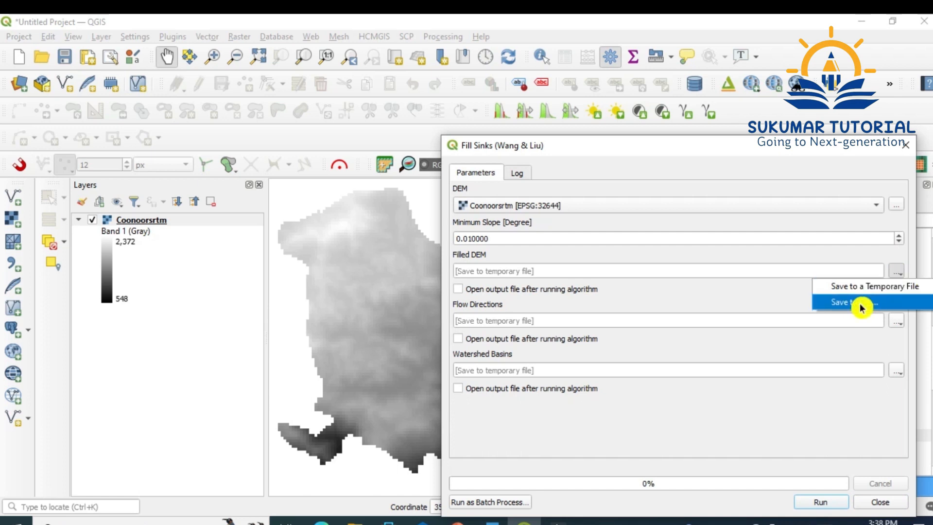
click(848, 302)
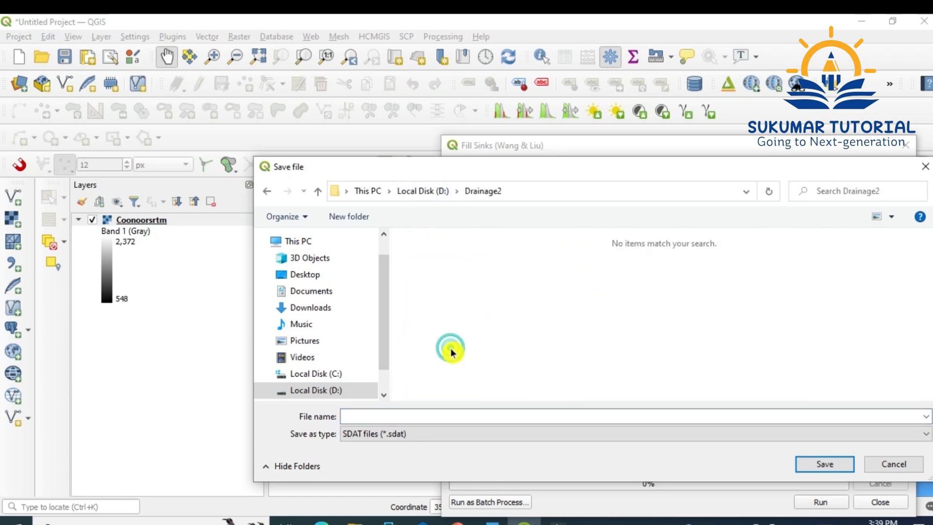
click(631, 417)
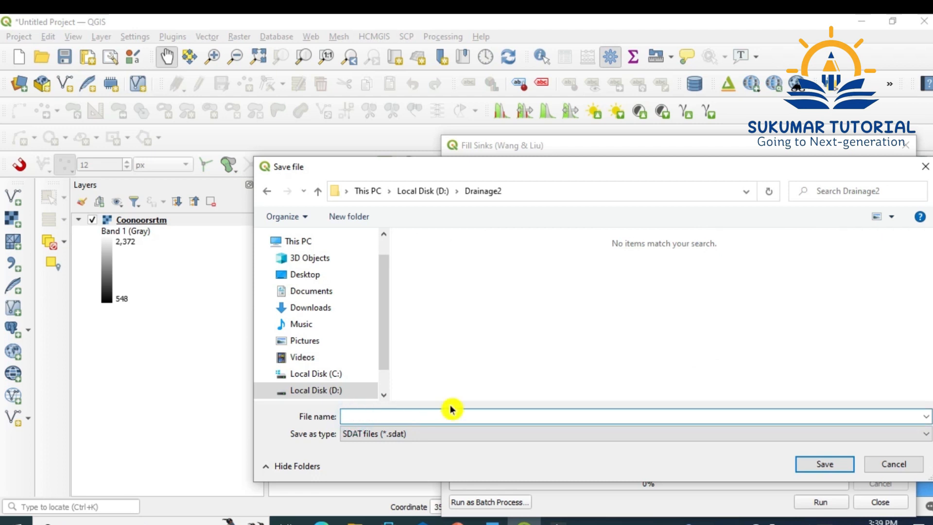
text(filled)
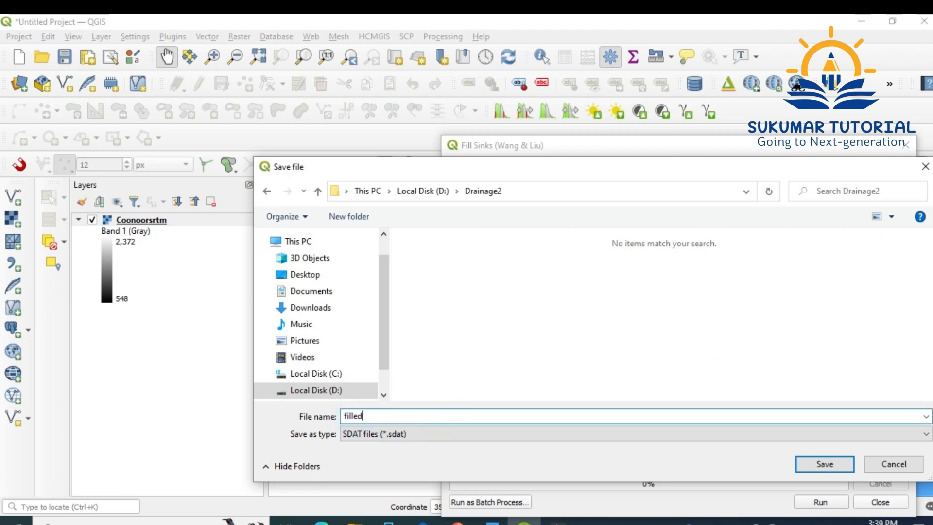
text(dem)
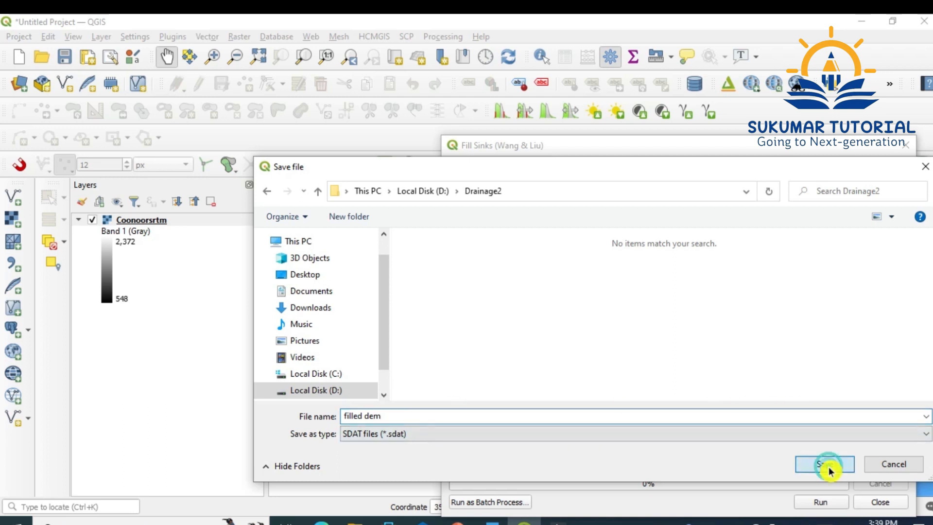
click(823, 465)
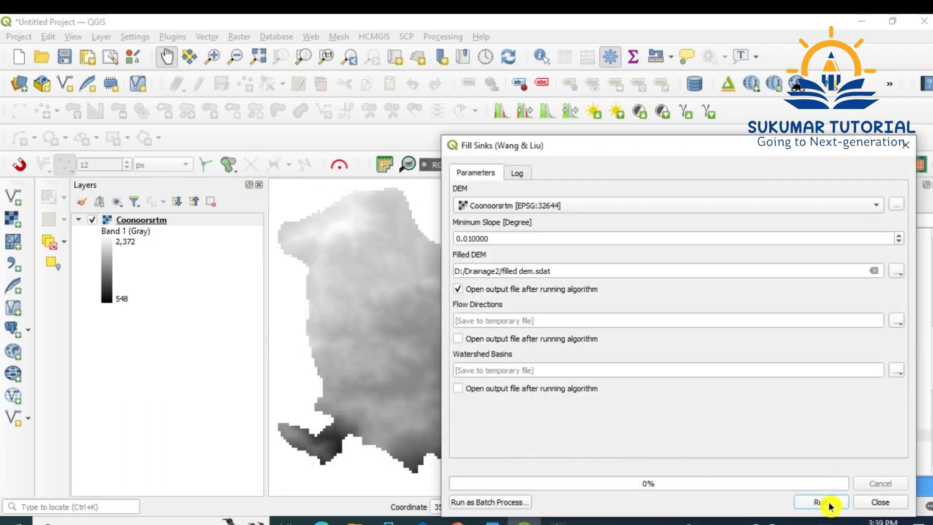
Run the sink filling to create the filled dem layer, then close the tool.
click(822, 501)
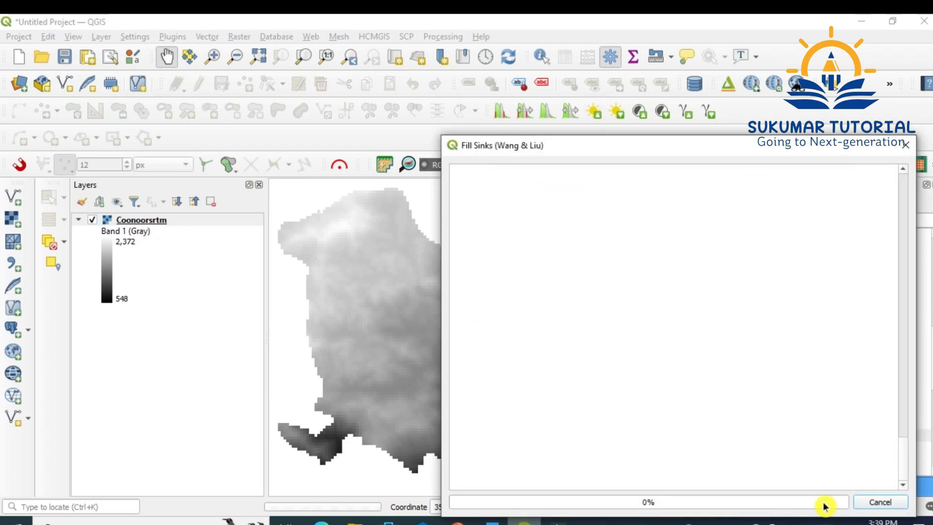
mouse_move(821, 504)
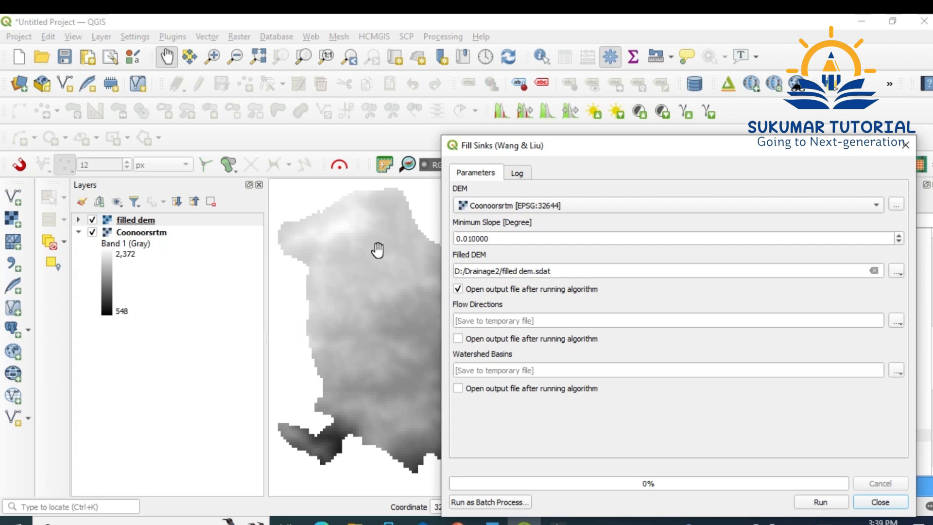
mouse_move(928, 148)
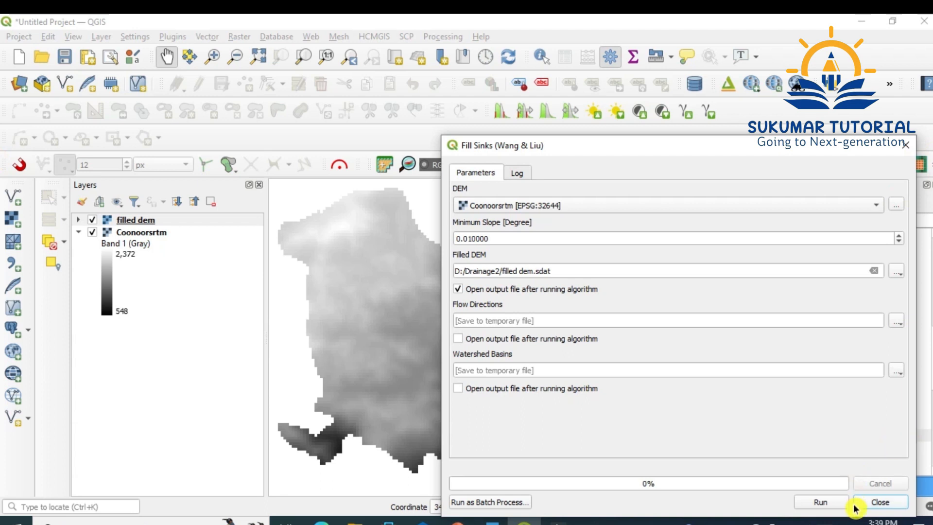
click(882, 502)
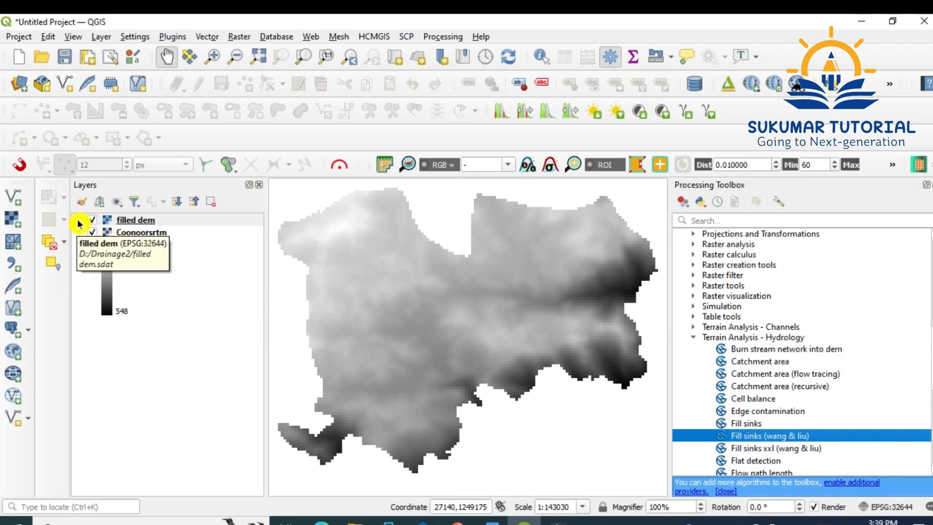
Expand the filled dem legend and hide the original Coonoorsrtm layer.
click(135, 220)
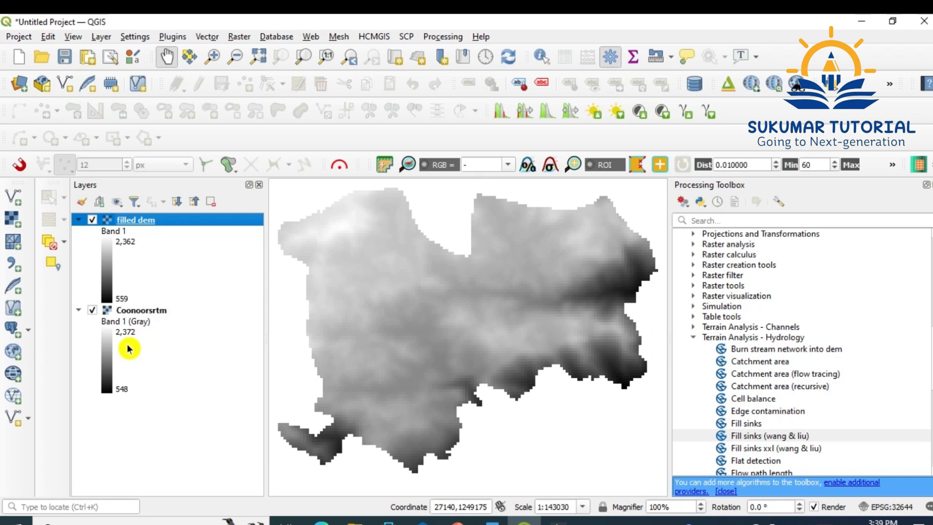
mouse_move(134, 344)
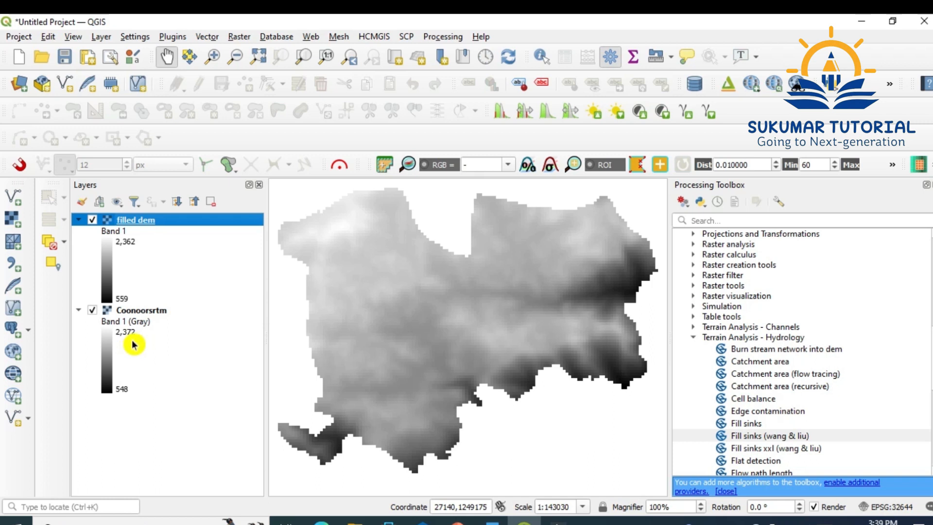
mouse_move(129, 301)
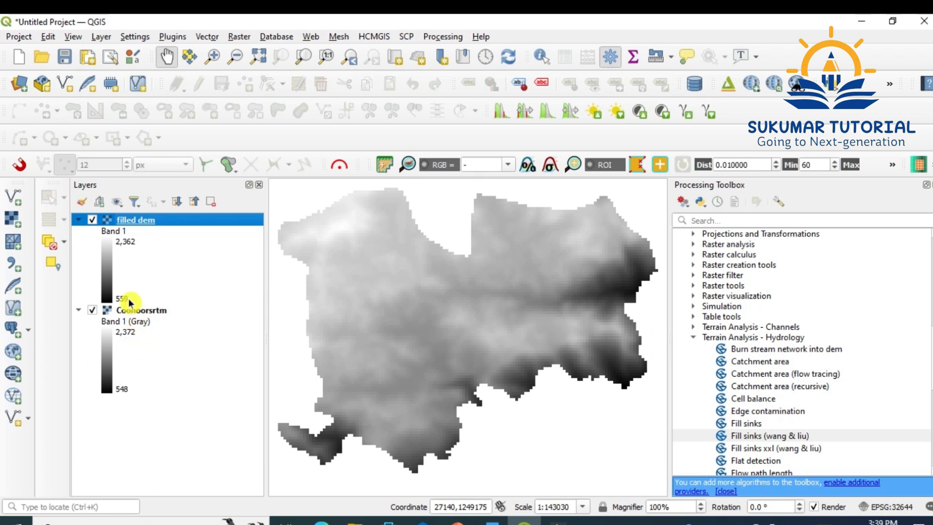
mouse_move(116, 253)
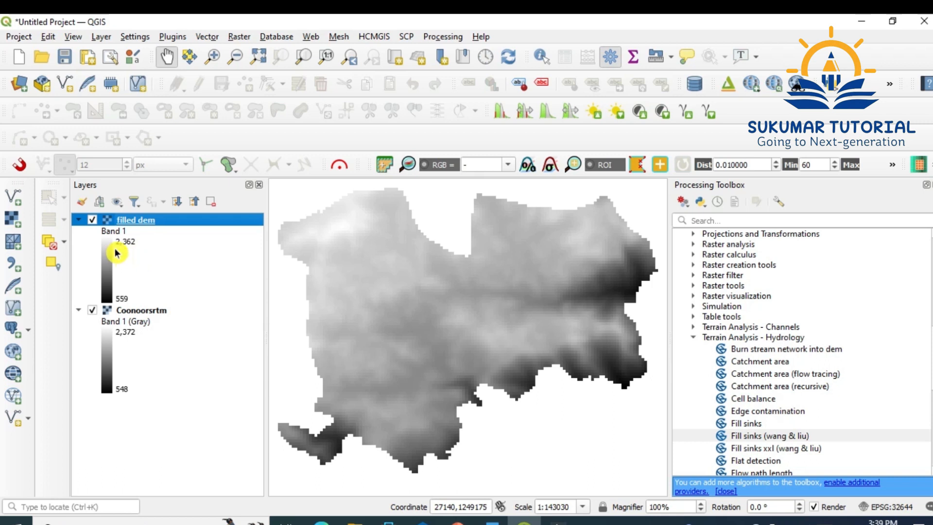
mouse_move(131, 254)
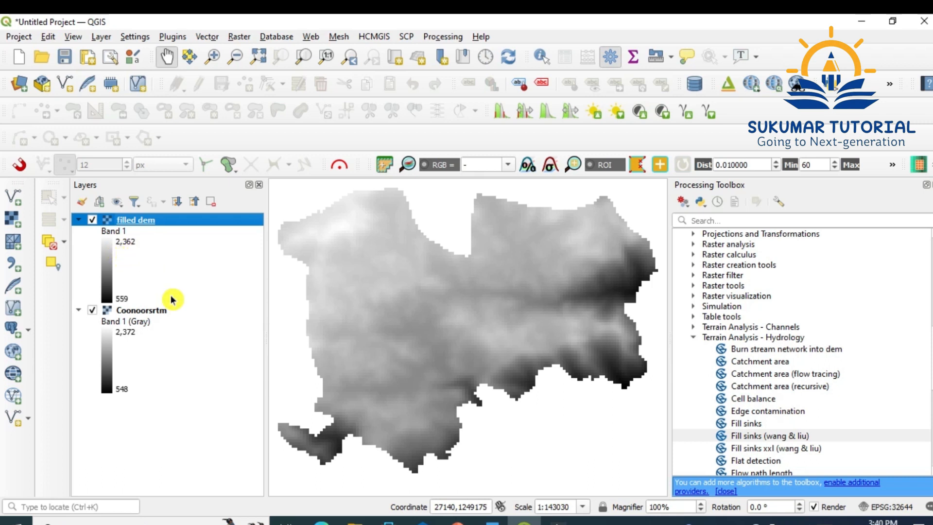
mouse_move(133, 304)
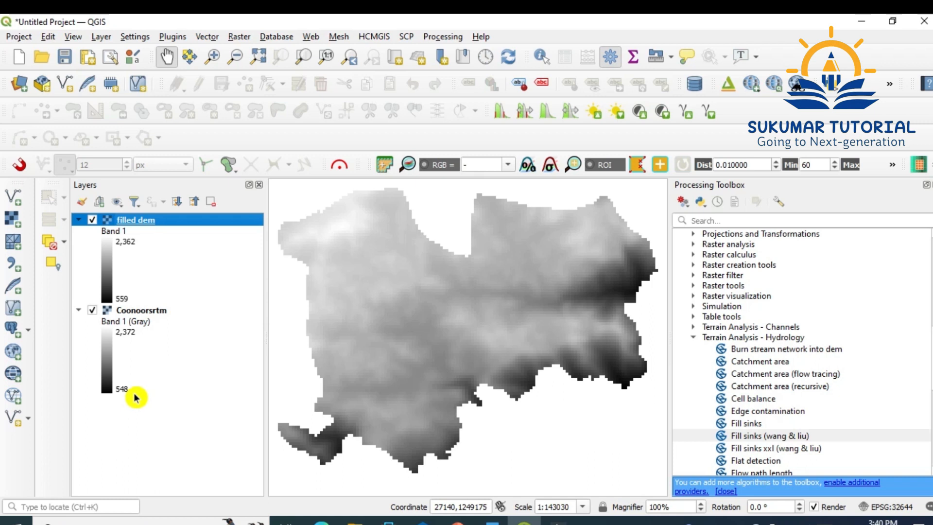
click(91, 309)
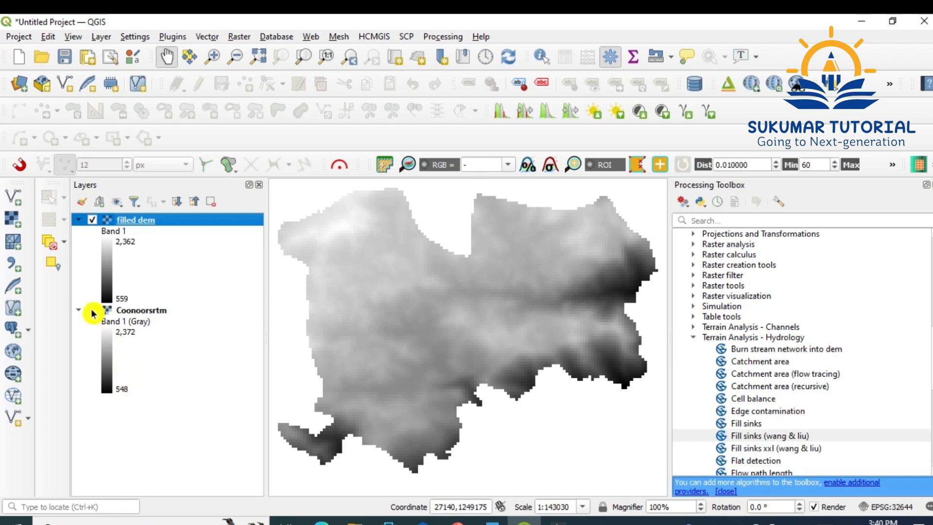
click(93, 310)
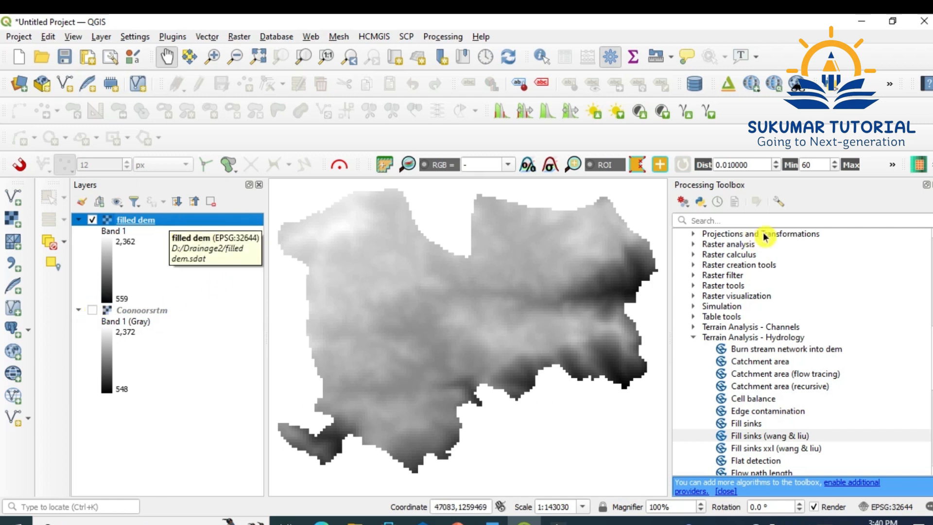
mouse_move(245, 356)
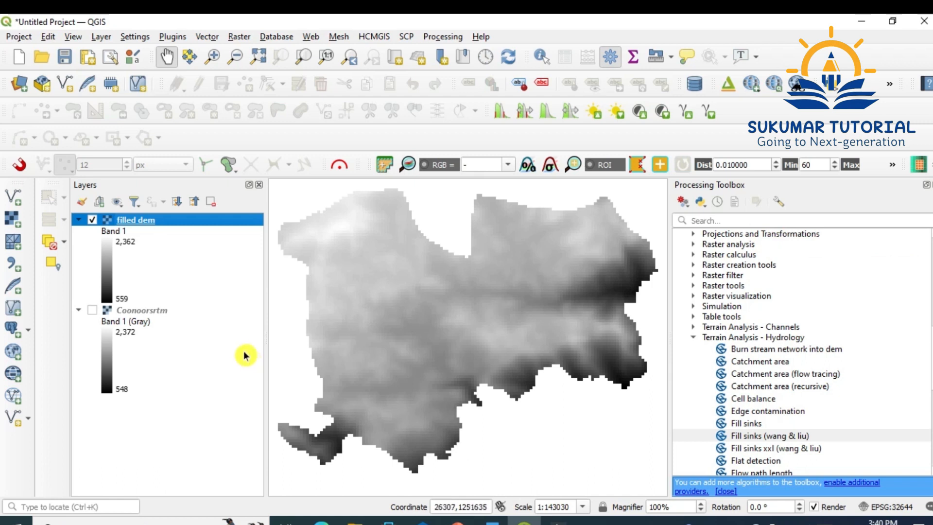
mouse_move(232, 350)
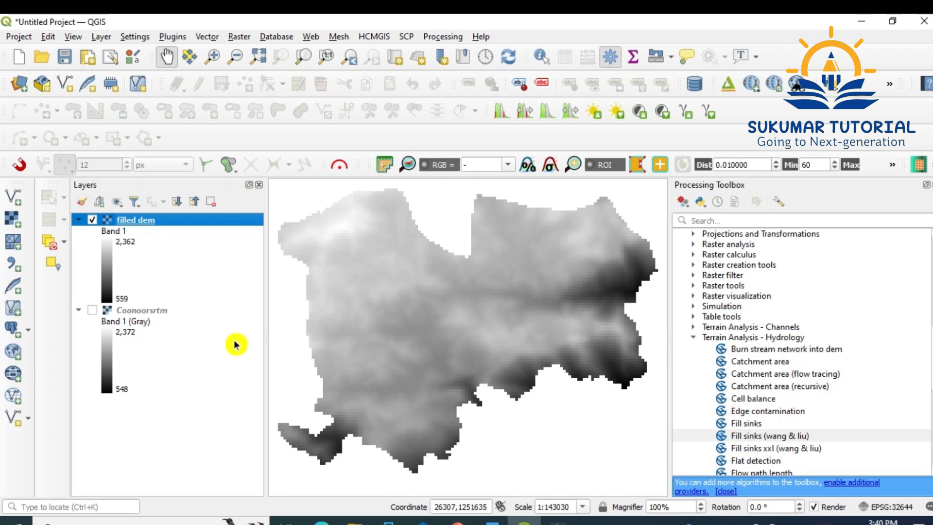
mouse_move(245, 309)
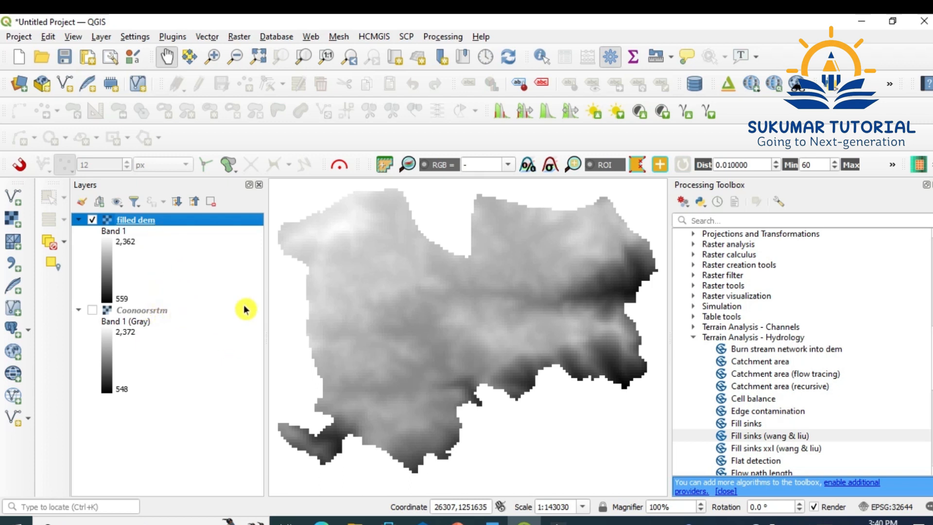
mouse_move(145, 314)
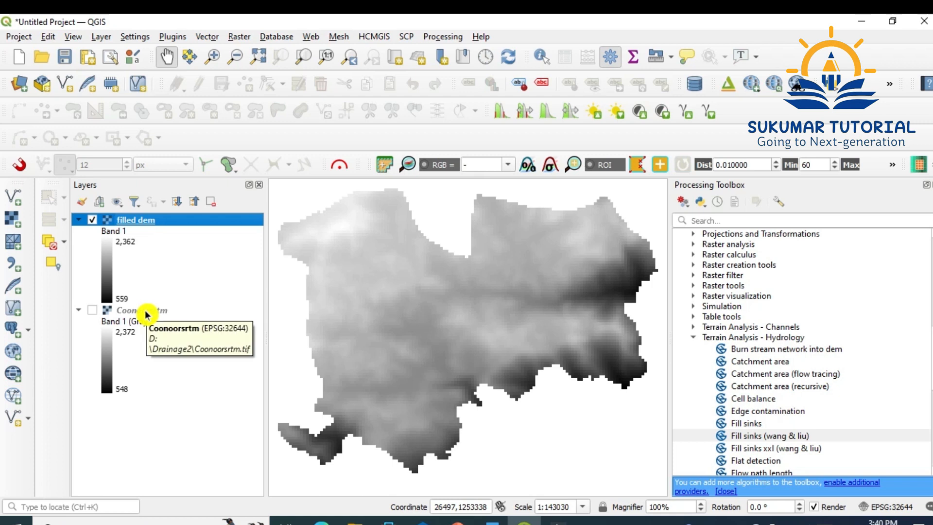
Remove the Coonoorsrtm layer from the project, leaving only filled dem.
right_click(139, 311)
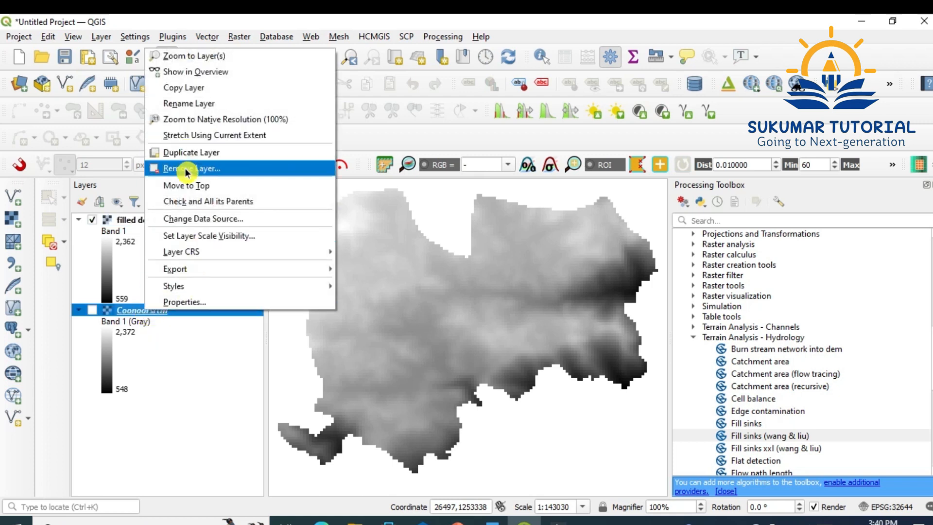
click(191, 168)
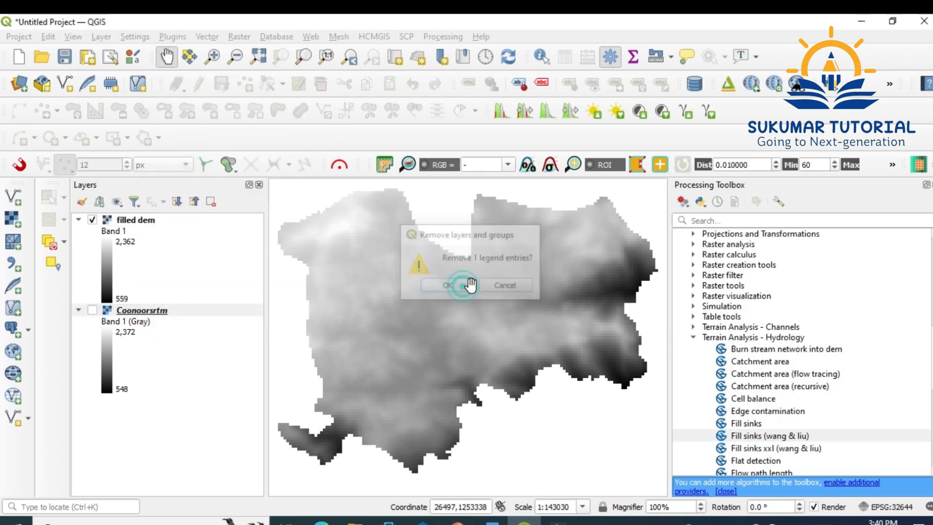
click(446, 285)
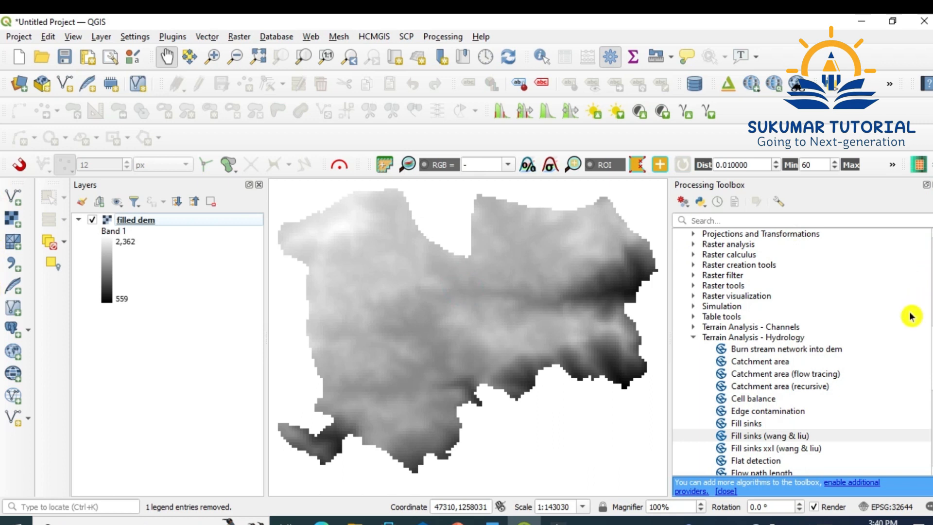
mouse_move(852, 386)
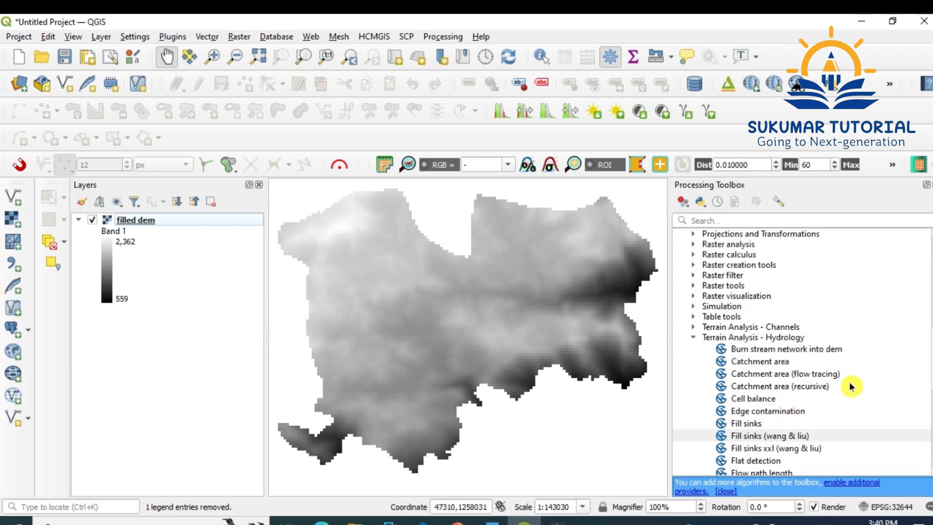
mouse_move(696, 334)
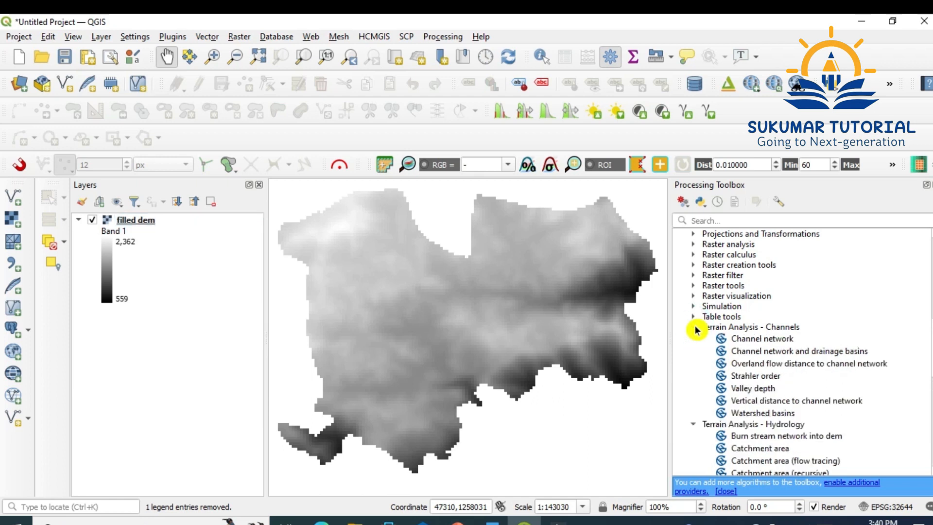
mouse_move(744, 335)
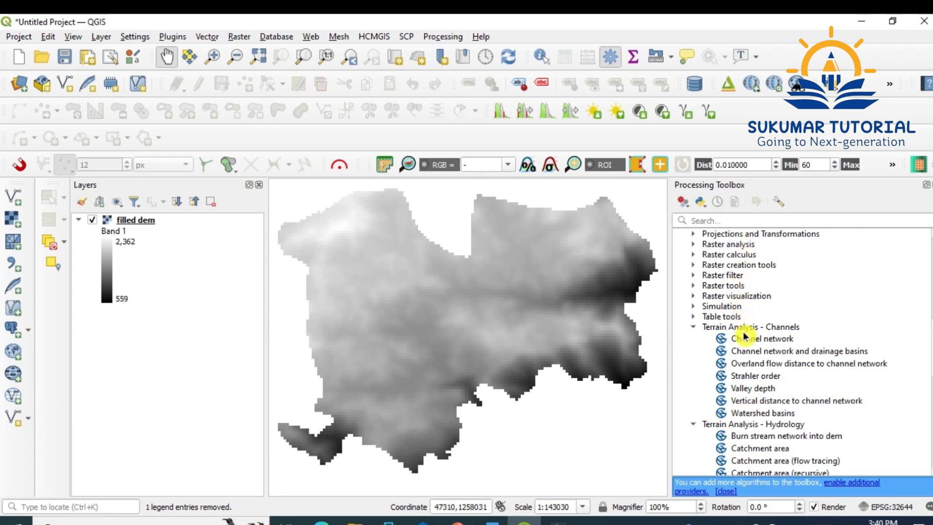
mouse_move(745, 363)
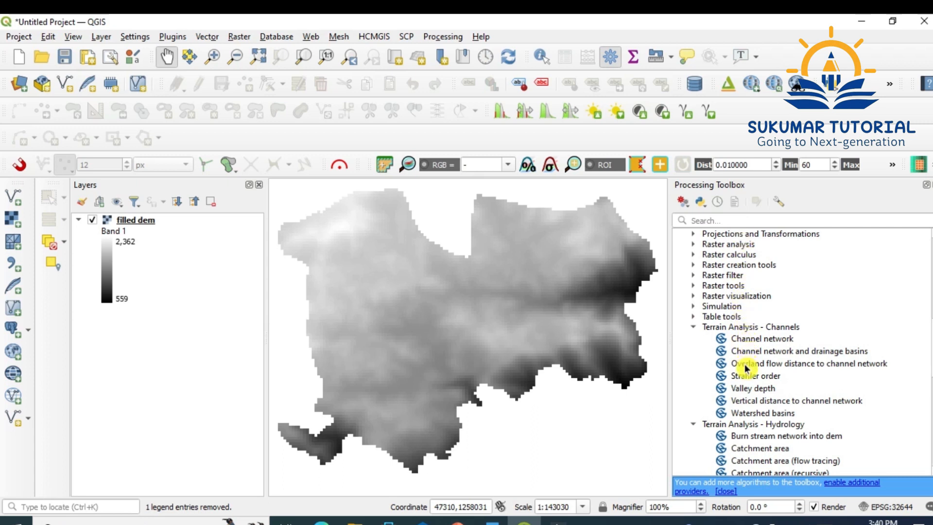
mouse_move(761, 388)
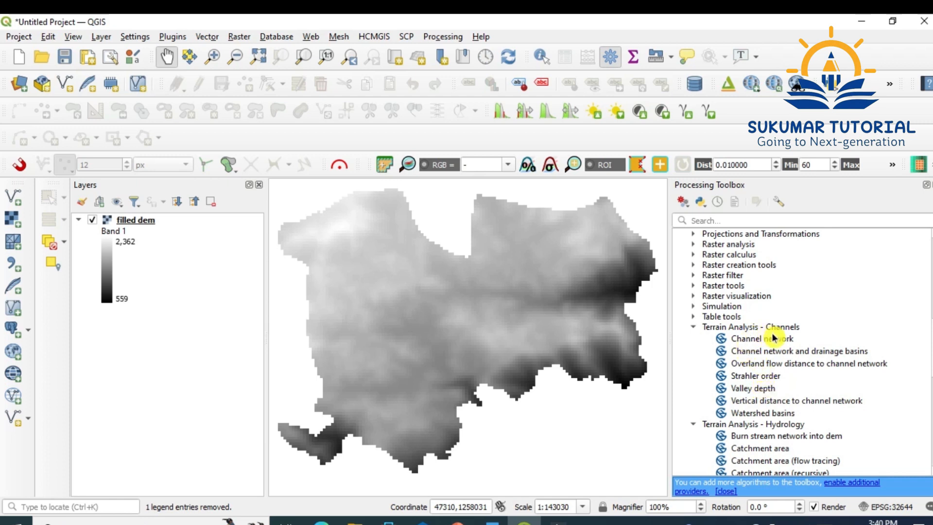
mouse_move(768, 367)
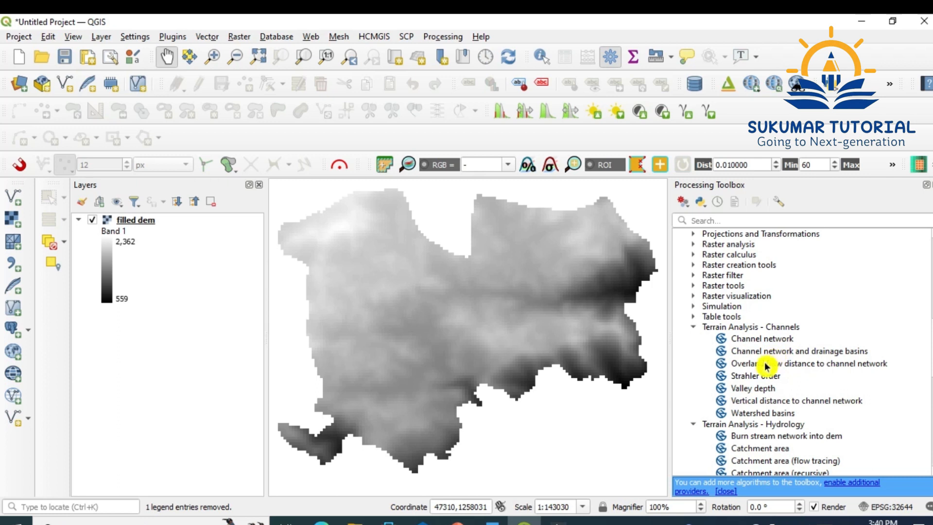
mouse_move(770, 357)
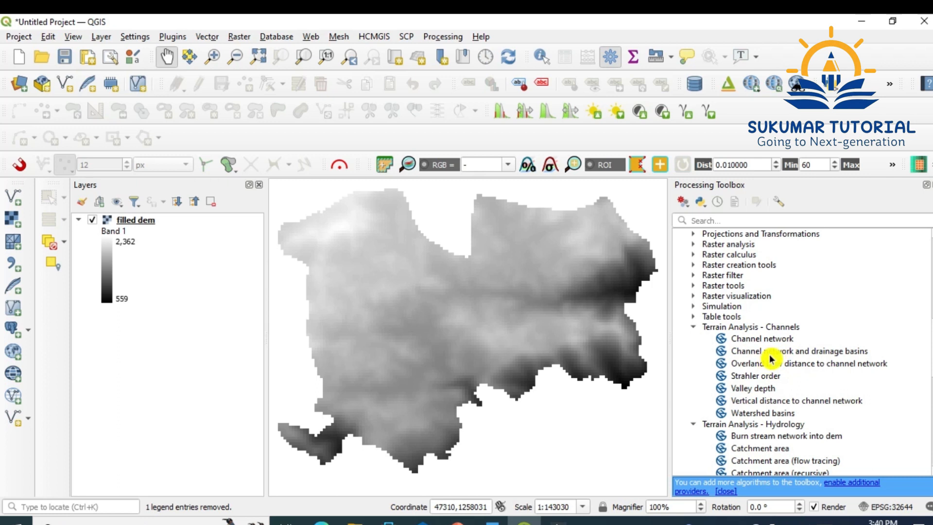
Launch Channel network and drainage basins on filled dem, threshold 5, unticking auto-open for flow and Strahler order grids.
double_click(804, 351)
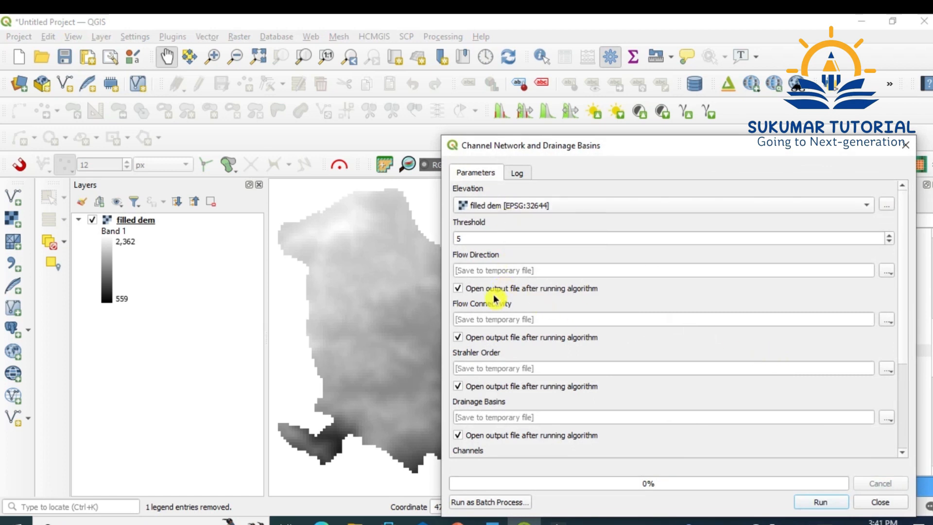
mouse_move(468, 308)
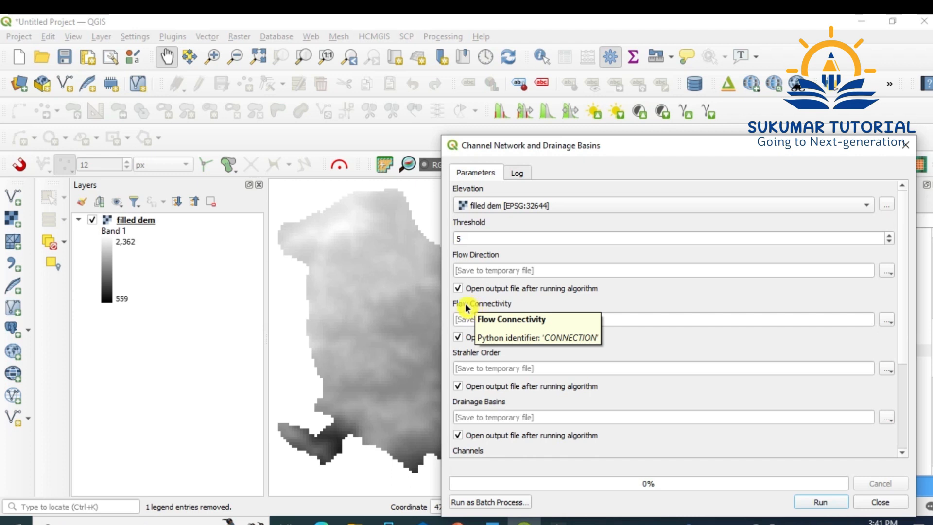
click(458, 288)
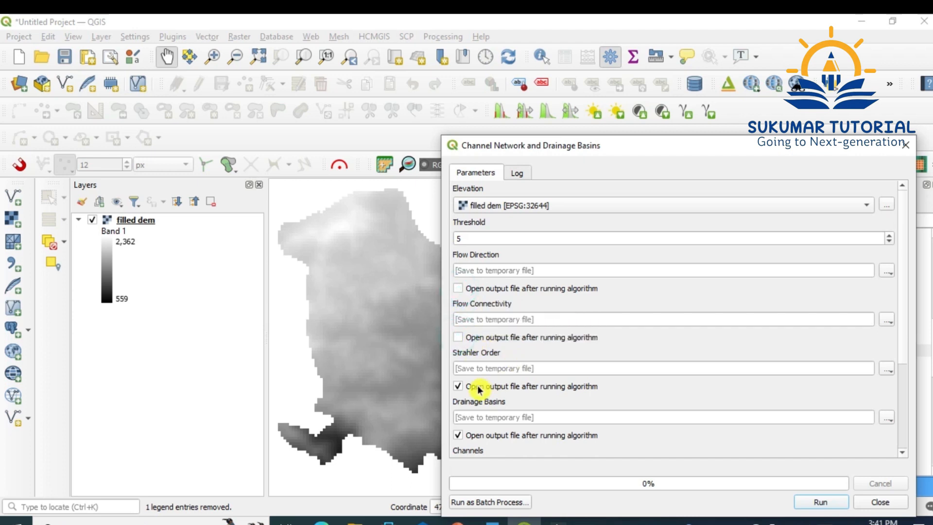
click(458, 386)
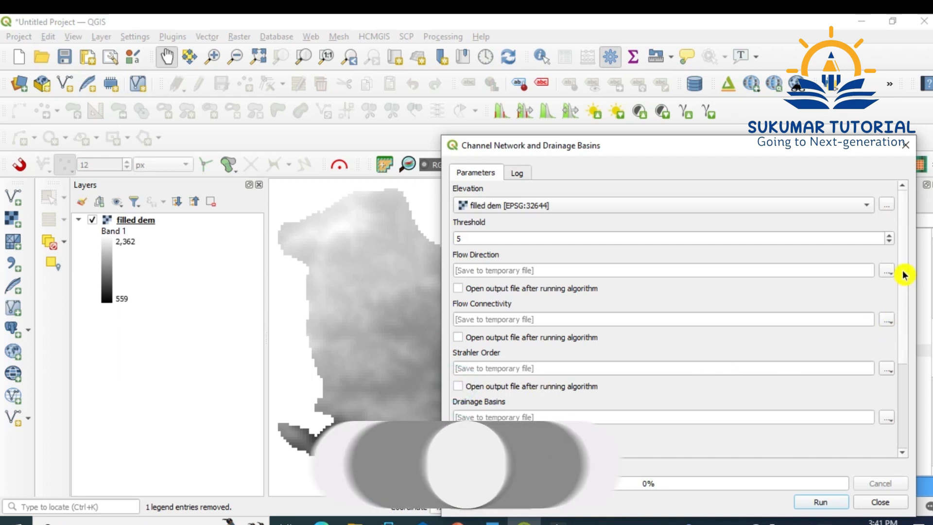
scroll(down, 3)
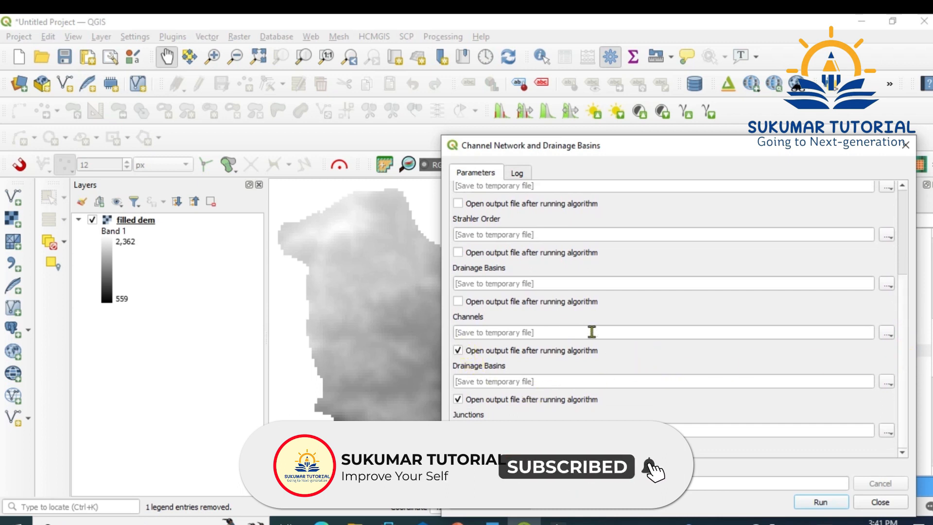
click(888, 333)
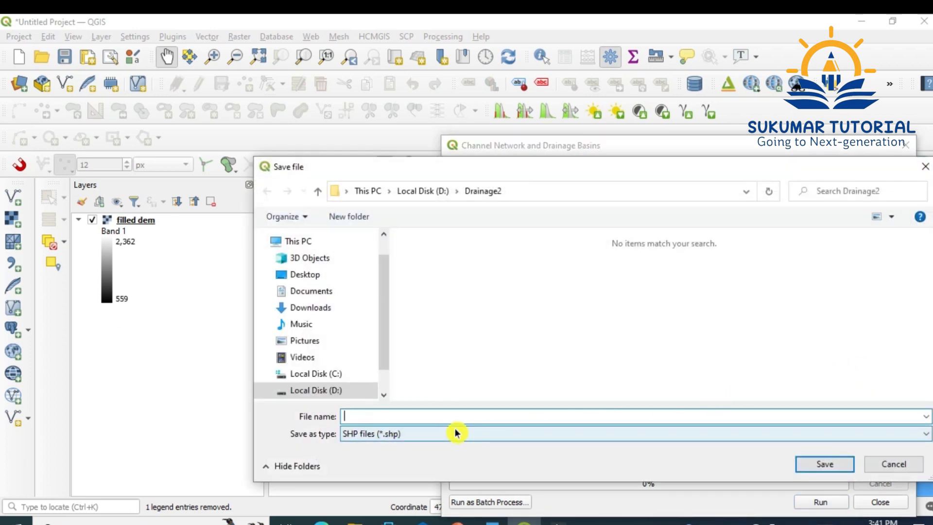
Save the Channels output as channels5.shp in the Drainage2 folder.
text(chaneels)
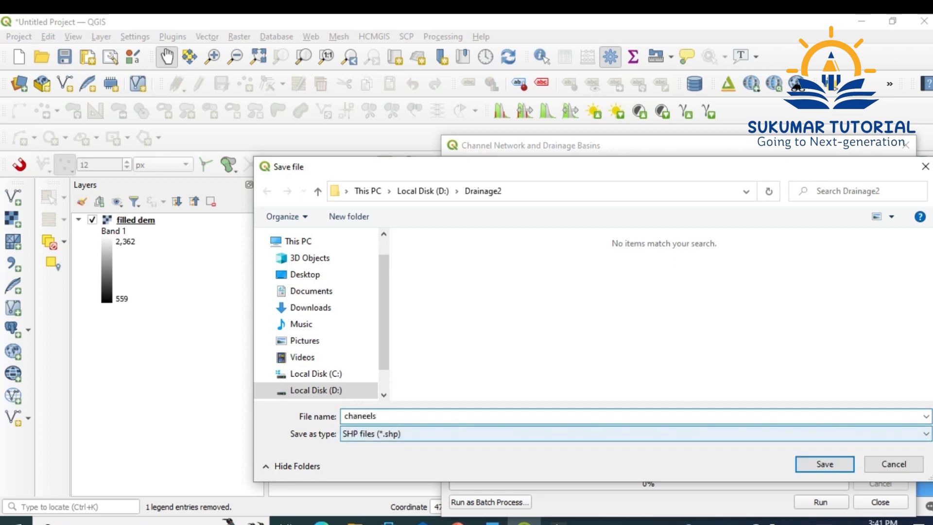
key(Backspace)
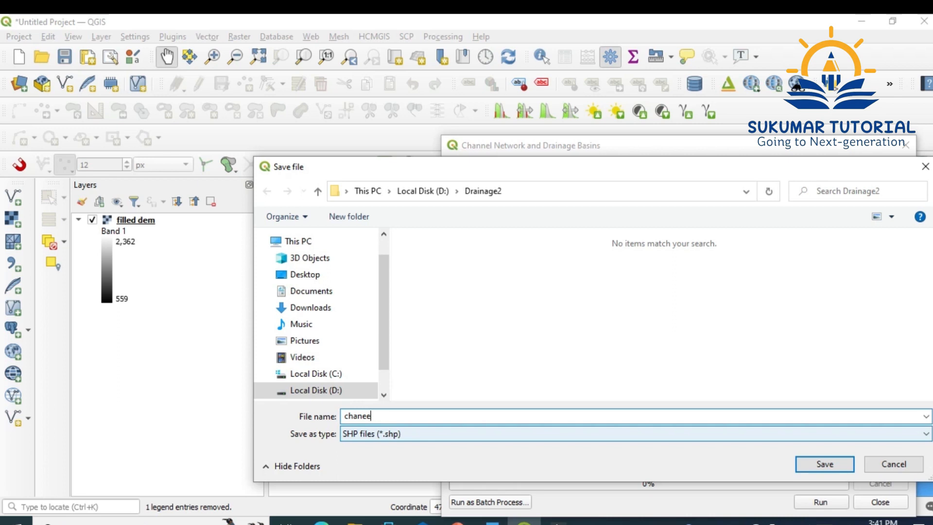
key(BackSpace)
text(nels5)
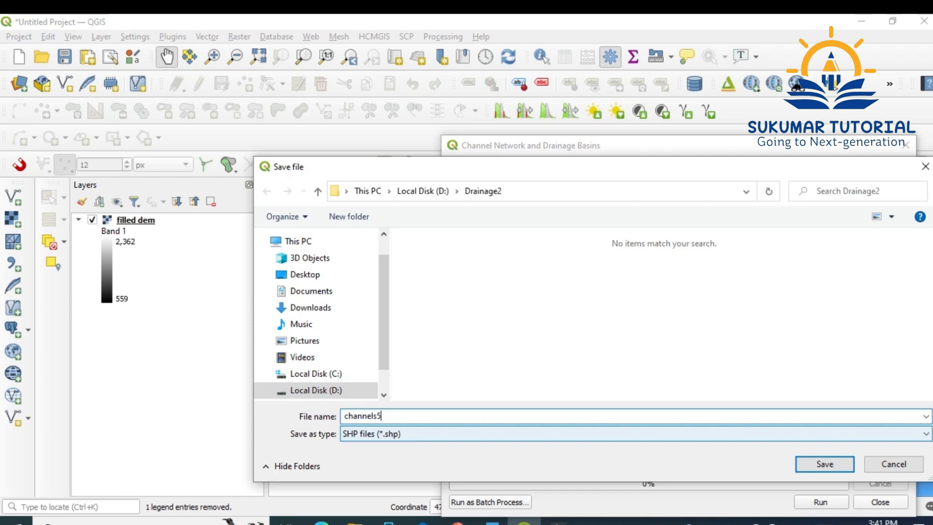
mouse_move(849, 442)
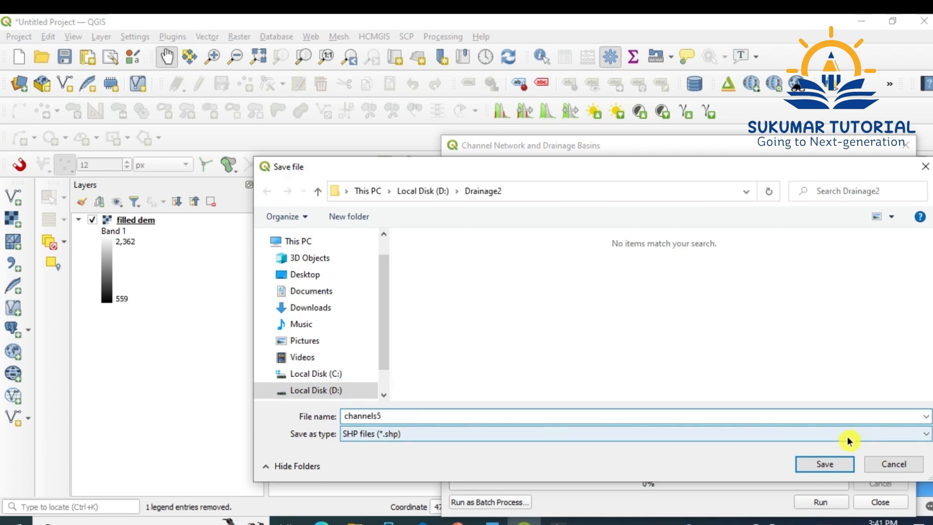
click(824, 464)
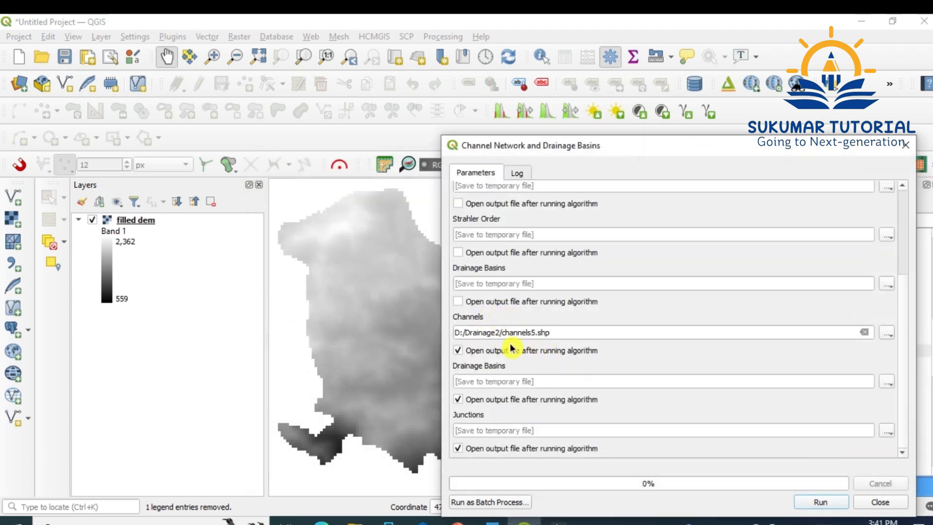
mouse_move(519, 370)
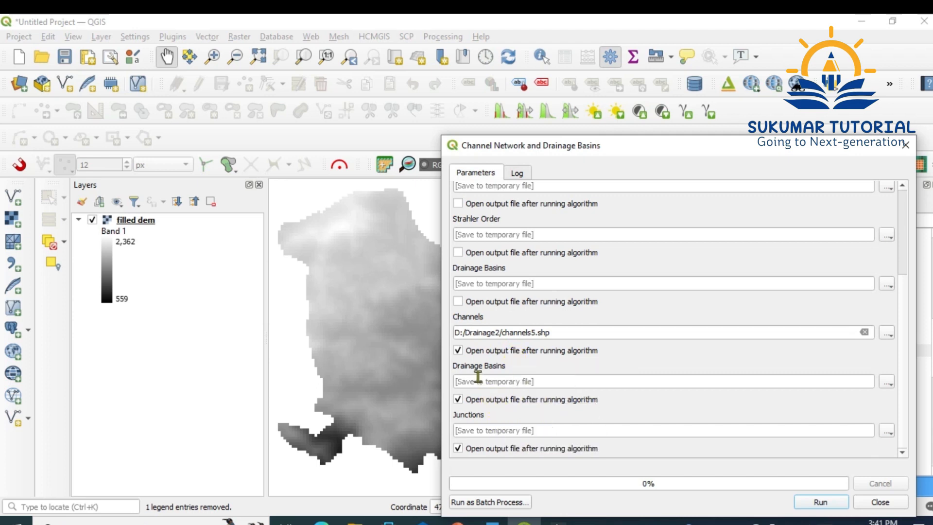
mouse_move(477, 366)
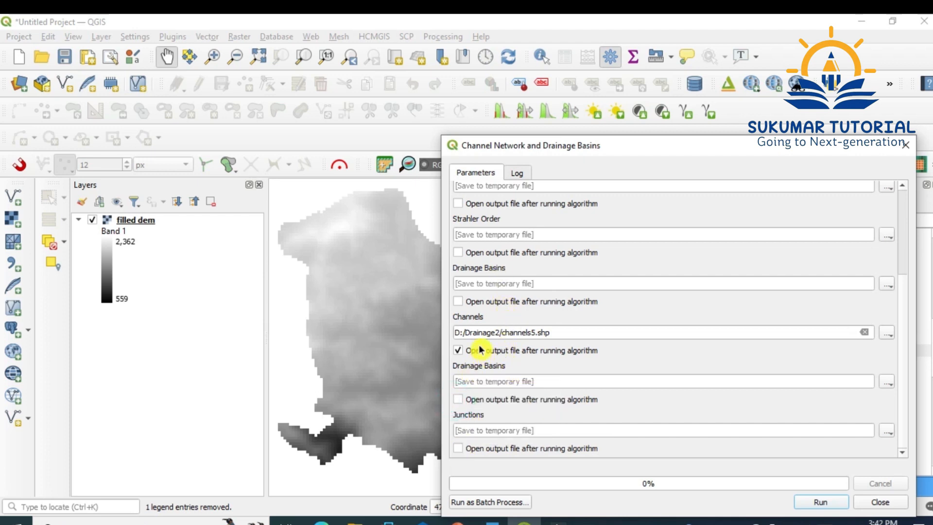
mouse_move(692, 466)
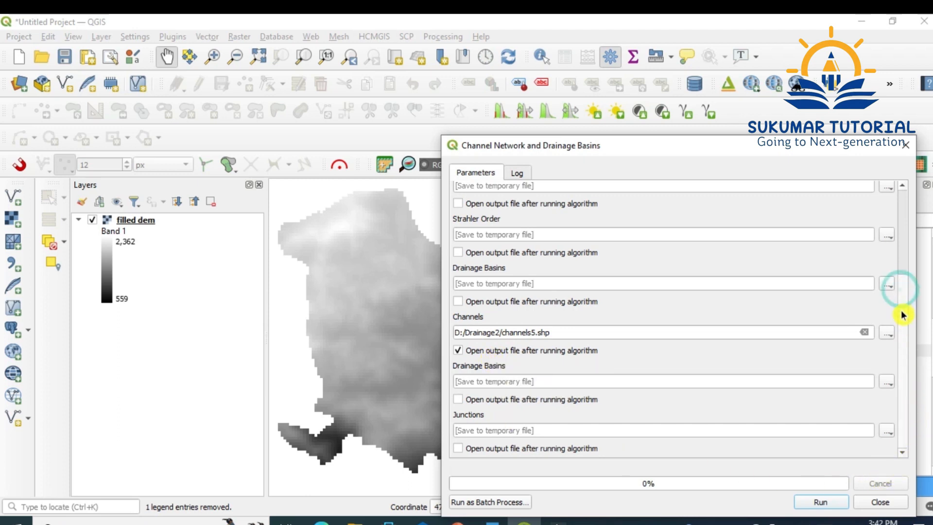
Run the channel network analysis so only channels5 loads afterwards.
click(821, 502)
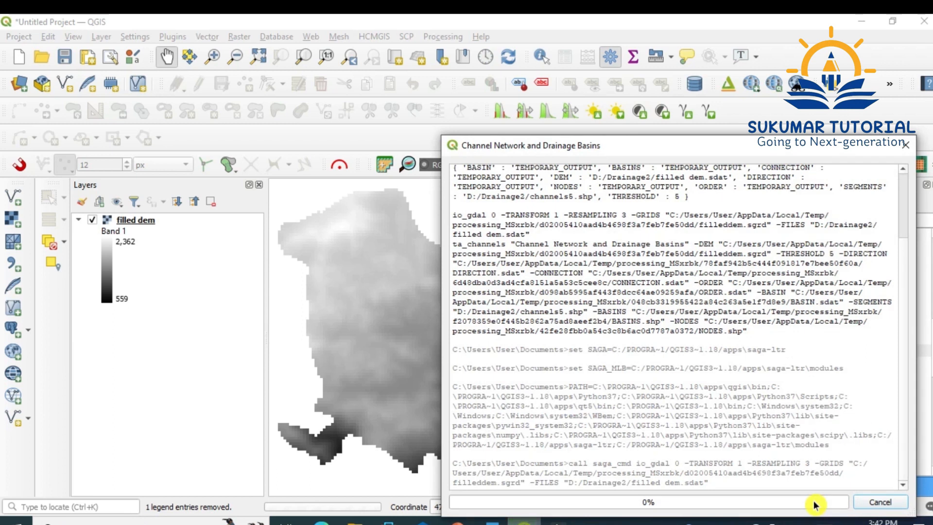
mouse_move(827, 505)
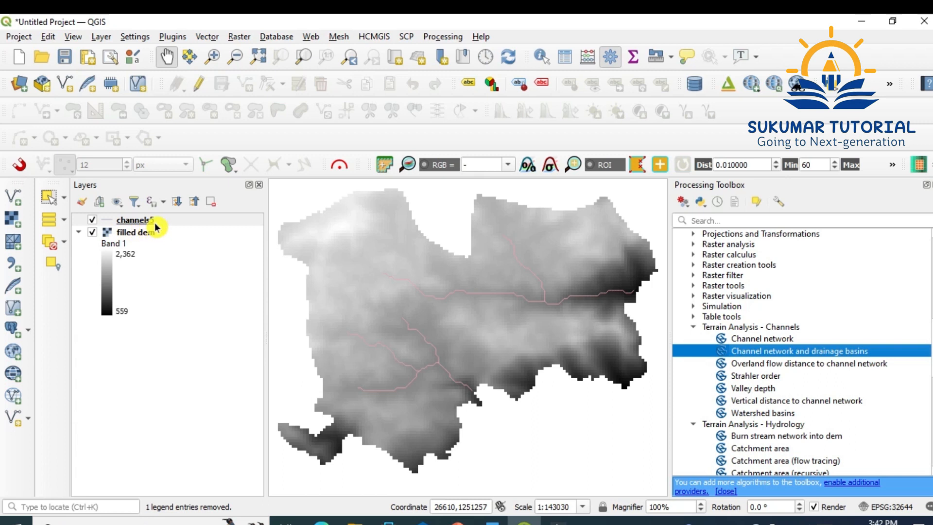
Restyle the channels5 stream lines in blue over the filled dem.
click(134, 219)
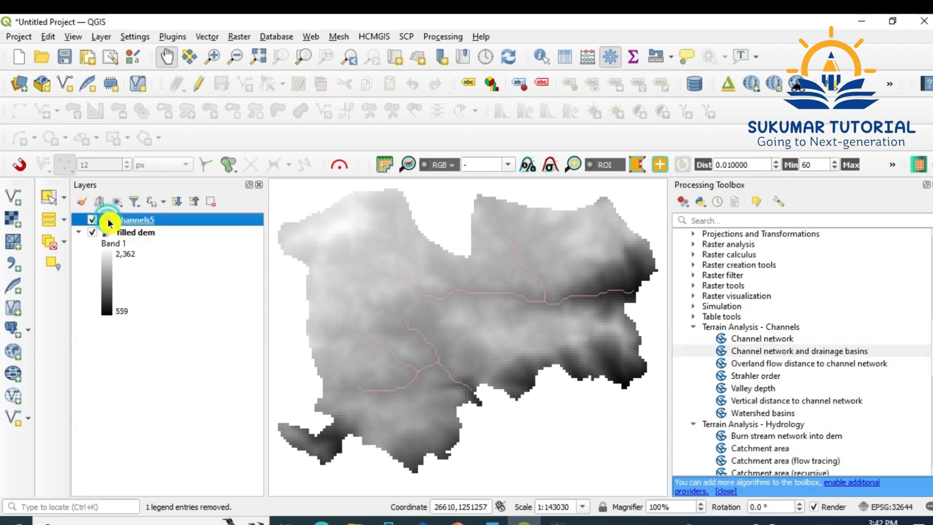
double_click(131, 219)
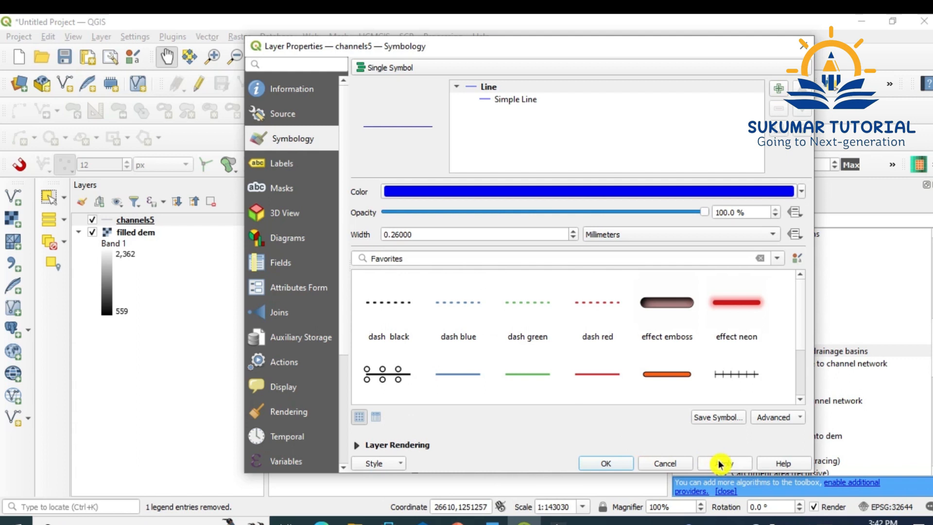
click(606, 463)
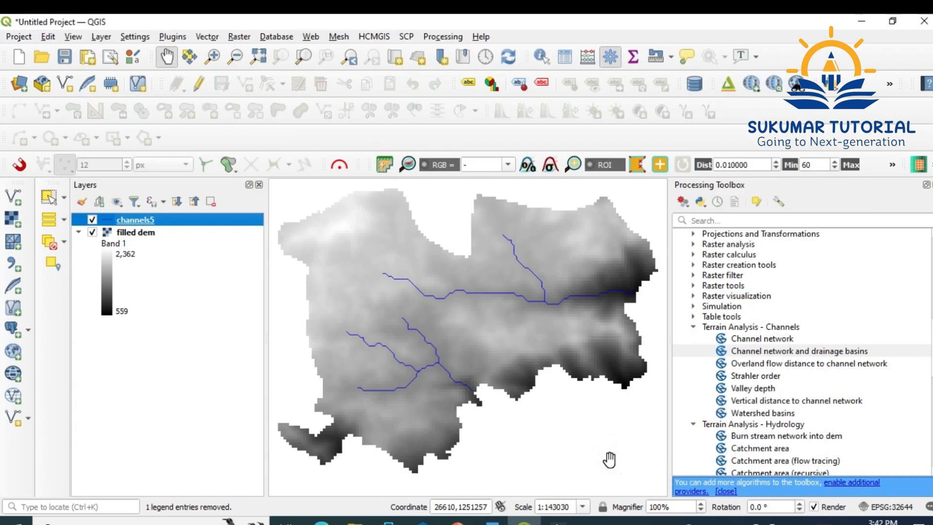
mouse_move(381, 288)
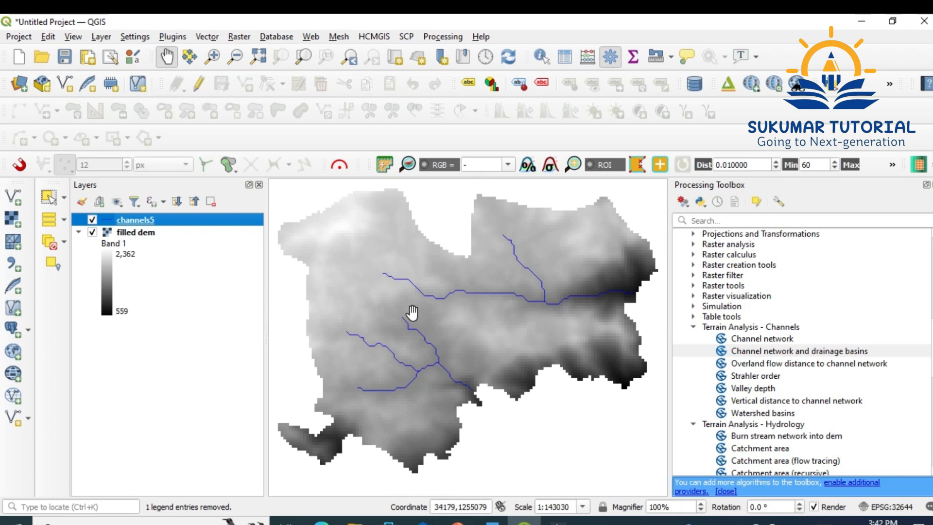
mouse_move(623, 304)
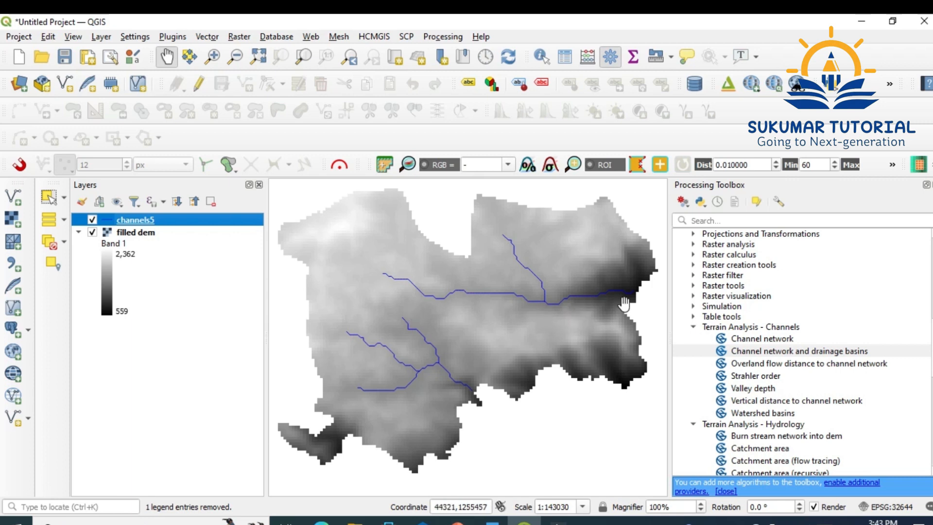
mouse_move(474, 312)
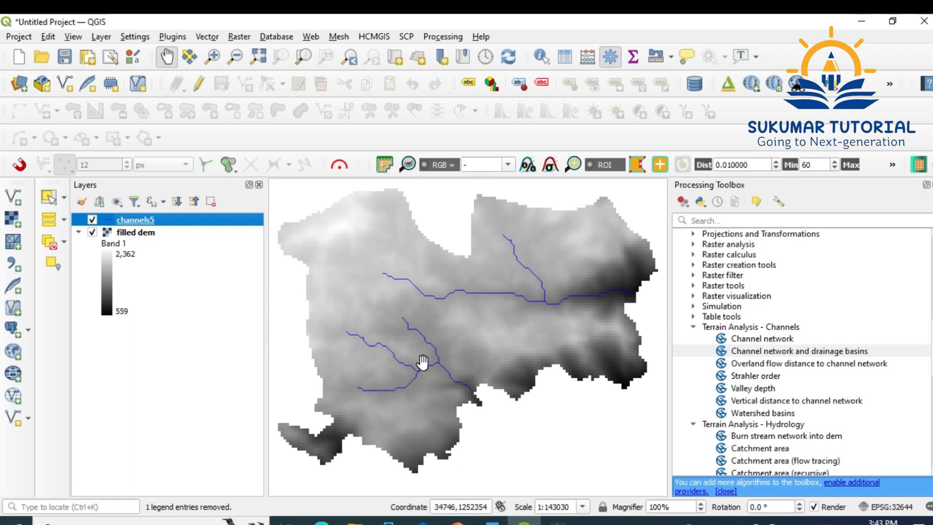
mouse_move(450, 387)
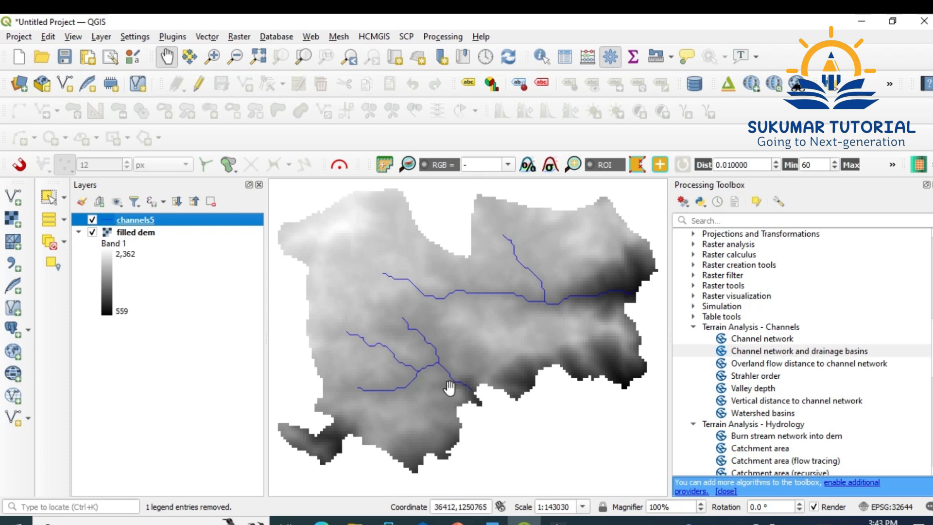
mouse_move(563, 303)
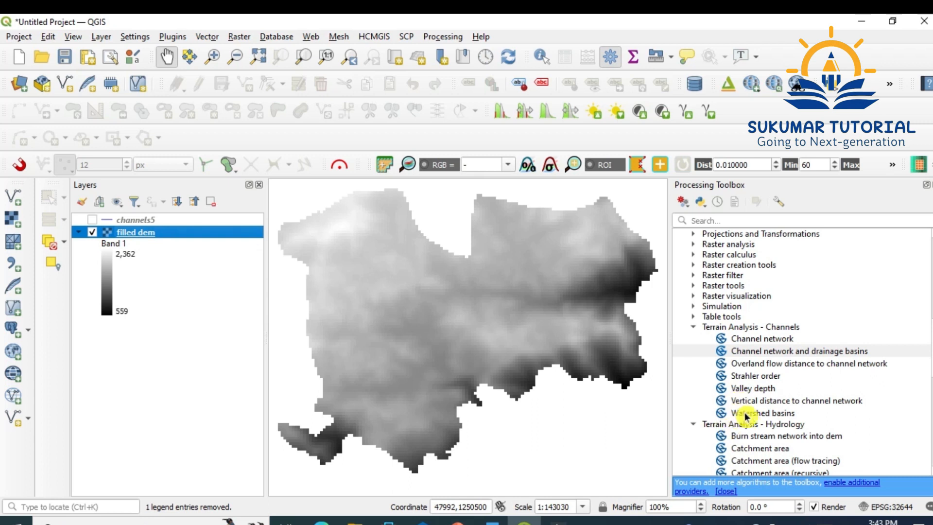
mouse_move(774, 356)
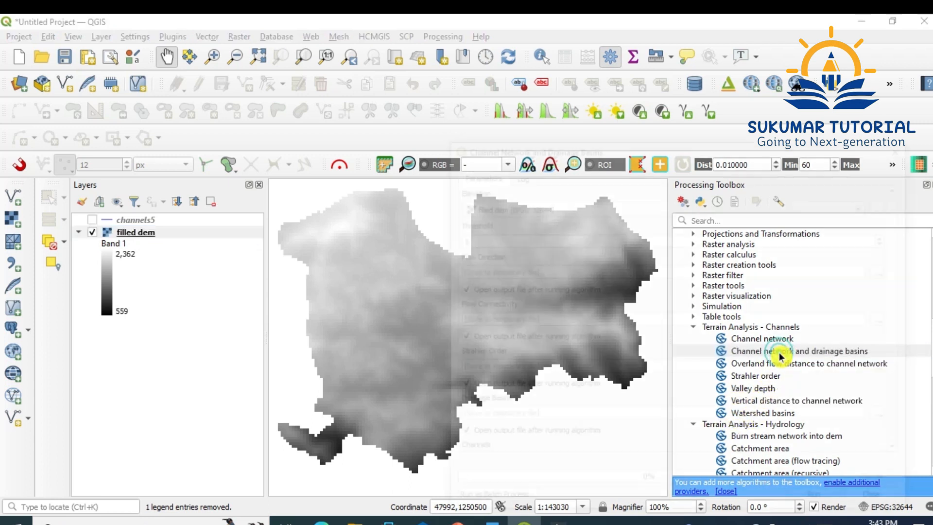
Reopen Channel network and drainage basins on filled dem with threshold 4, unticking flow output auto-open.
double_click(803, 351)
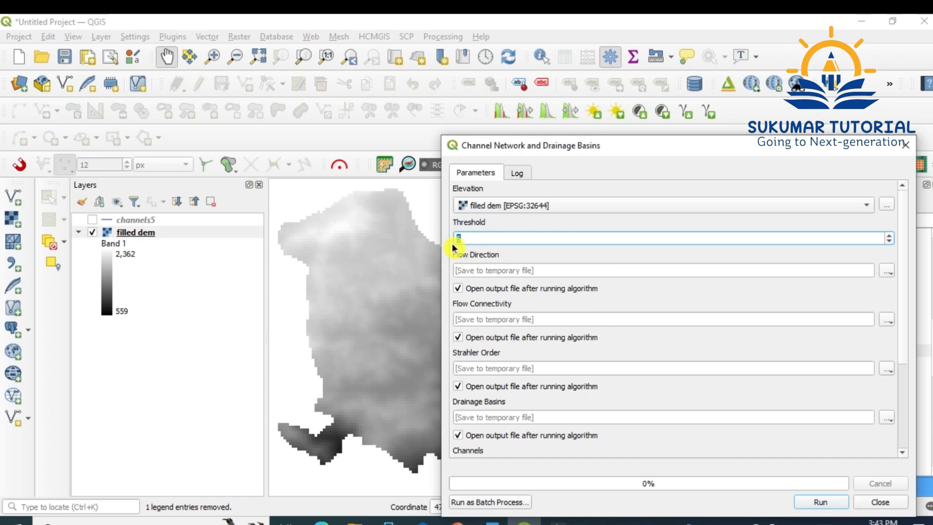
text(4)
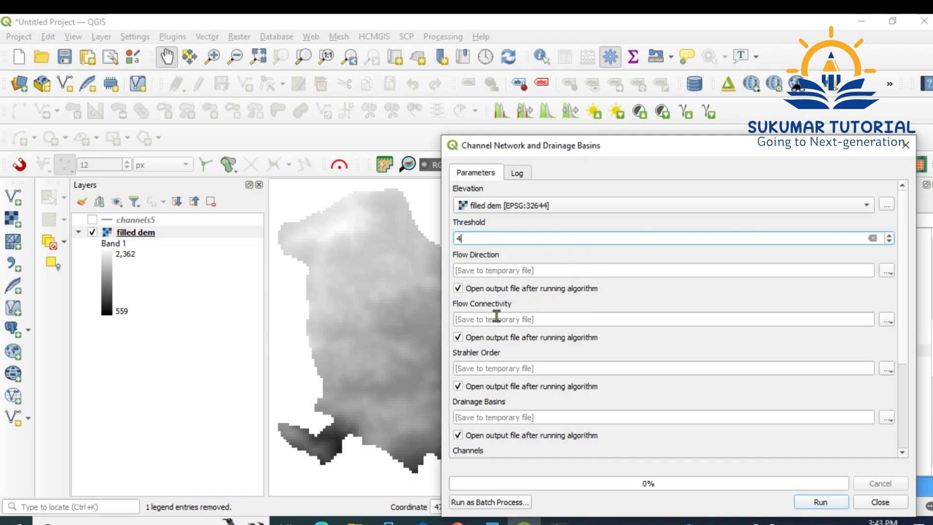
click(458, 289)
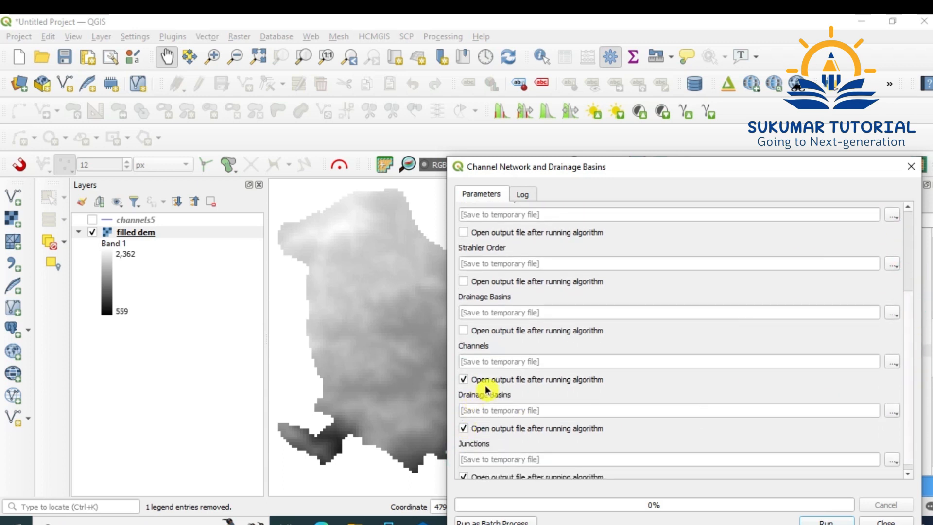
Save the Channels output to file as channels4.shp in D:/Drainage2.
click(891, 362)
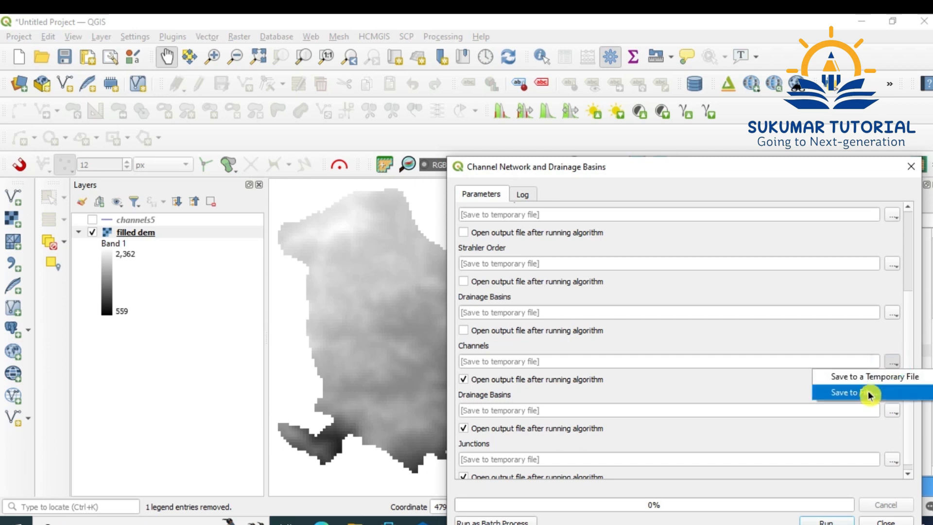
click(848, 392)
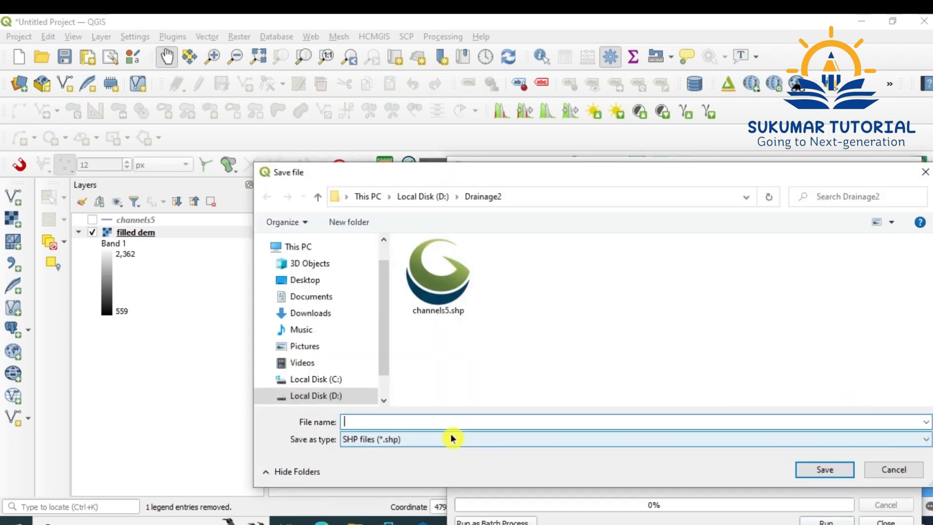
text(c)
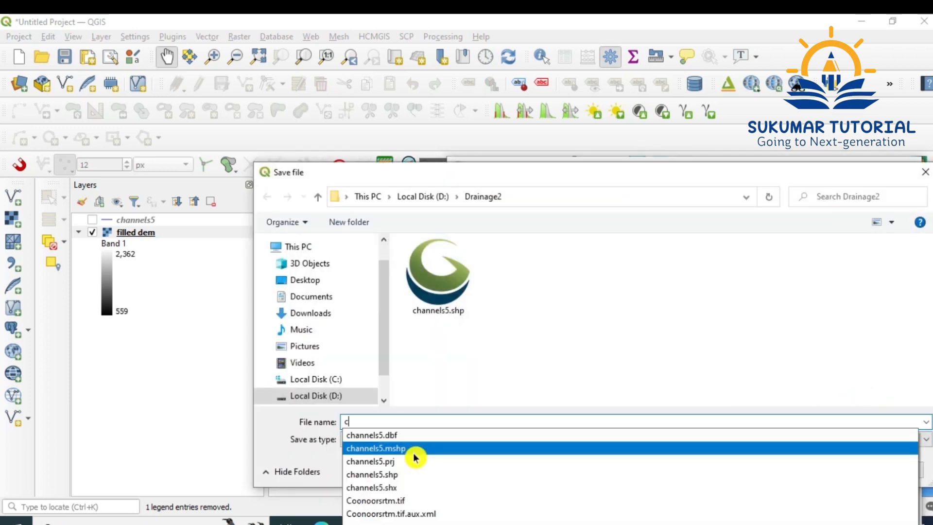
text(hannels4)
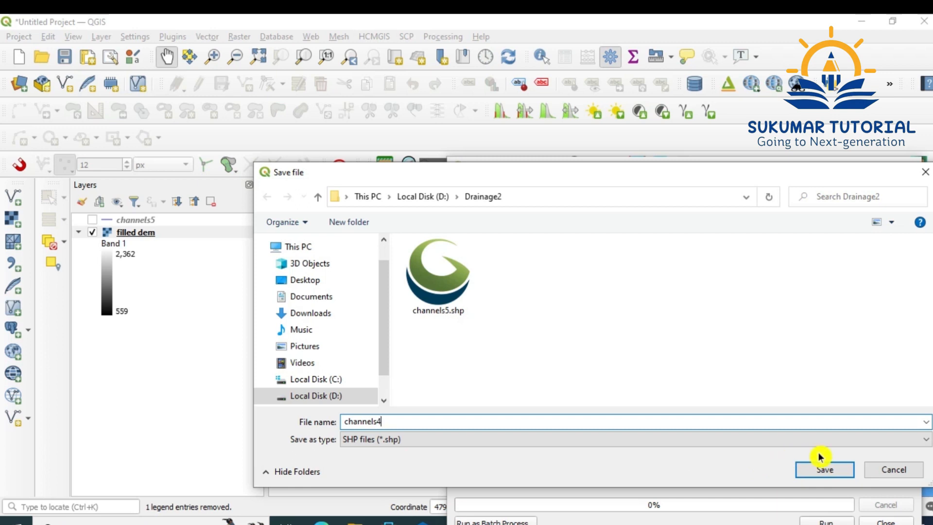
click(825, 469)
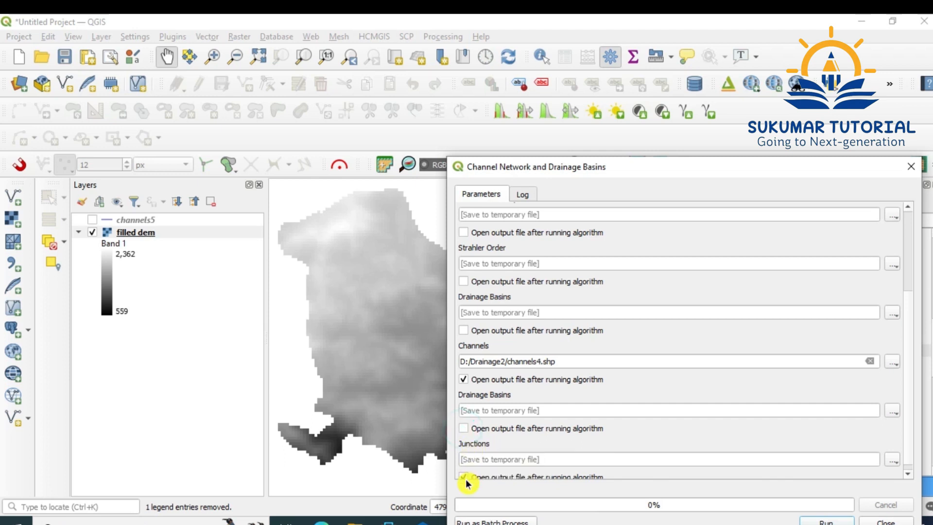
Run the Channel Network and Drainage Basins analysis with threshold 4, writing channels4.shp.
scroll(down, 3)
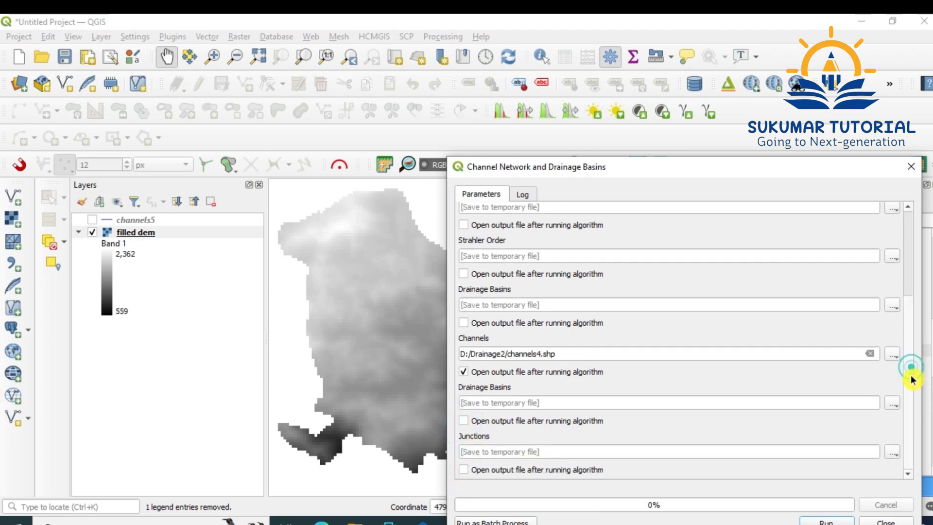
click(826, 522)
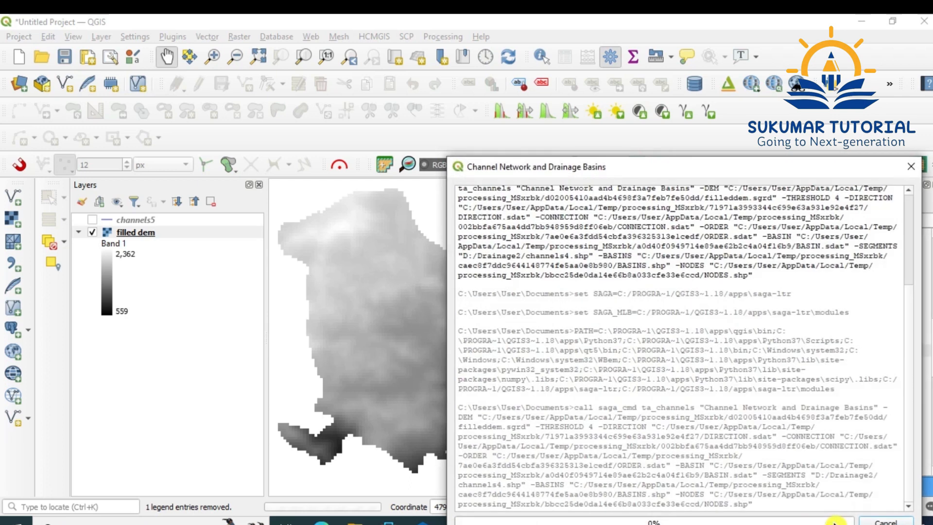
mouse_move(833, 519)
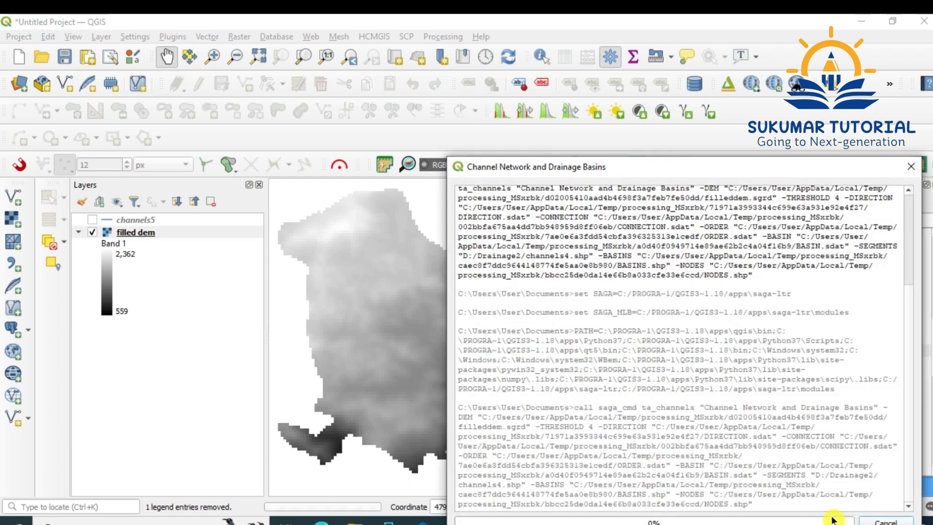
mouse_move(786, 512)
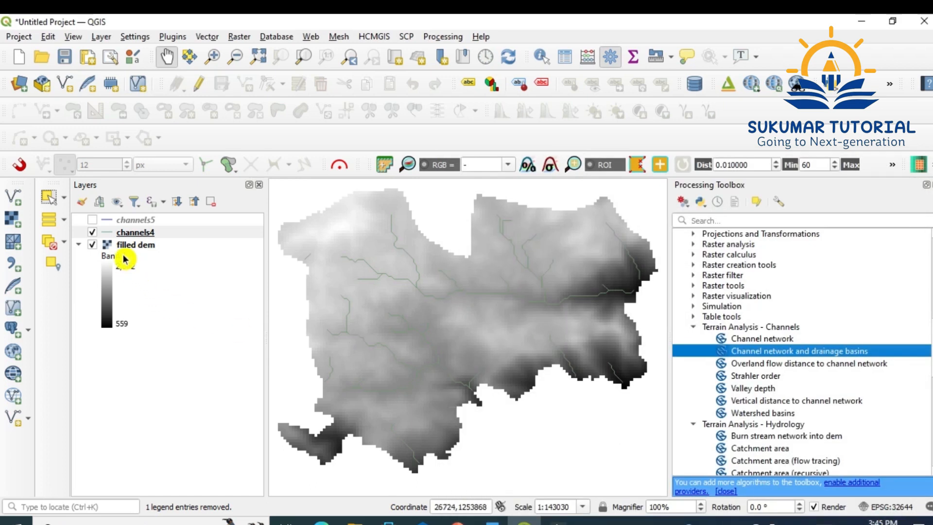
mouse_move(387, 304)
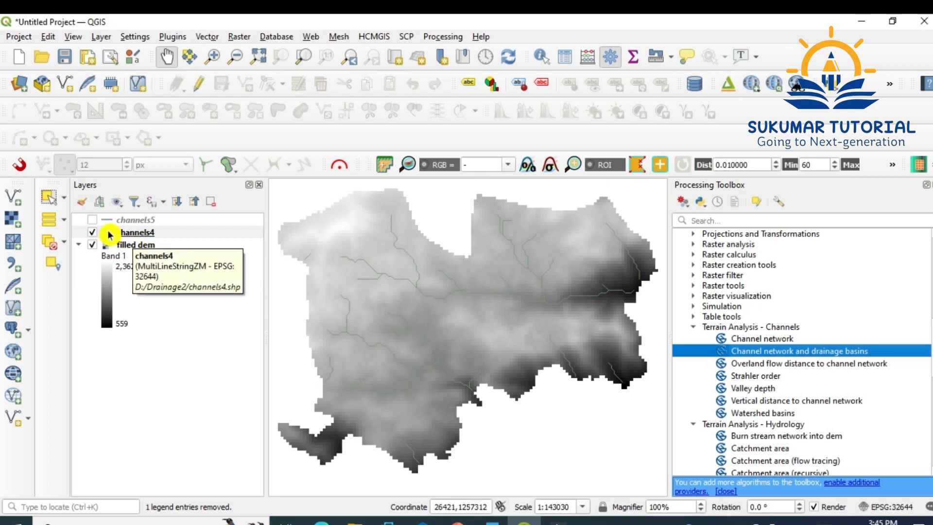
Restyle the channels4 stream lines blue via the layer's Symbology properties.
double_click(137, 232)
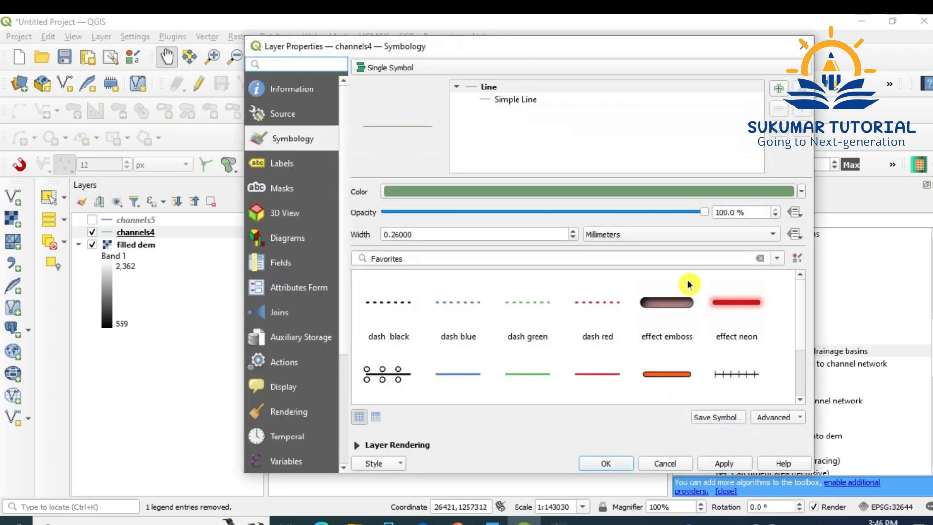
click(801, 192)
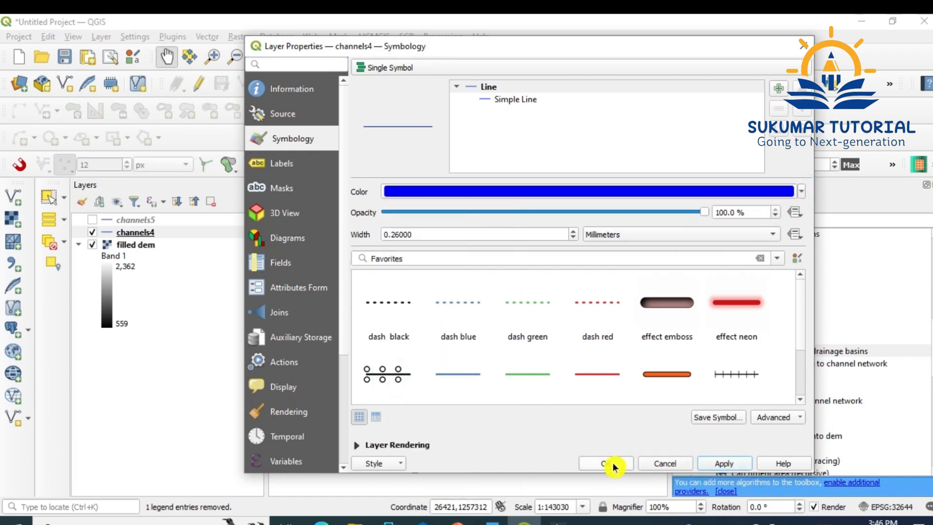
click(605, 464)
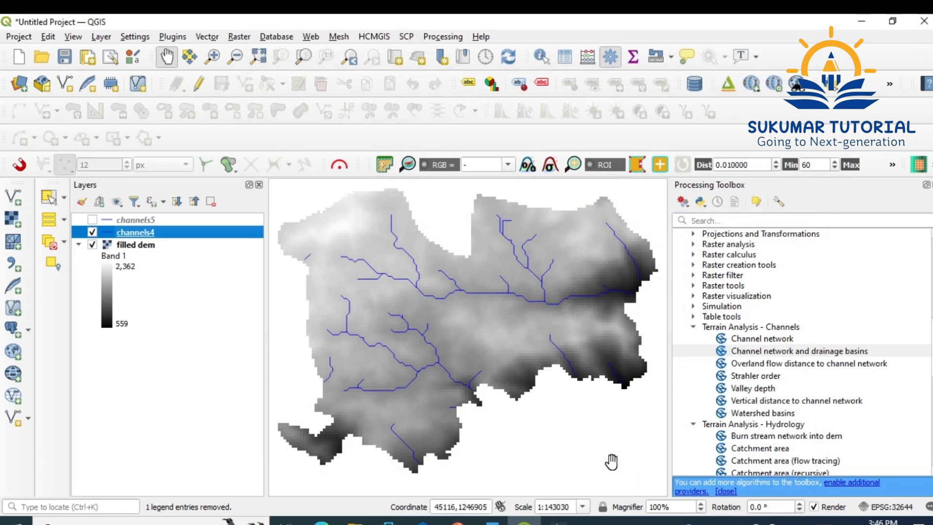
mouse_move(545, 297)
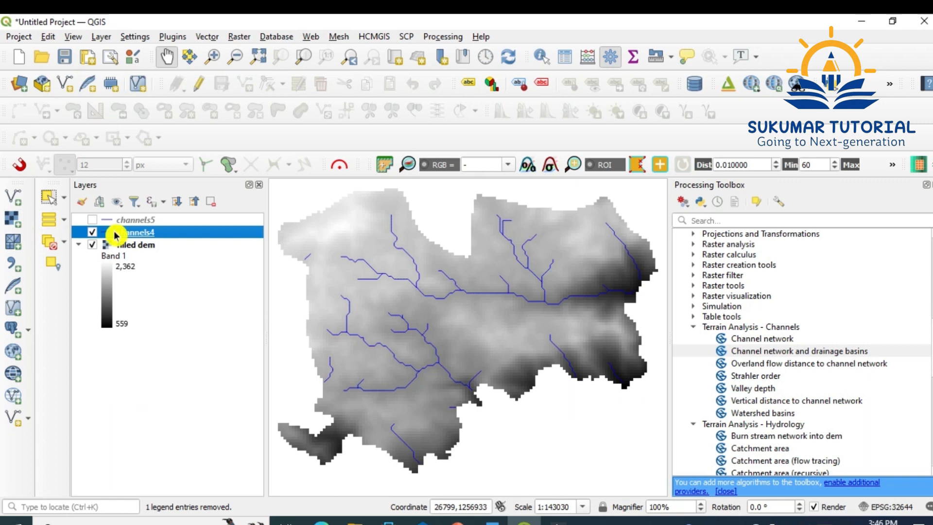
Hide the channels4 layer, leaving only the filled dem raster visible.
click(91, 232)
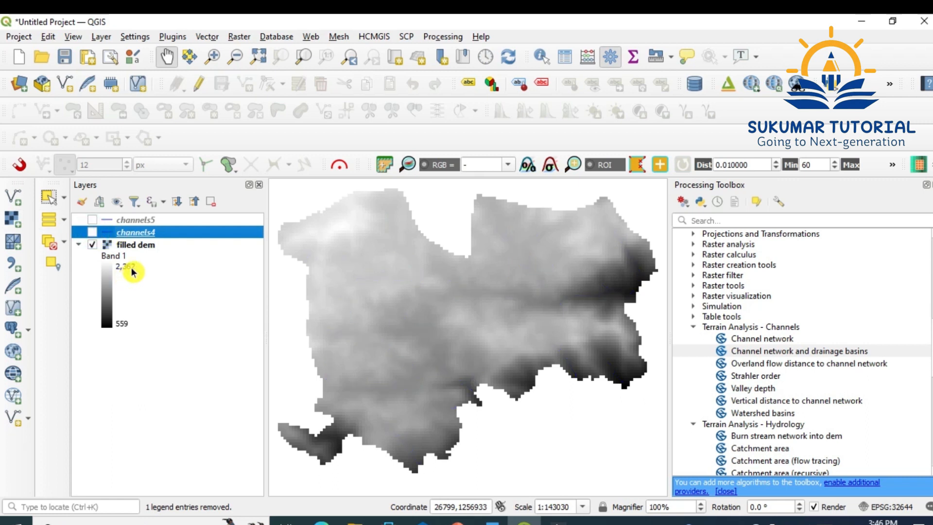
mouse_move(147, 251)
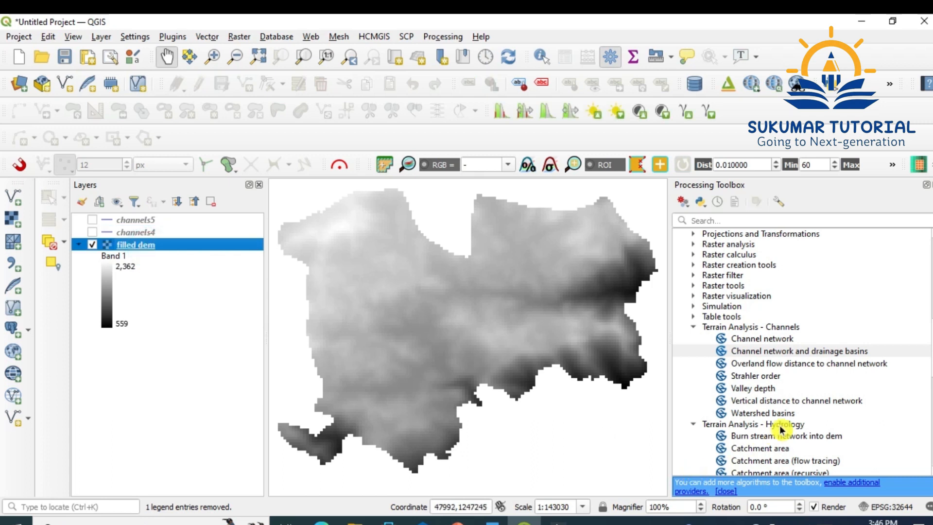
mouse_move(785, 422)
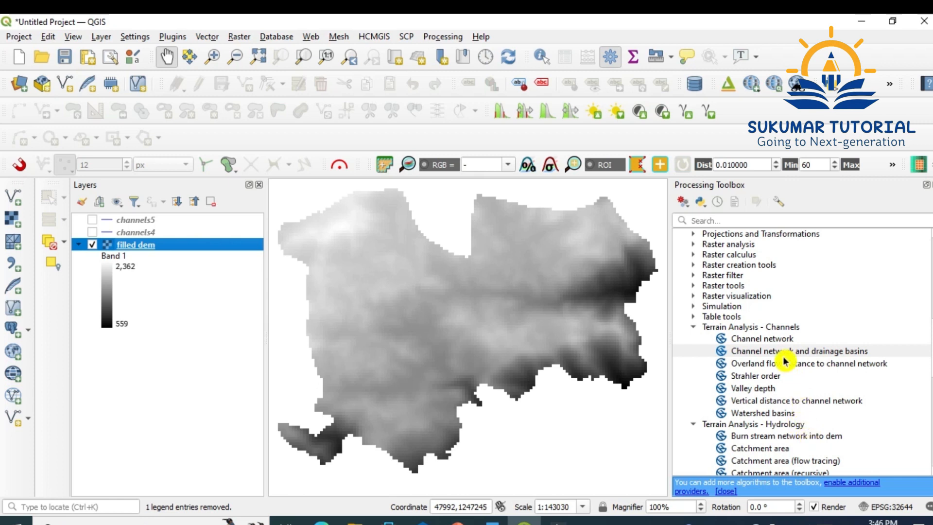
mouse_move(785, 361)
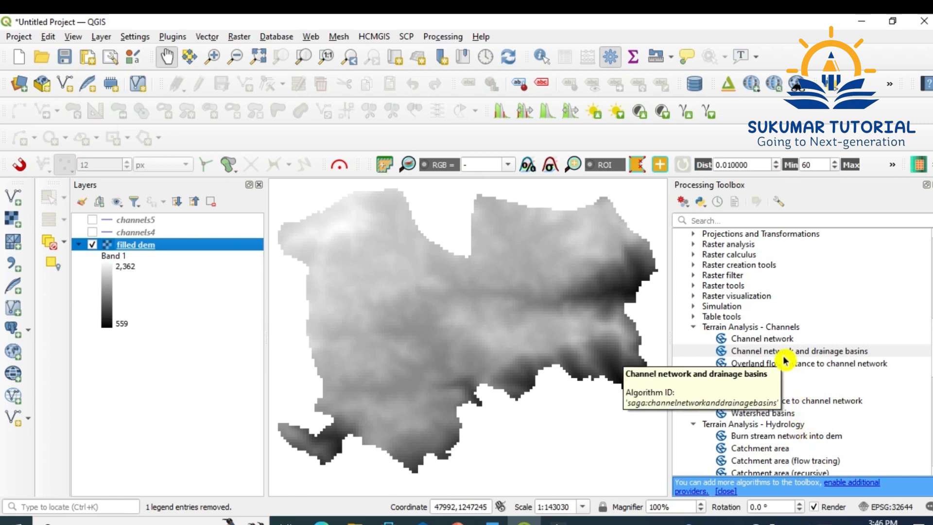
mouse_move(789, 356)
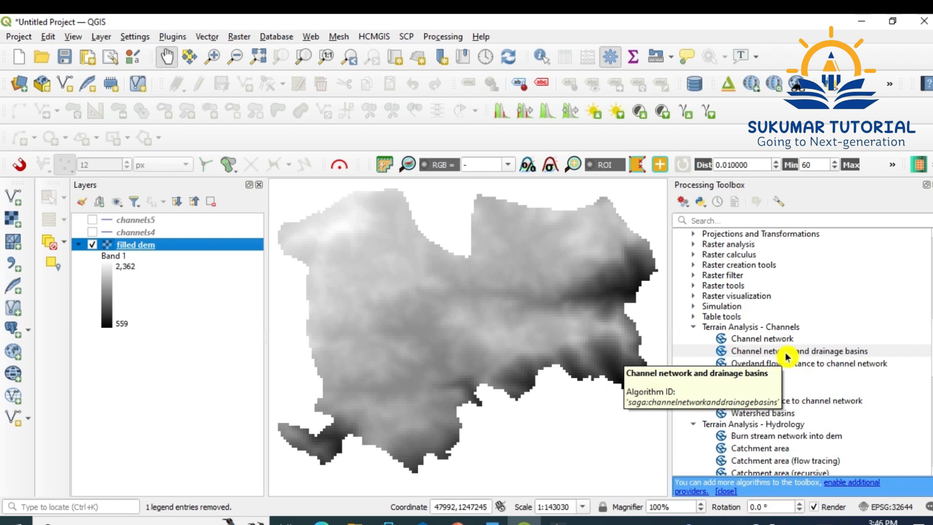
Set threshold 3 on the filled dem and untick the flow direction and drainage basins outputs.
double_click(806, 351)
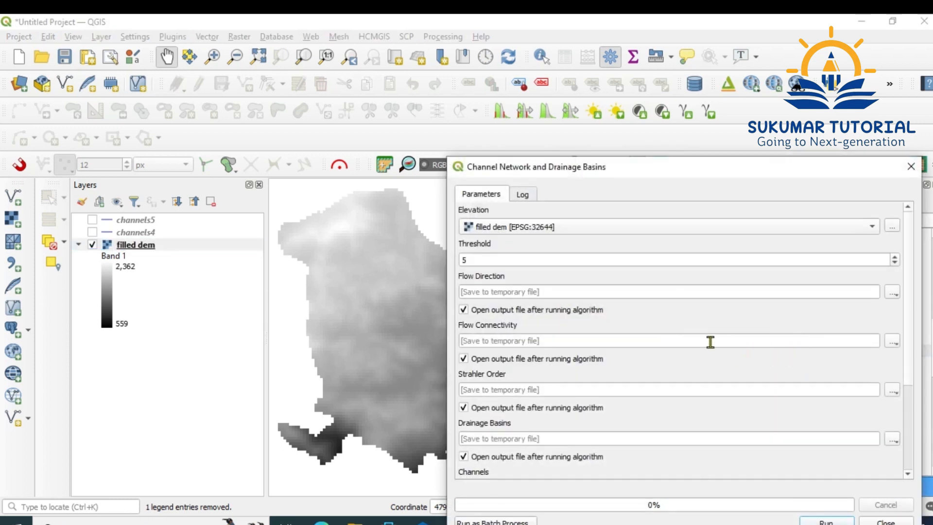
mouse_move(497, 238)
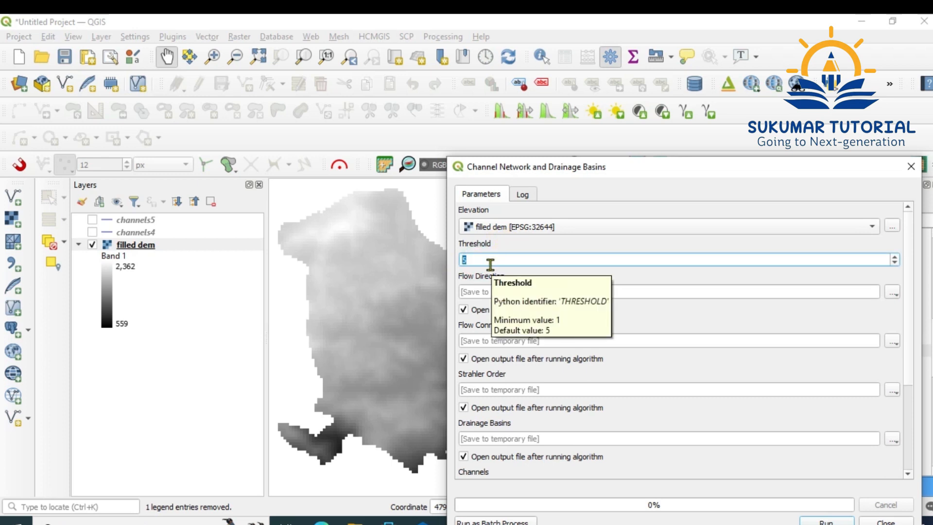
text(3)
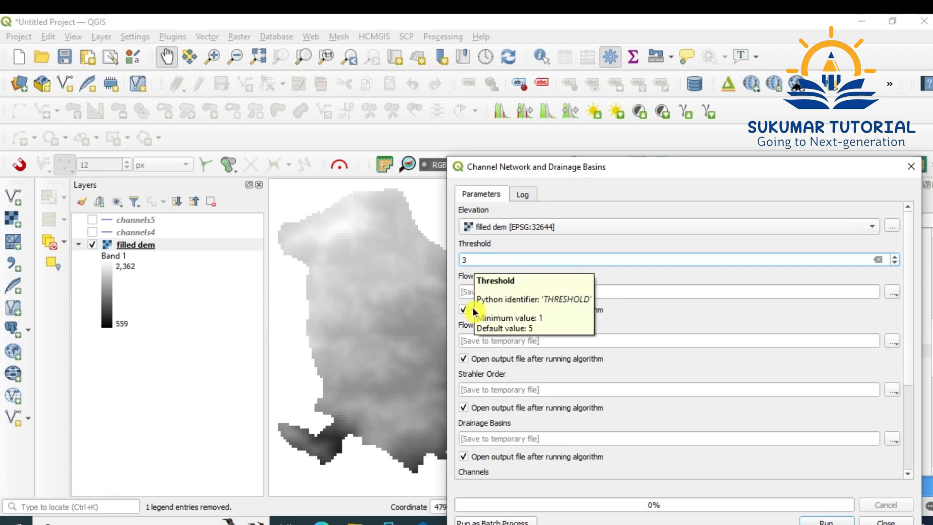
click(464, 309)
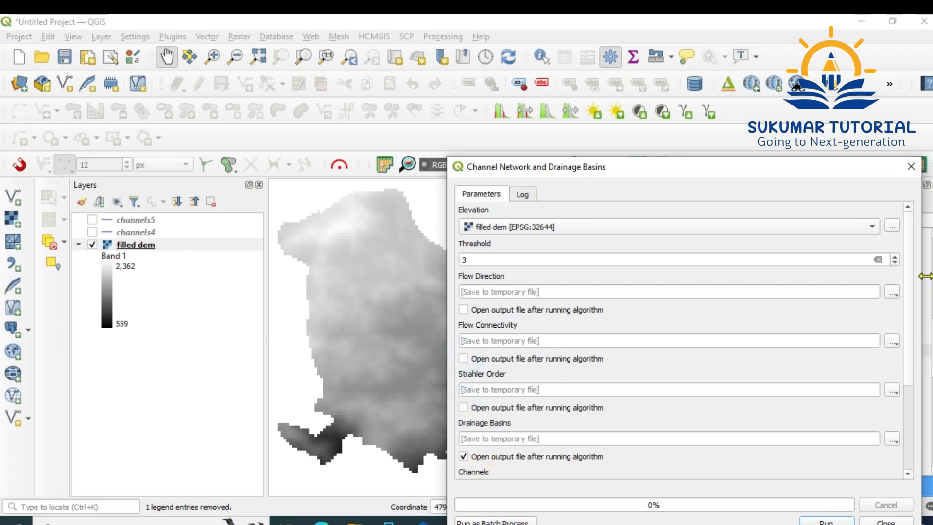
scroll(down, 3)
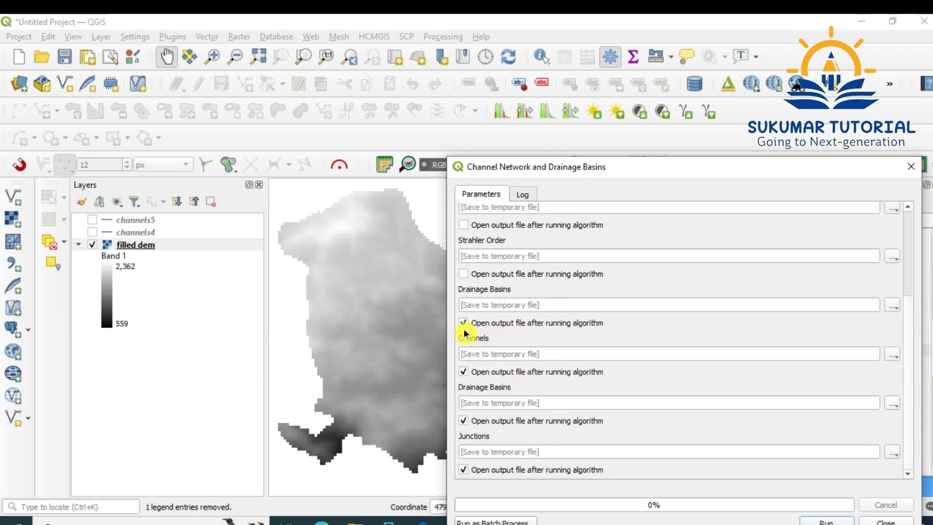
click(465, 322)
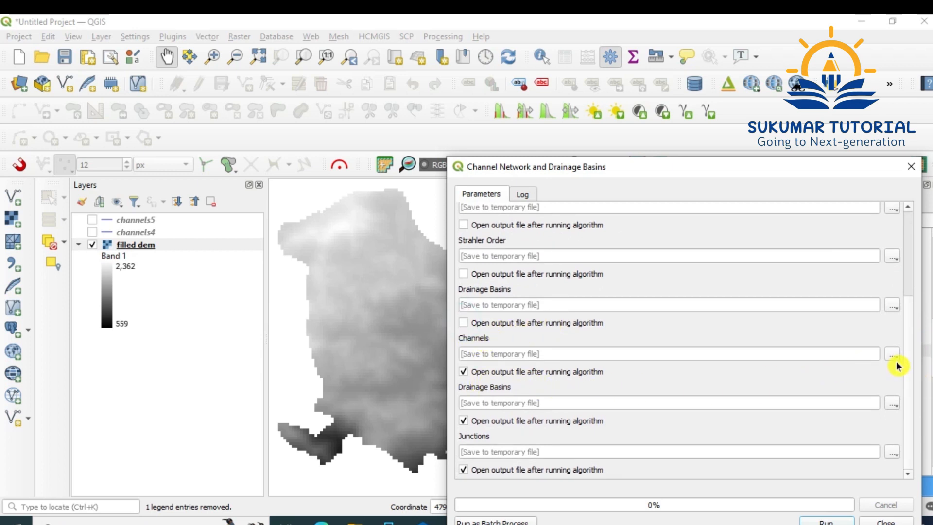
Save the Channels output to file as channels3.shp in D:/Drainage2.
click(891, 352)
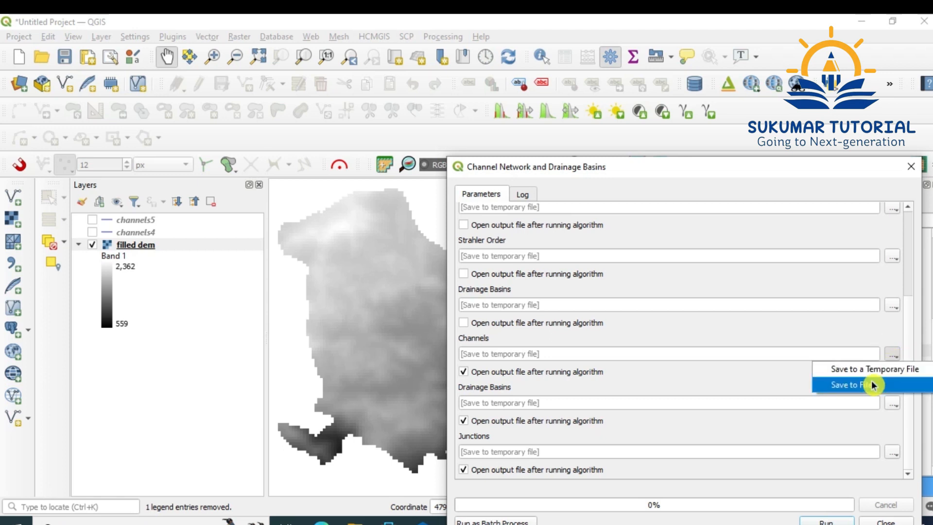
click(863, 385)
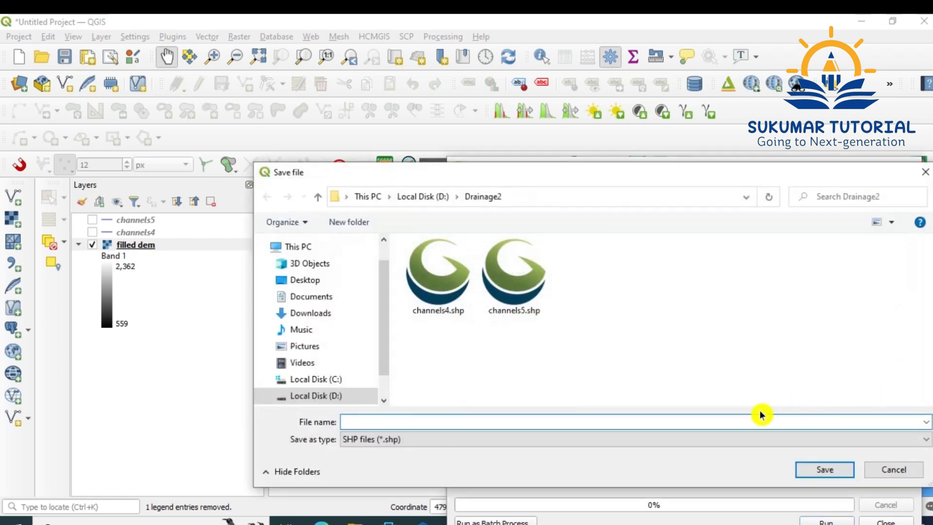
text(channels3)
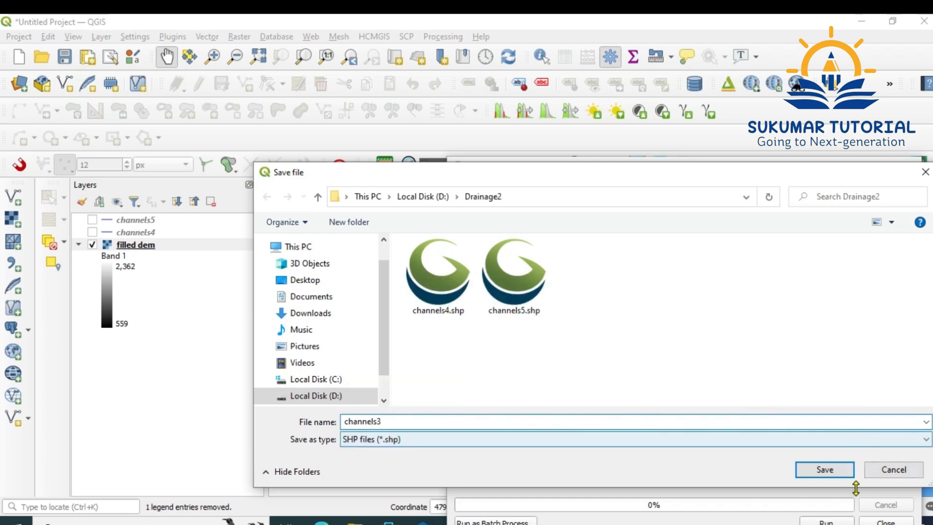
click(823, 470)
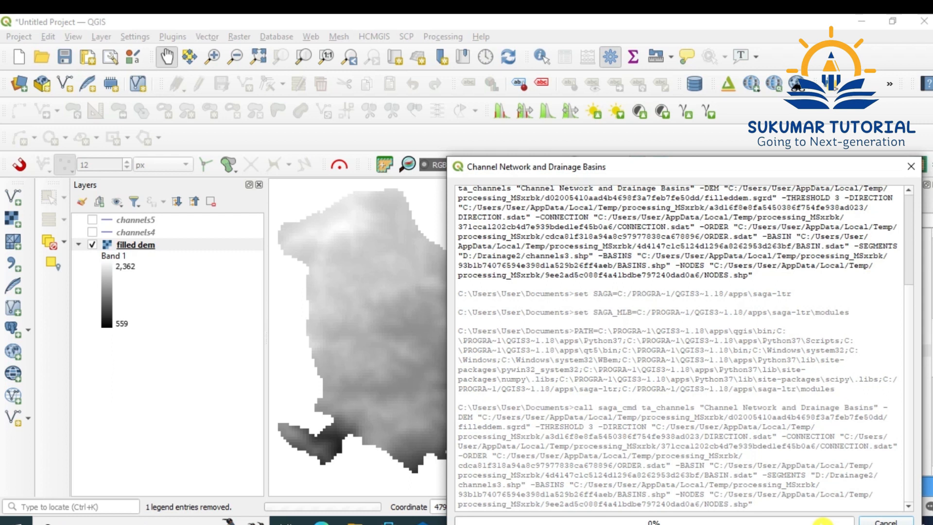
Scroll the algorithm log while the threshold-3 run finishes and adds channels3.
scroll(down, 3)
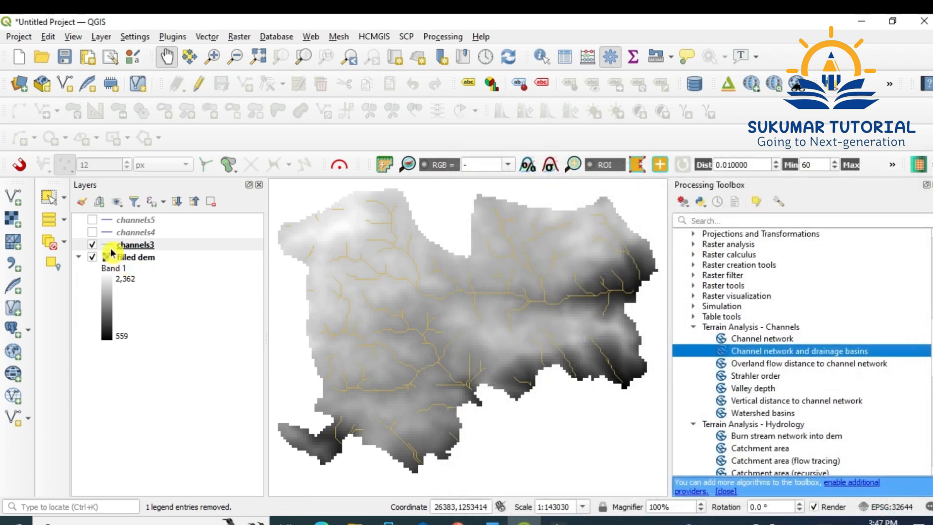
Restyle the channels3 stream lines blue from the recent colours.
double_click(136, 245)
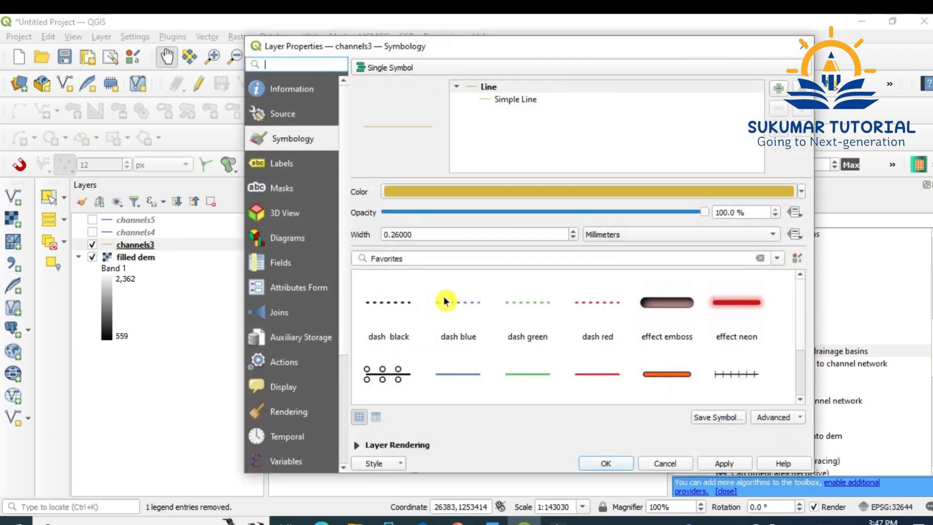
click(595, 191)
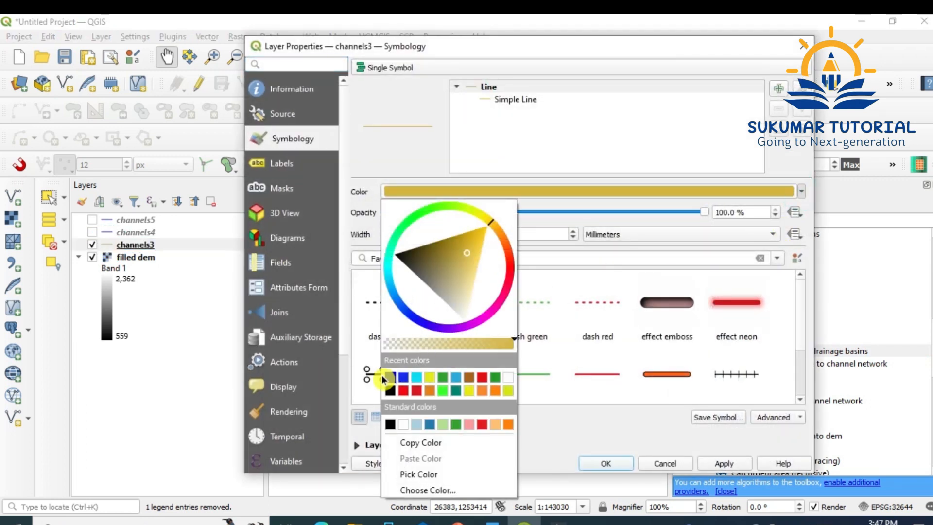
click(402, 375)
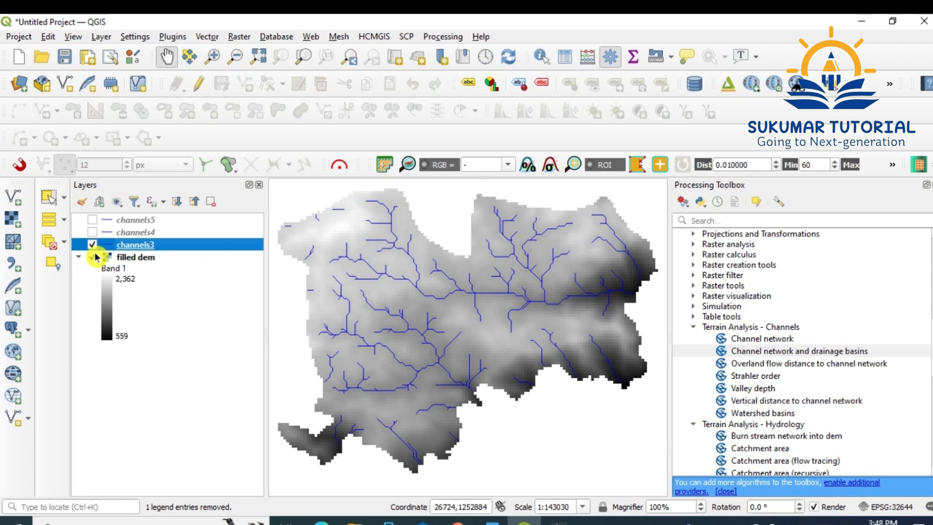
click(92, 257)
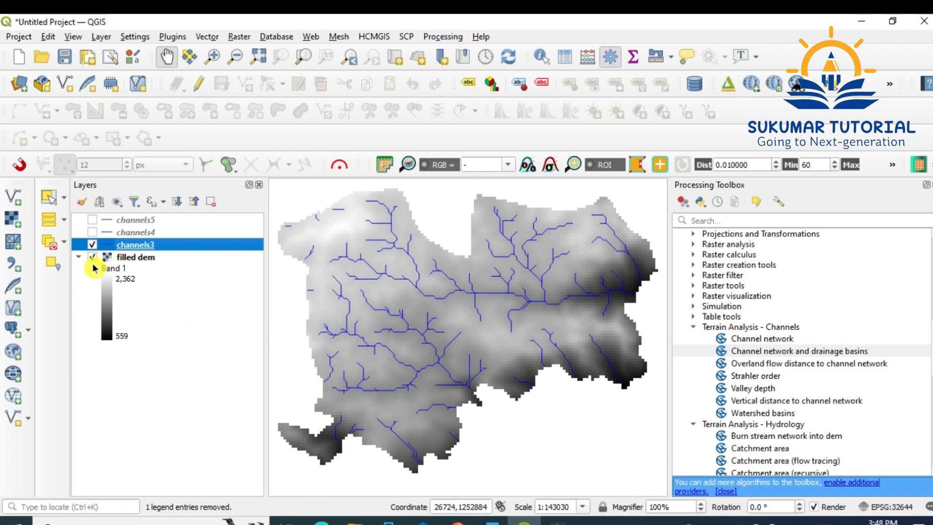
Hide channels3, select filled dem, and pick the channel network and drainage basins algorithm.
click(92, 244)
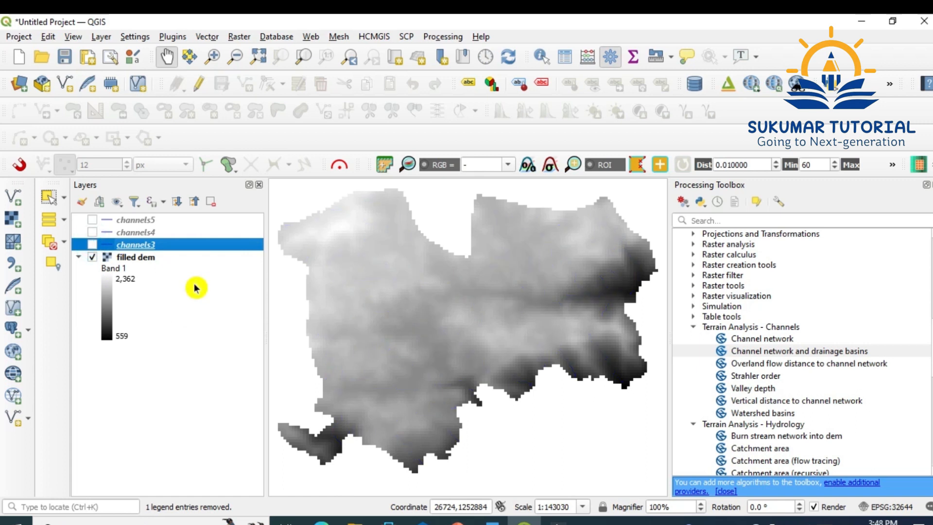
click(136, 257)
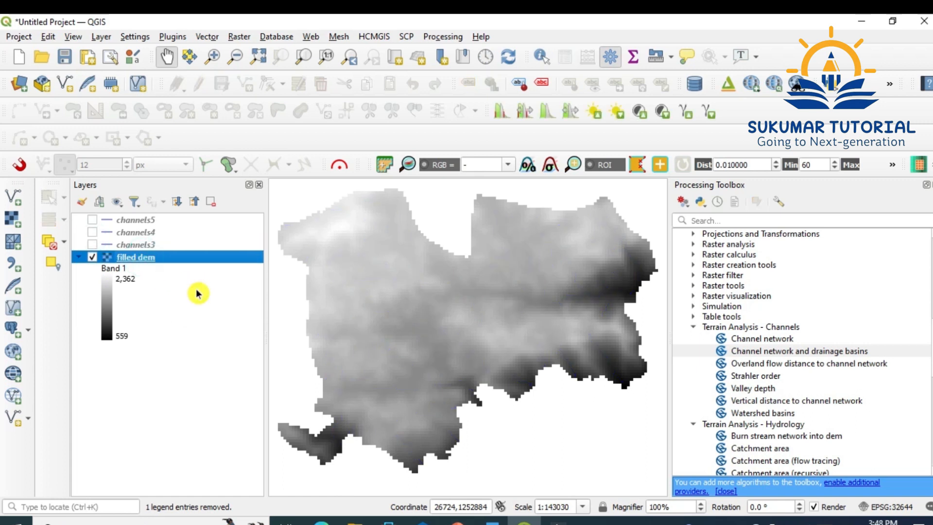
mouse_move(818, 407)
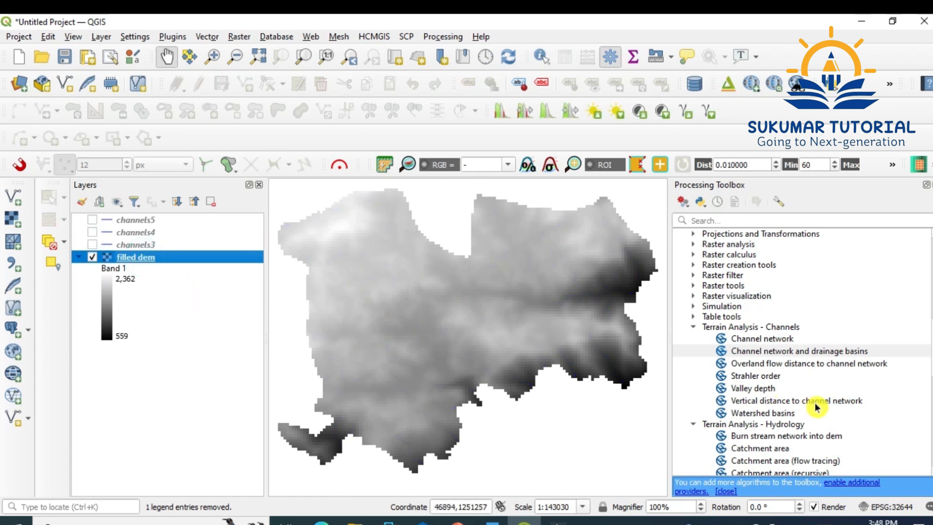
click(804, 351)
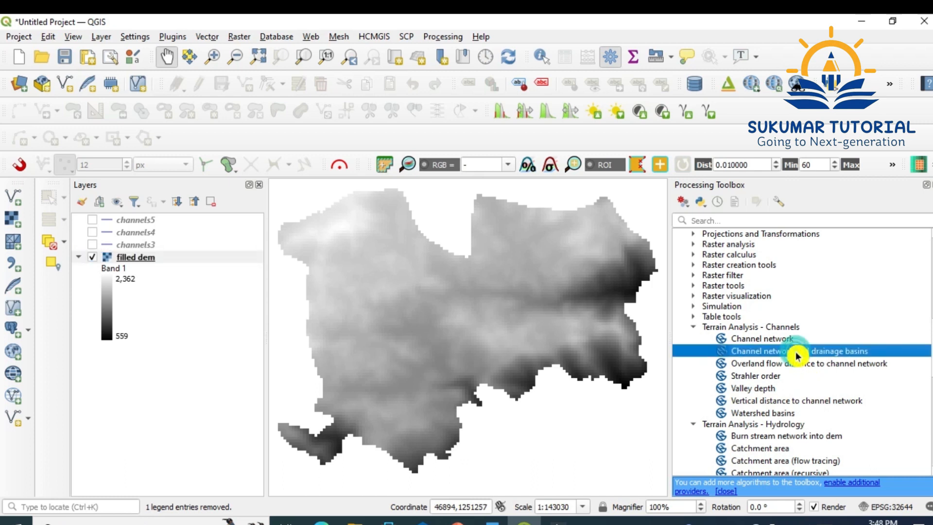
Set threshold 2 and save the Channels output as the existing channels2.shp, overwriting it.
double_click(786, 351)
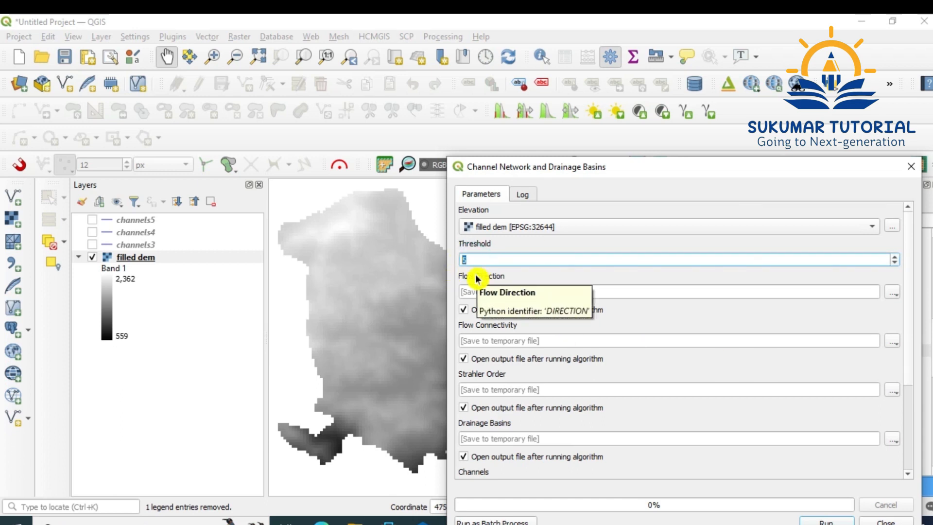
text(2)
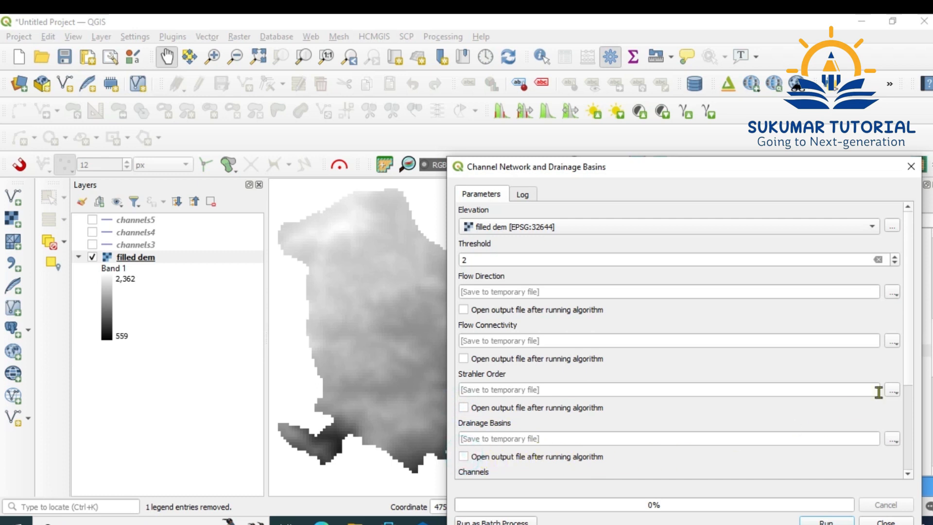
scroll(down, 3)
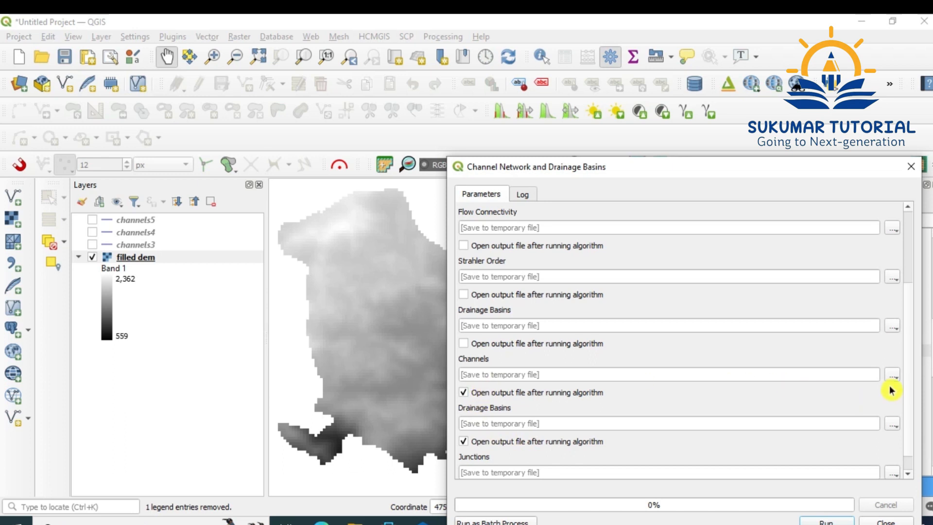
click(891, 374)
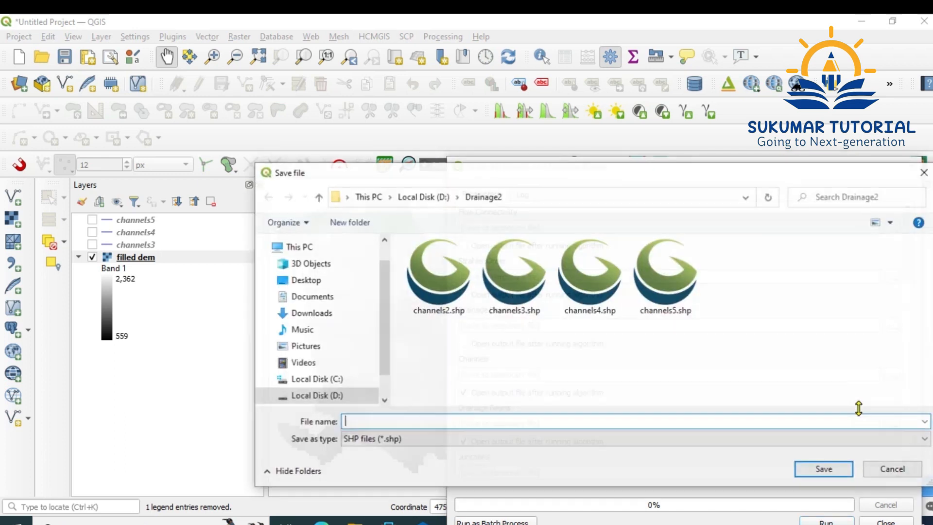
click(438, 274)
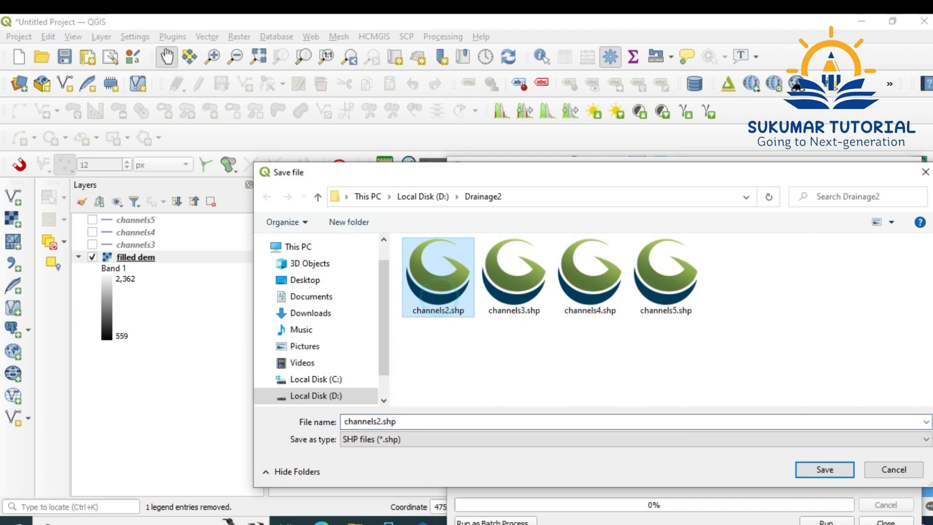
click(824, 469)
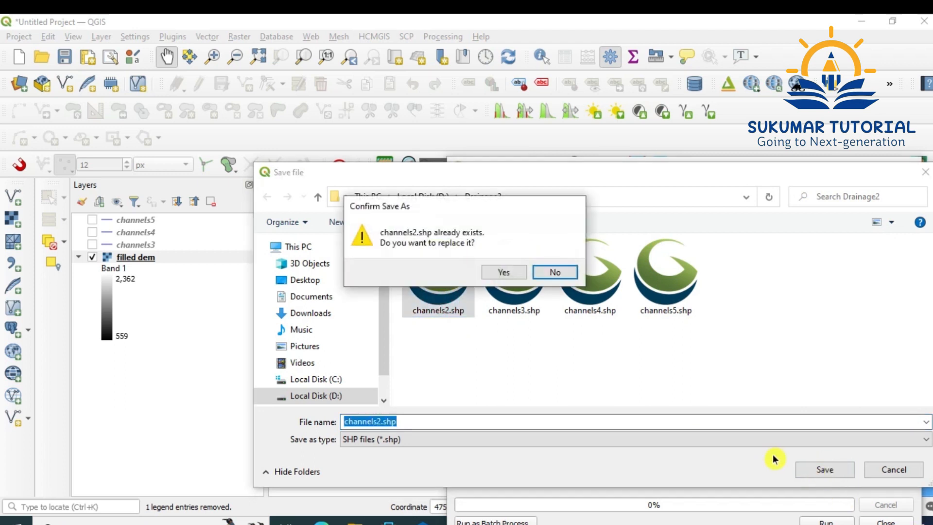
click(503, 272)
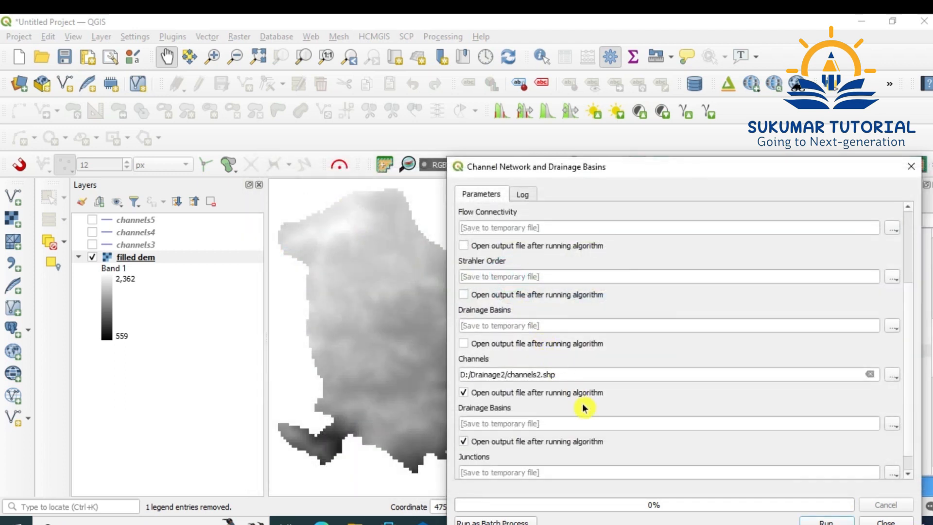
mouse_move(548, 399)
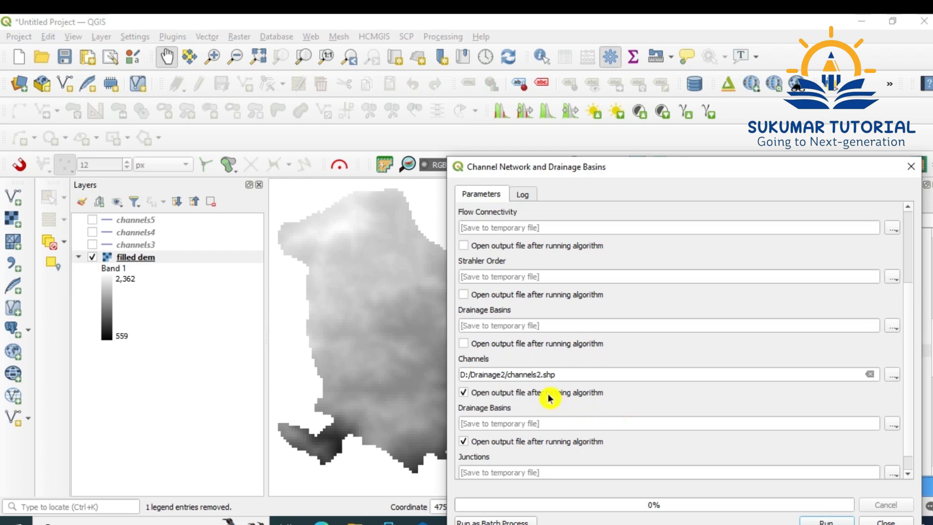
mouse_move(482, 403)
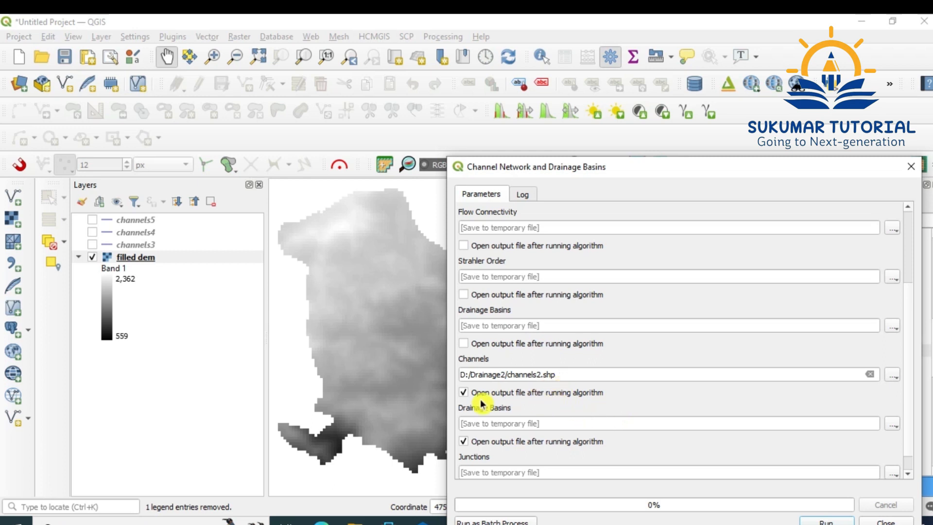
mouse_move(473, 412)
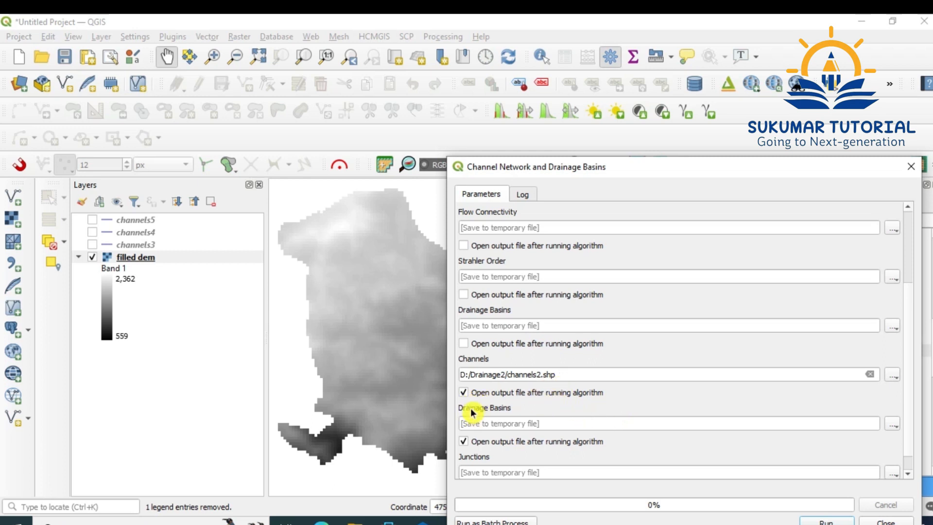
Untick 'Open output file after running algorithm' for the channels and junctions outputs.
click(465, 392)
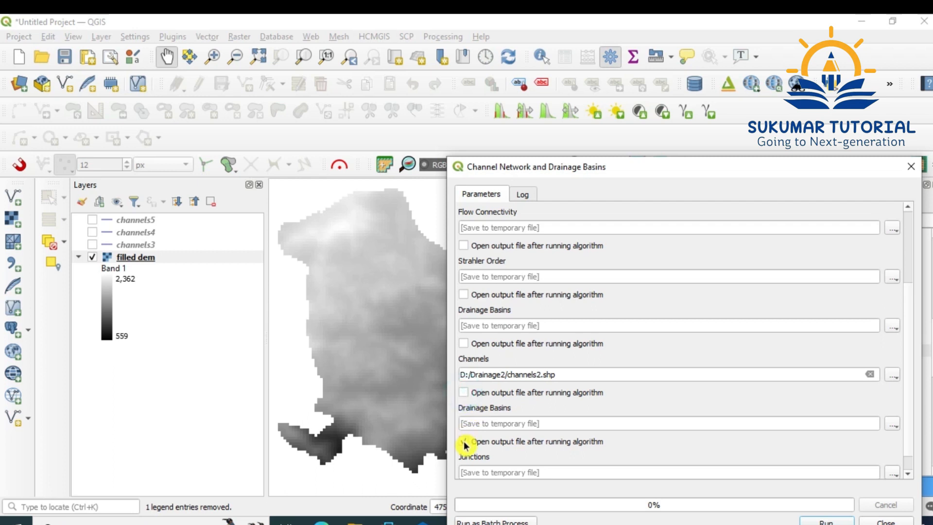
mouse_move(911, 384)
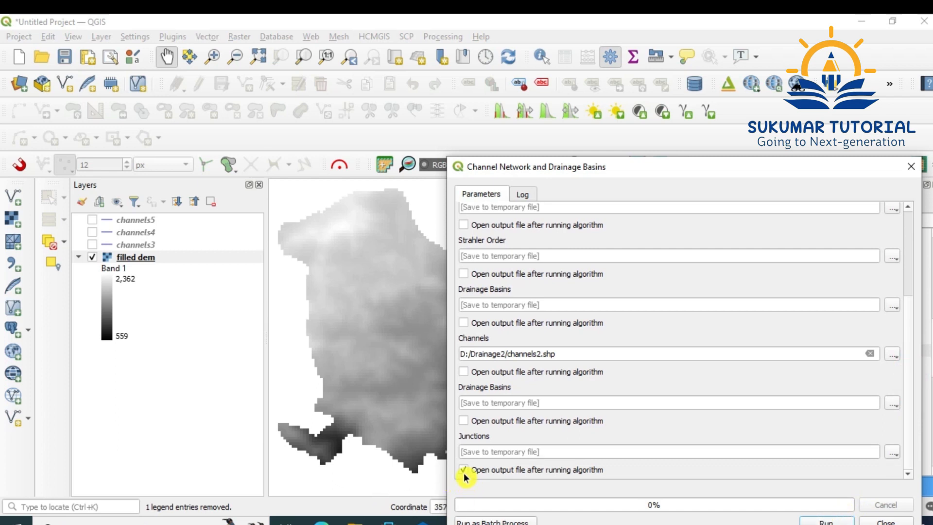
click(464, 470)
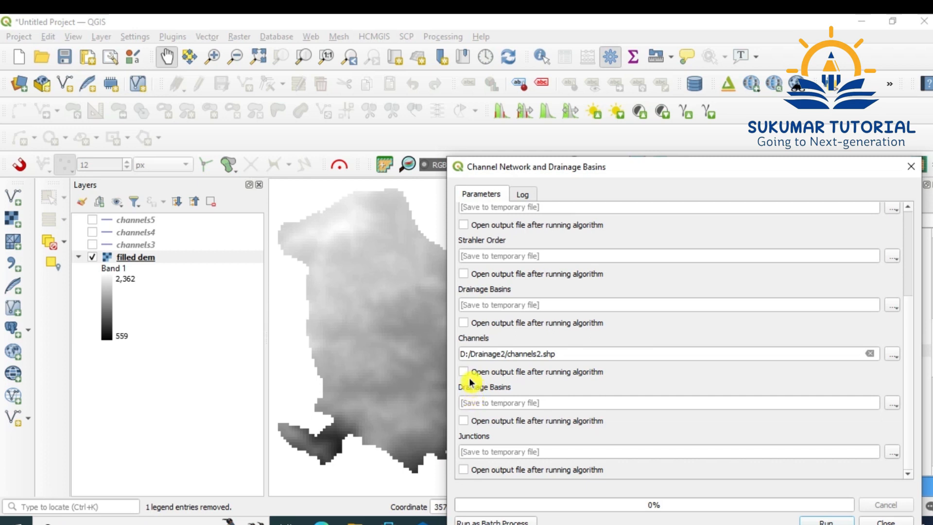
Run the channel network and drainage basins analysis, writing channels2.shp.
click(464, 371)
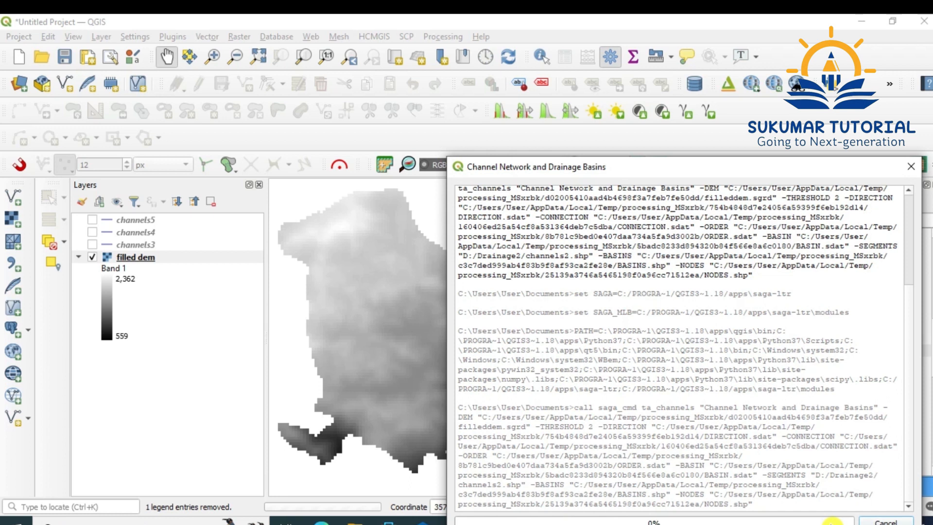
scroll(down, 3)
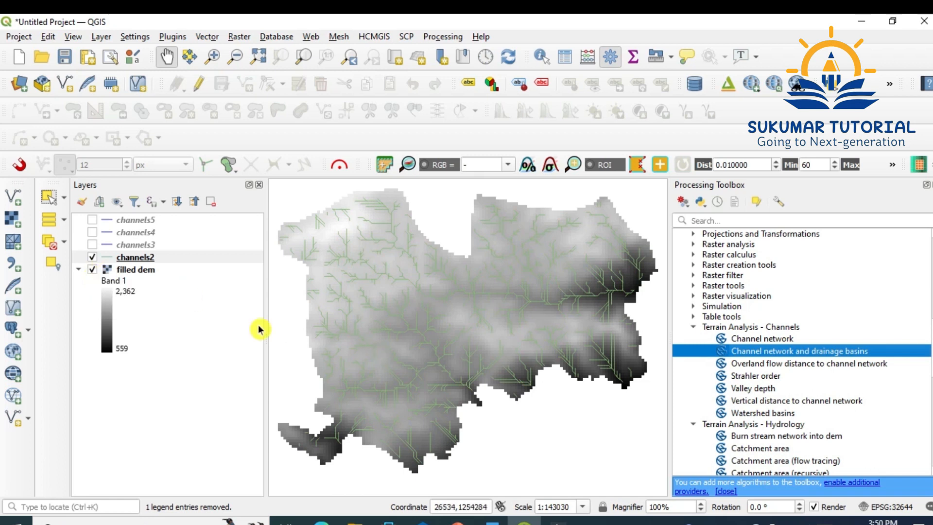
Restyle the channels2 stream lines blue and show the filled dem again beneath them.
click(134, 257)
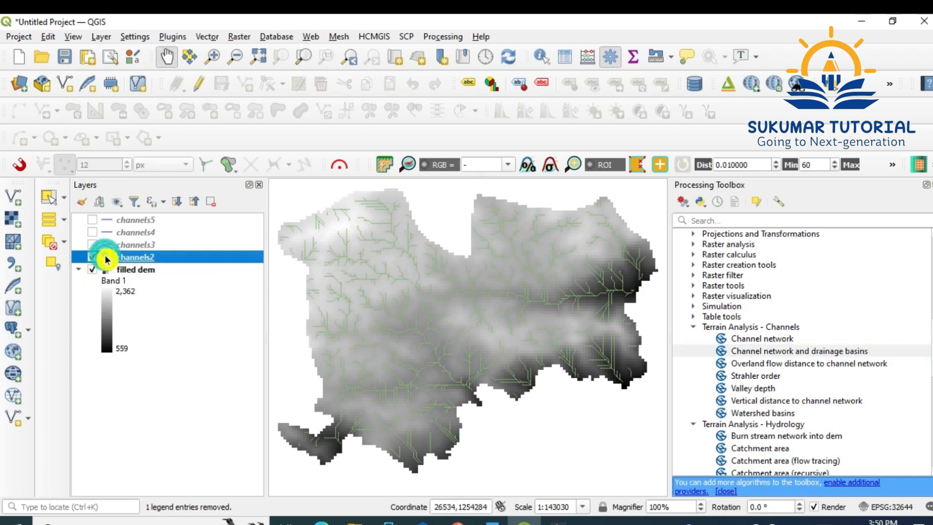
double_click(134, 256)
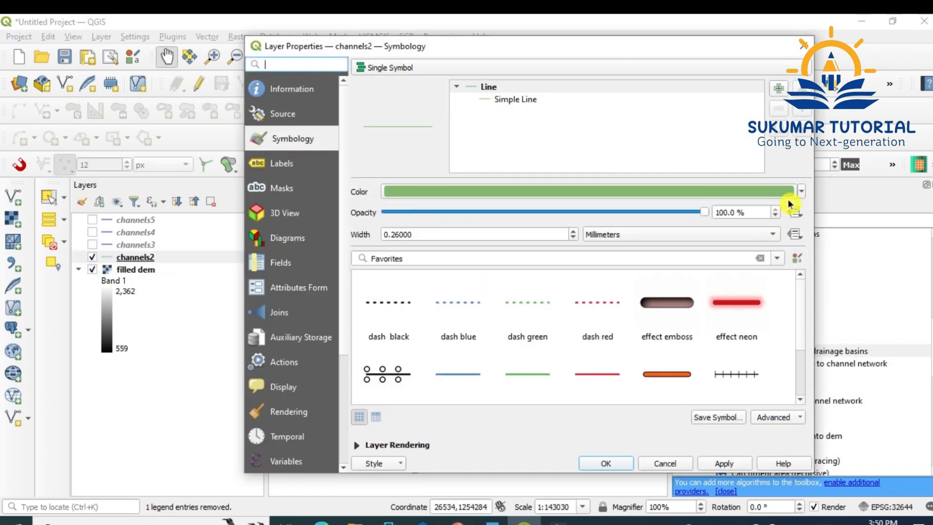
click(800, 192)
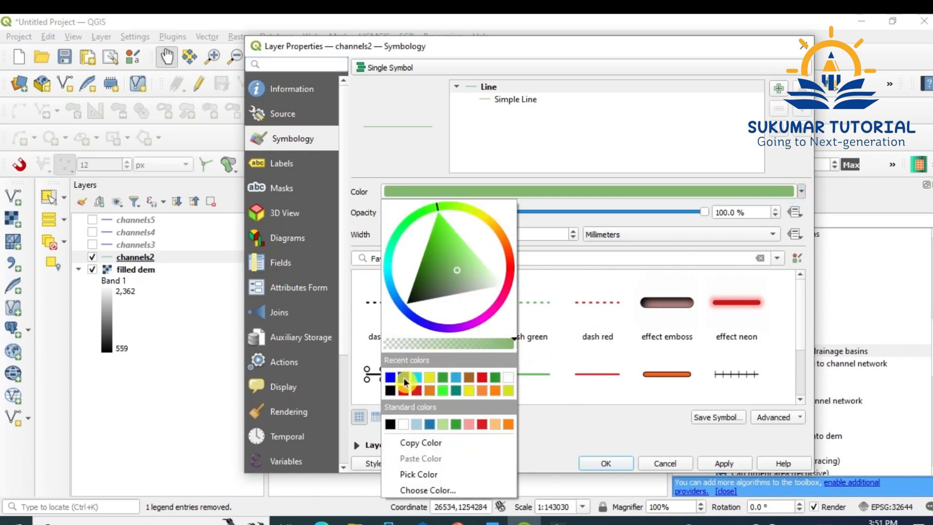
click(403, 376)
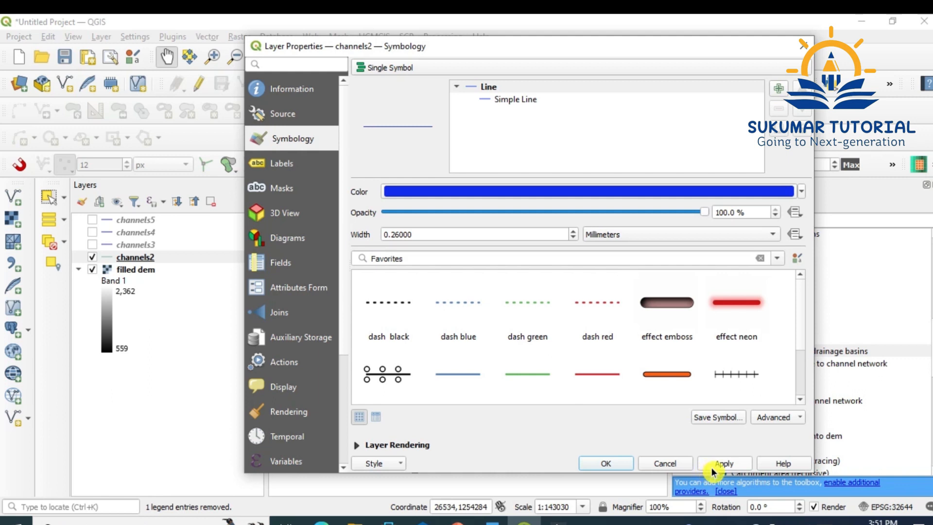
click(605, 464)
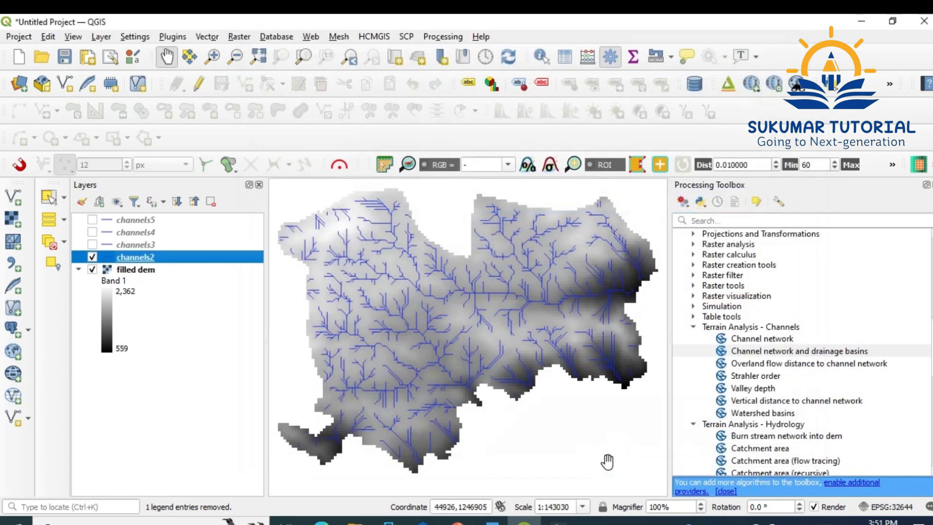
mouse_move(418, 298)
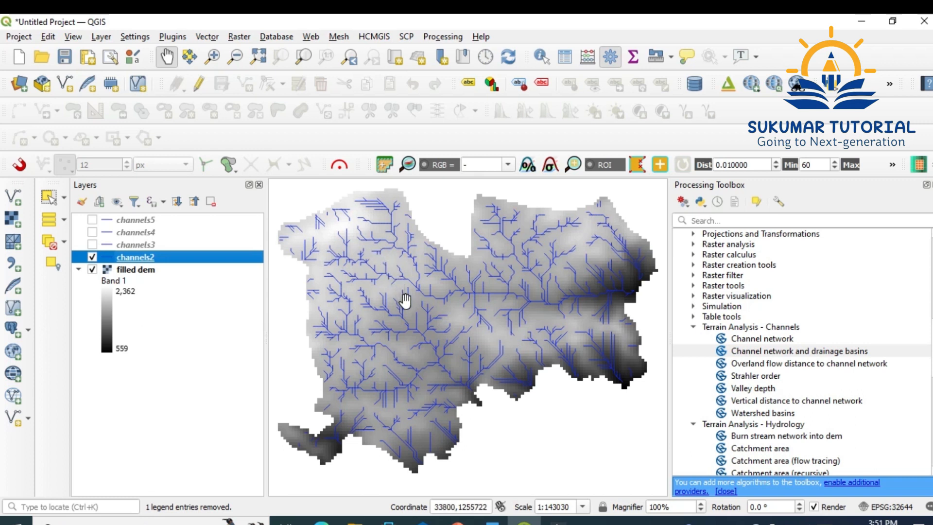
mouse_move(428, 315)
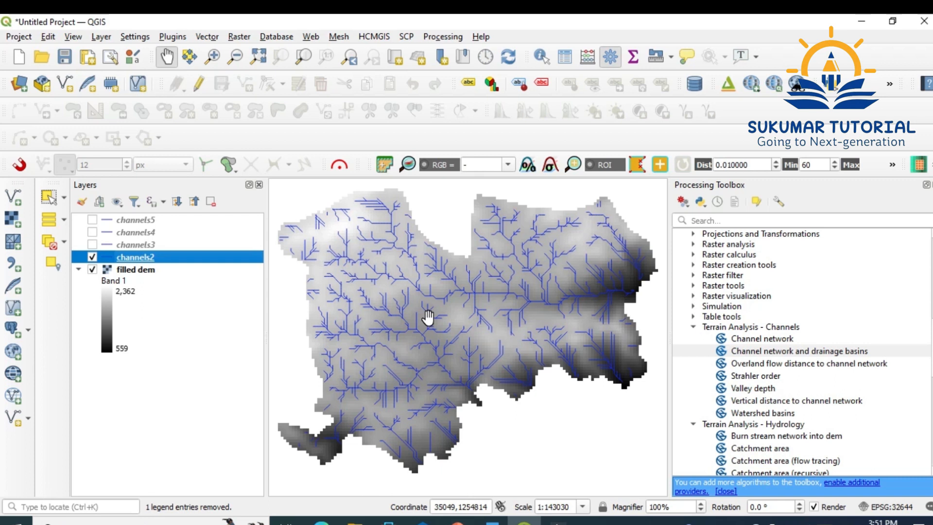
mouse_move(566, 236)
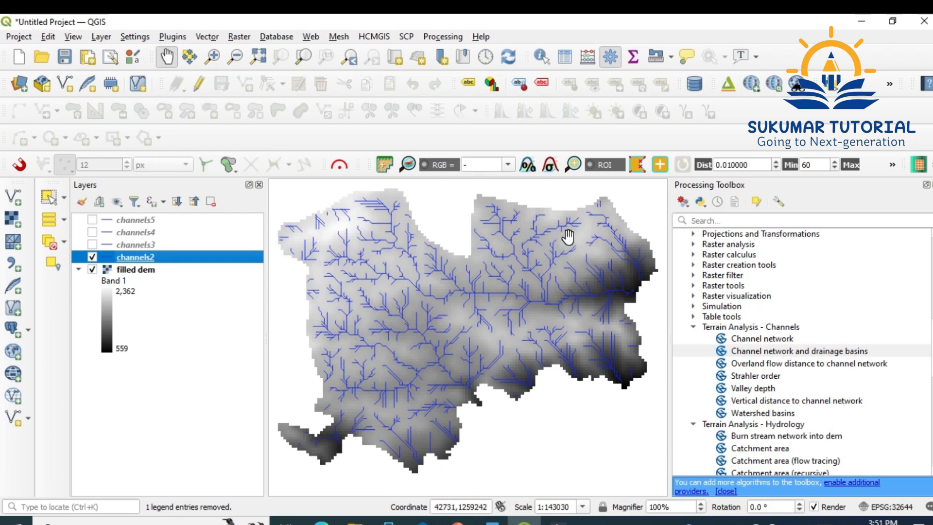
mouse_move(405, 296)
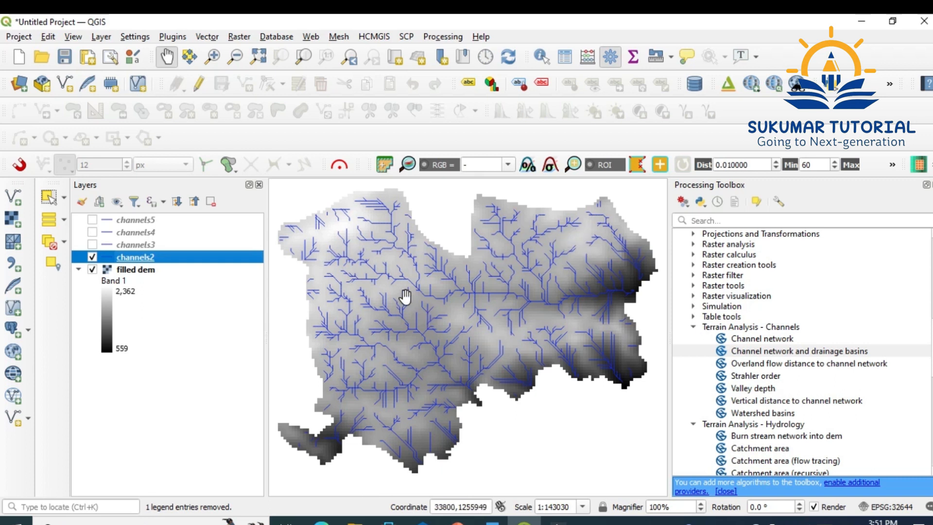
mouse_move(405, 312)
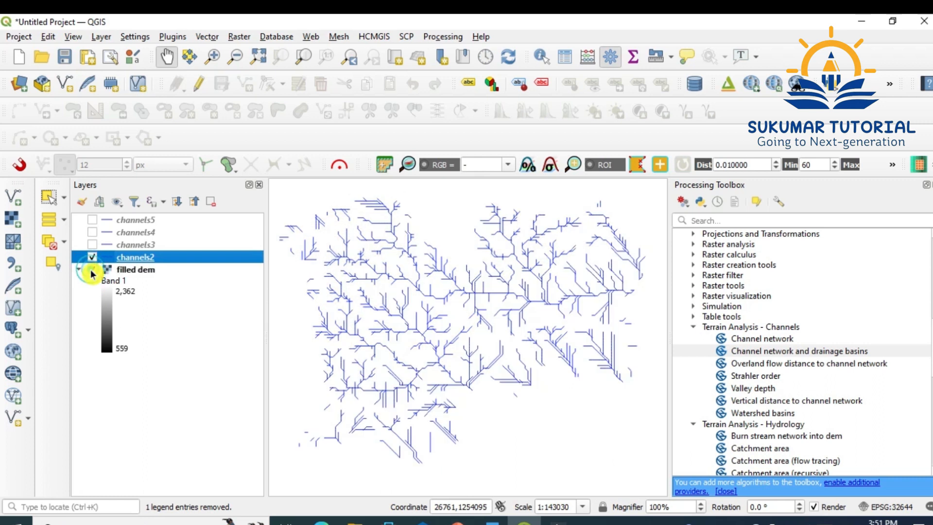
click(93, 269)
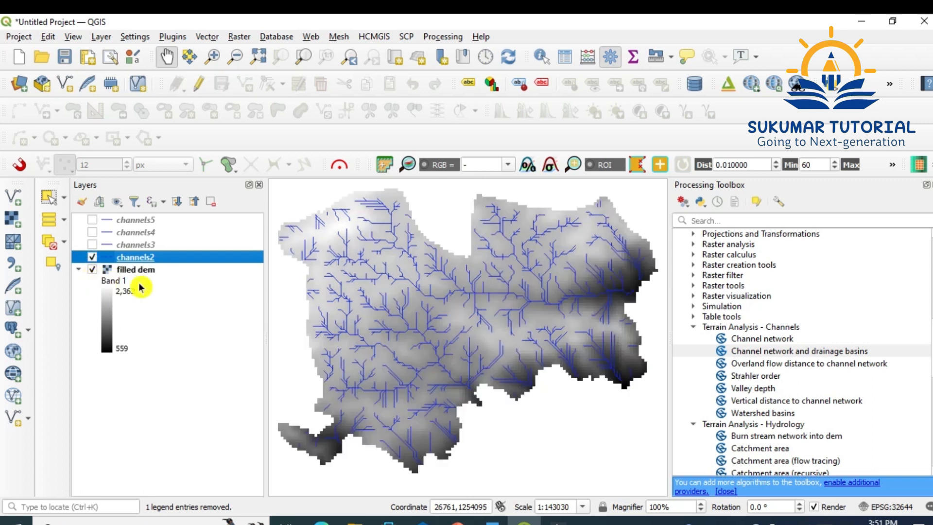
right_click(136, 269)
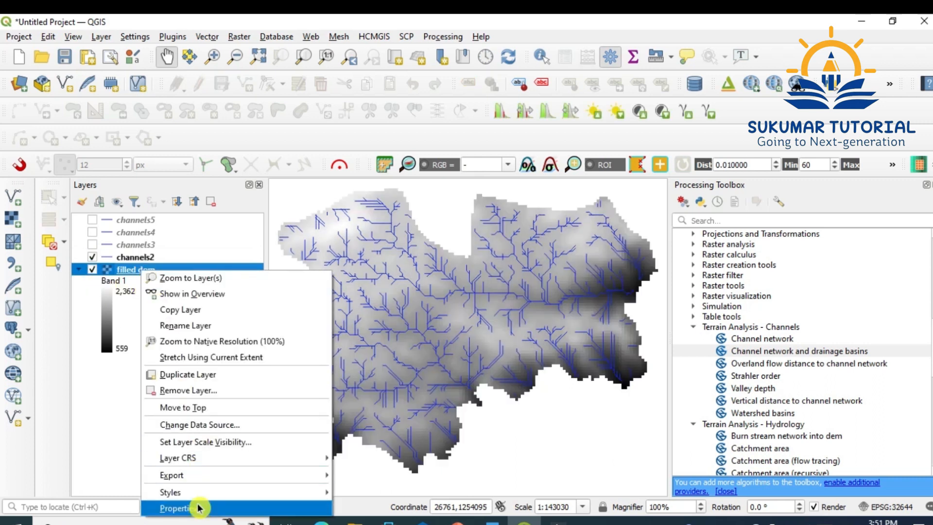
click(177, 508)
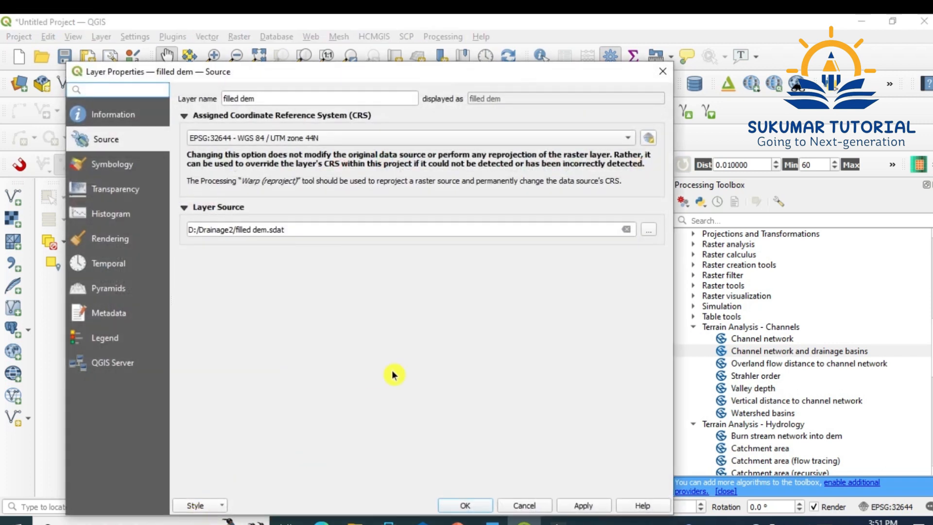
click(111, 164)
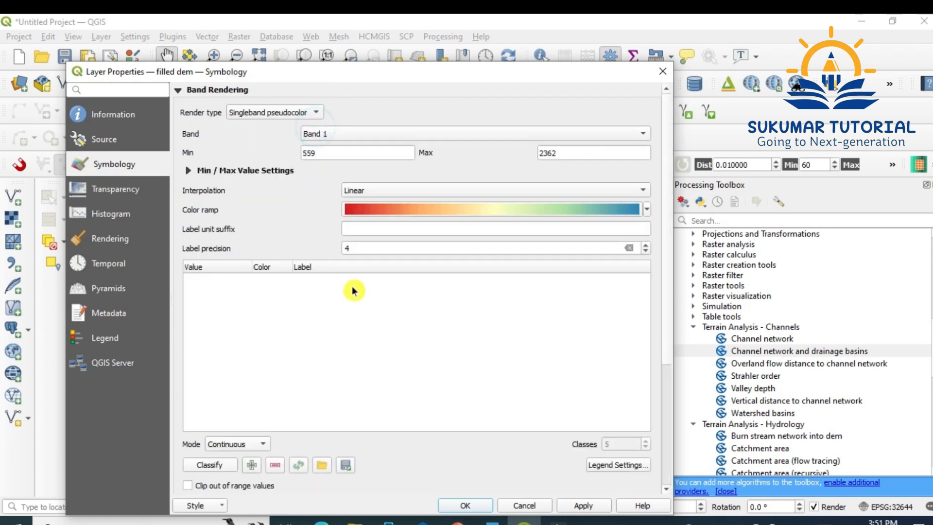
mouse_move(365, 407)
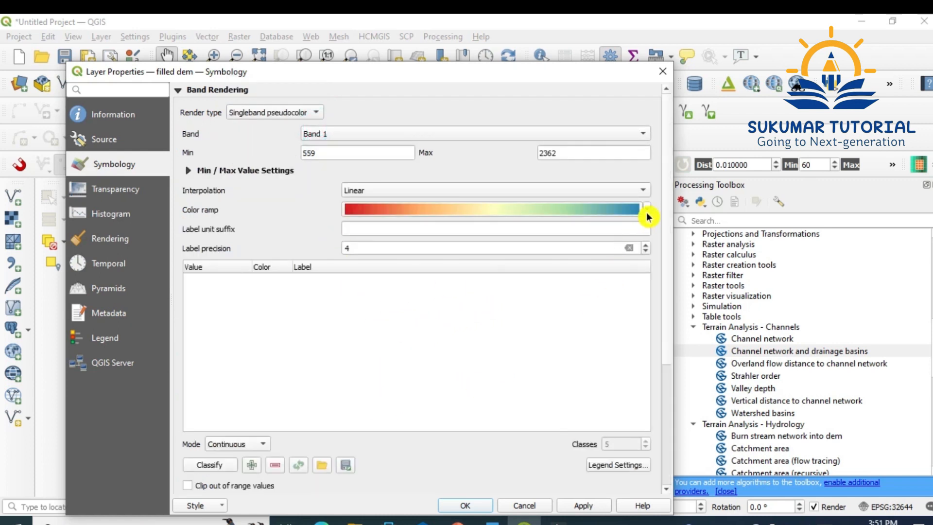
click(644, 210)
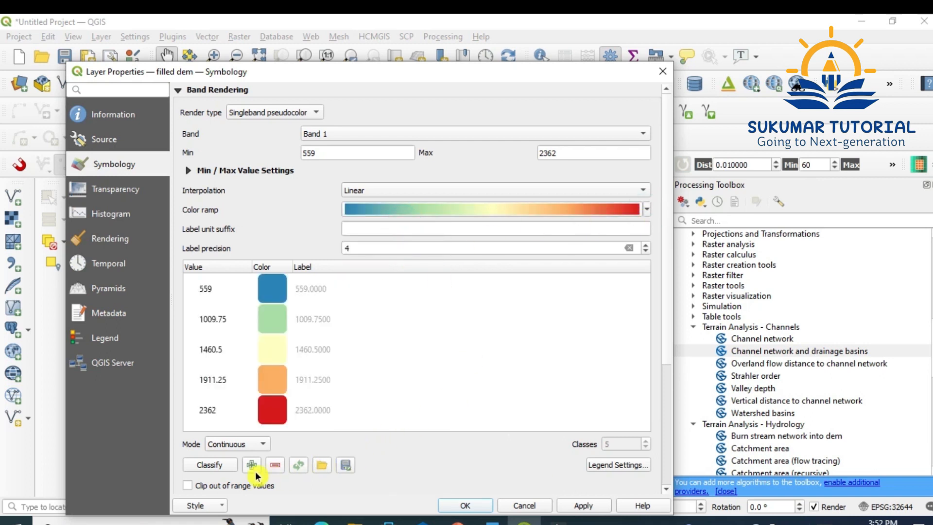
click(237, 444)
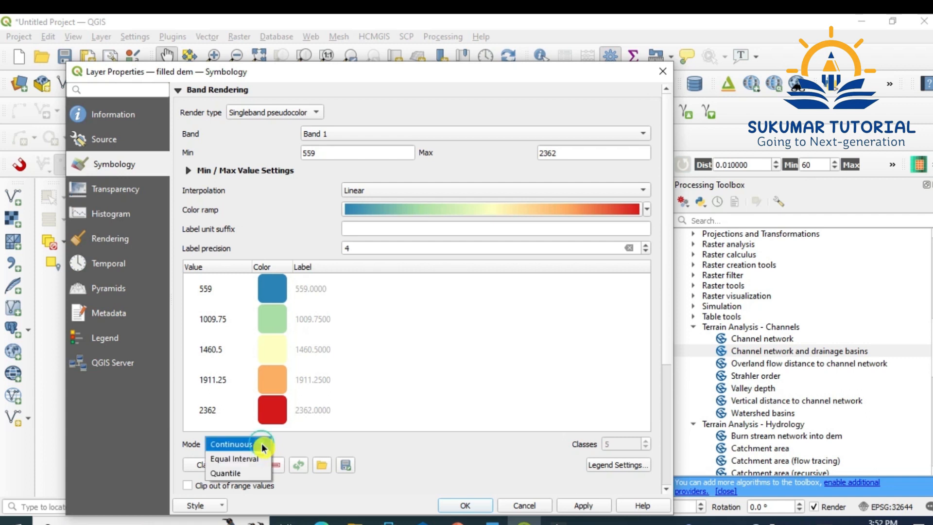
click(233, 458)
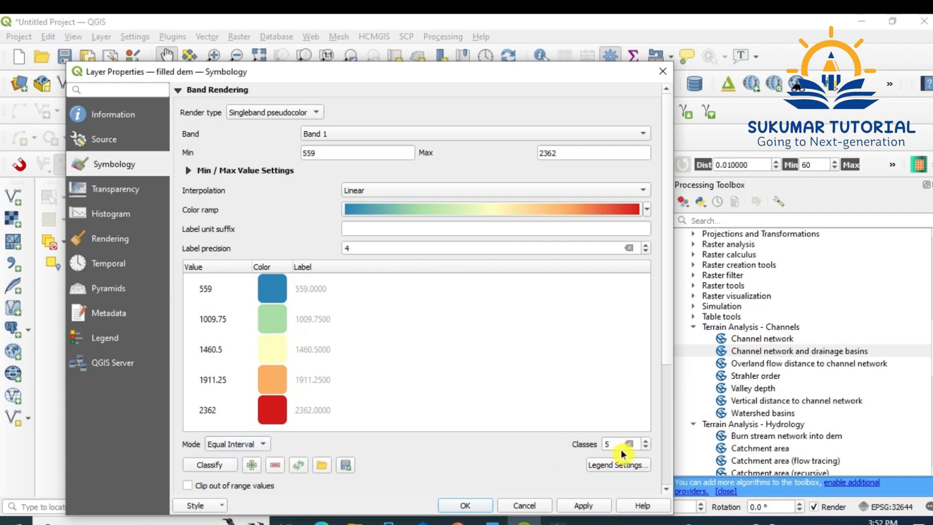
text(1)
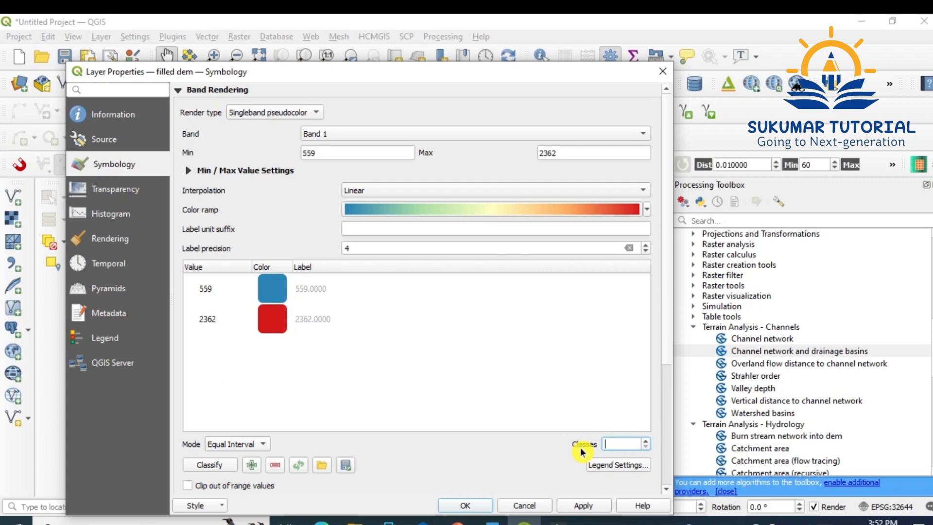
text(15)
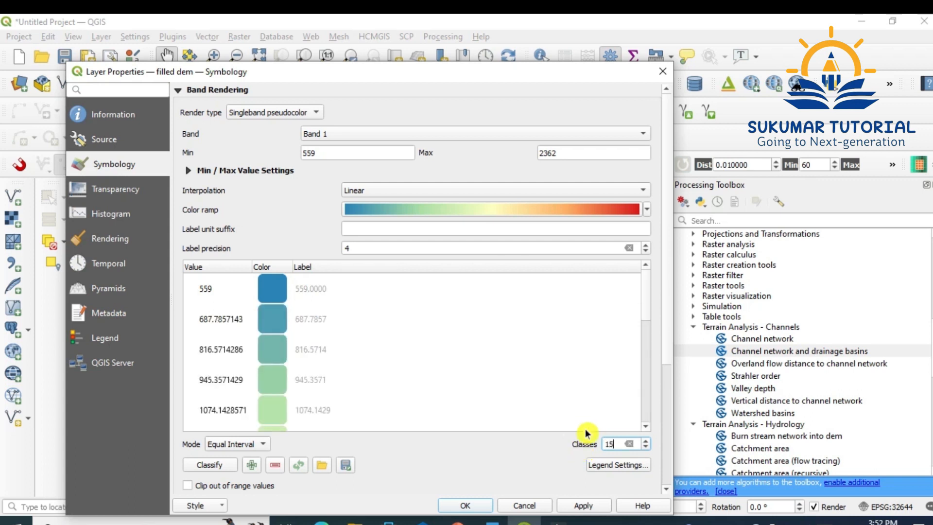
click(465, 504)
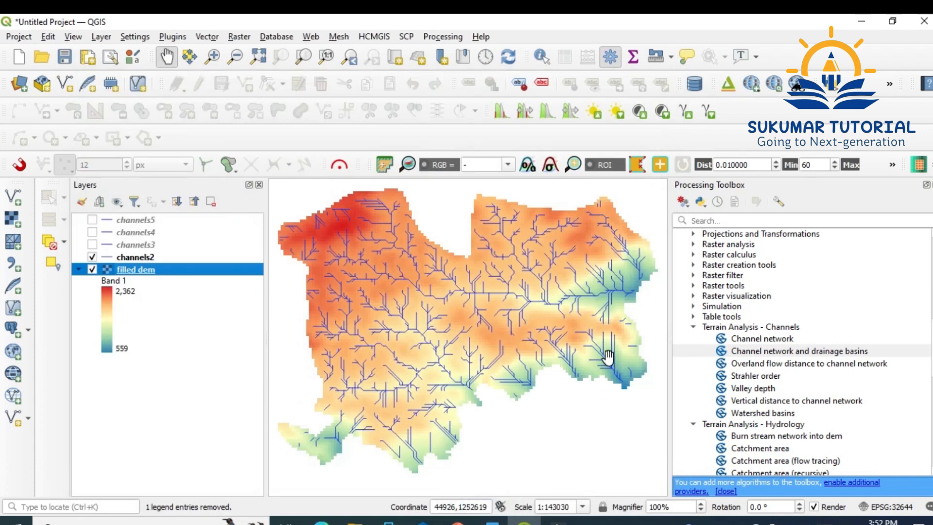
mouse_move(558, 301)
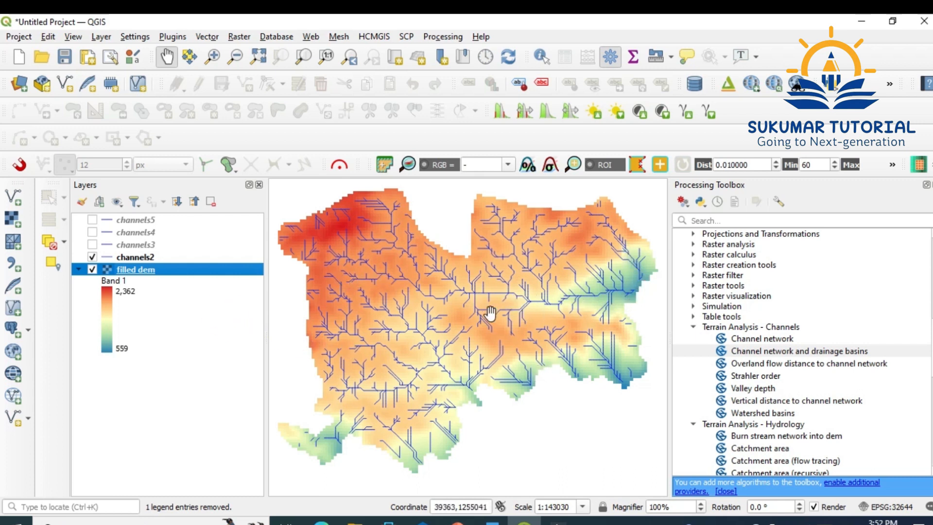
mouse_move(156, 300)
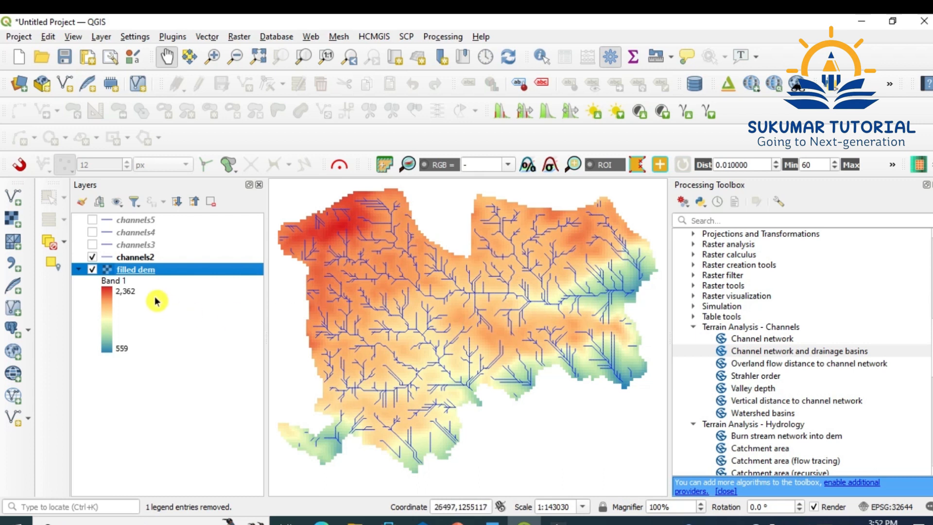
click(136, 257)
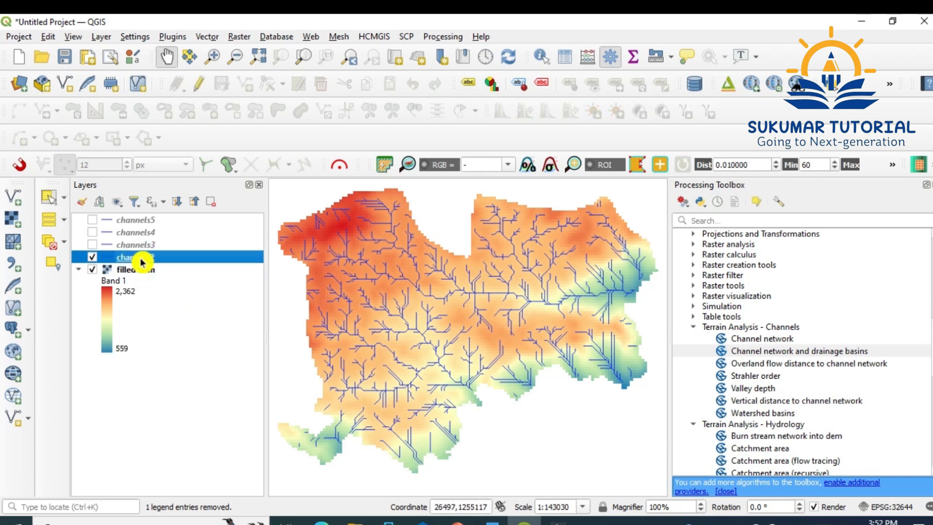
right_click(143, 257)
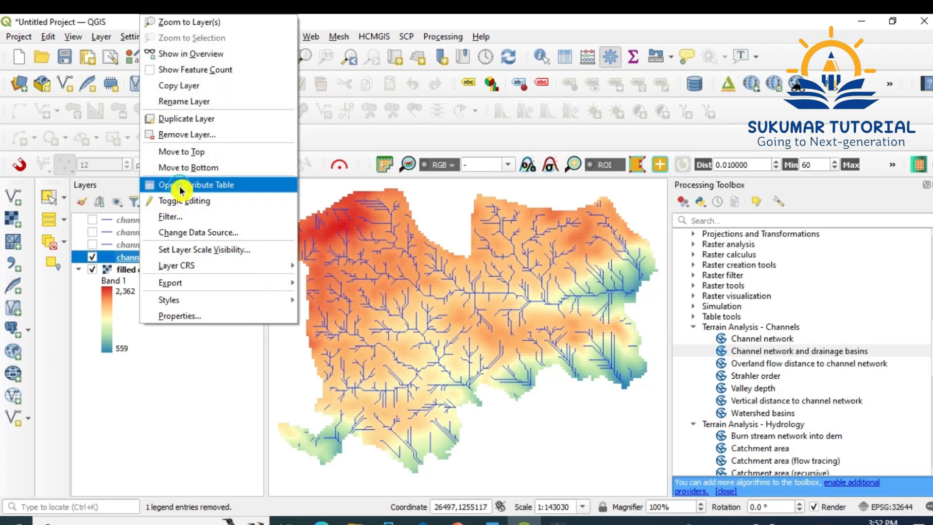
click(207, 185)
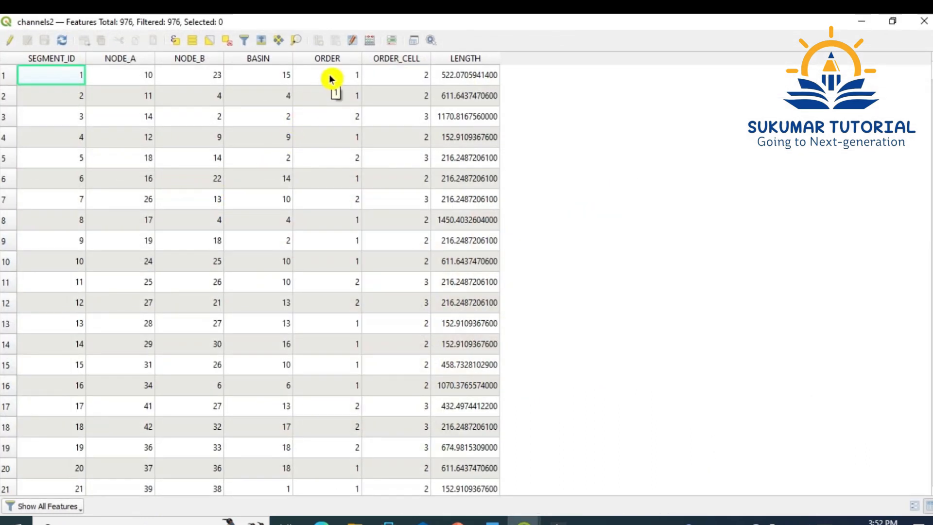
mouse_move(342, 96)
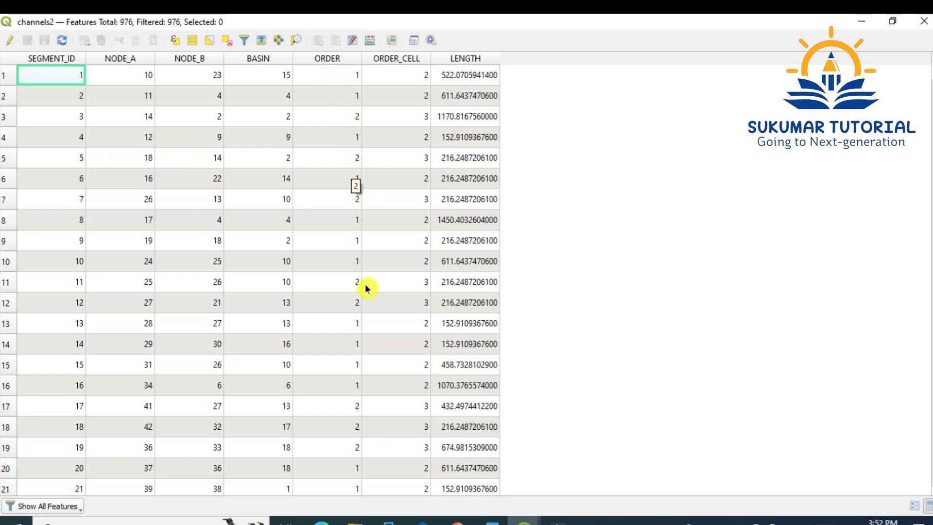
mouse_move(326, 487)
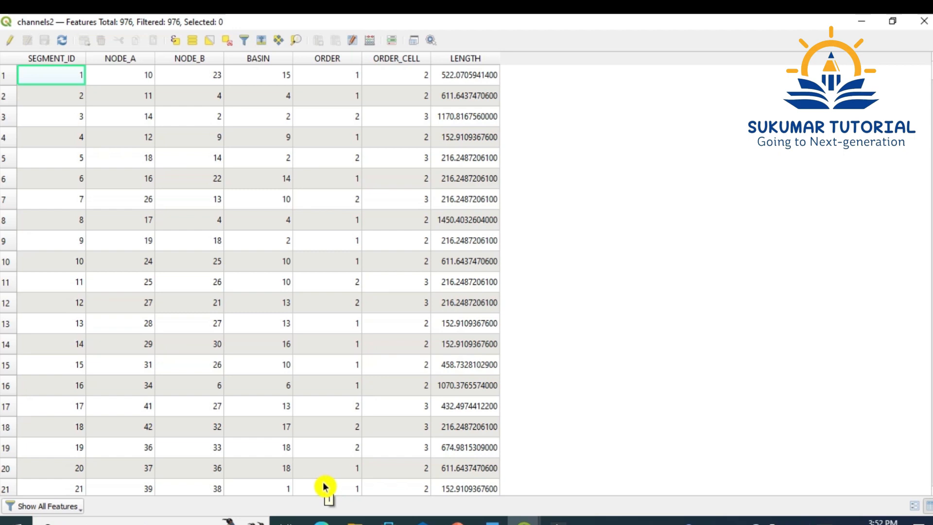
mouse_move(491, 97)
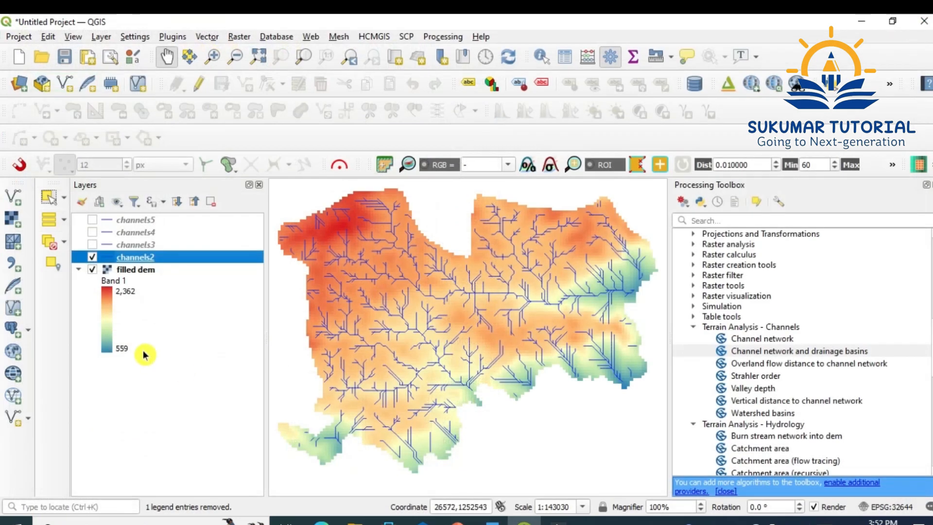
click(93, 257)
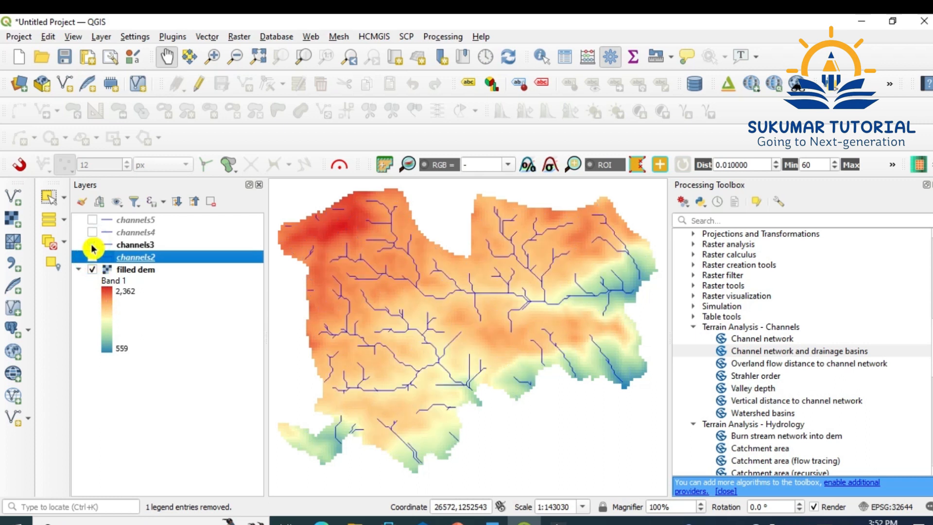
click(92, 245)
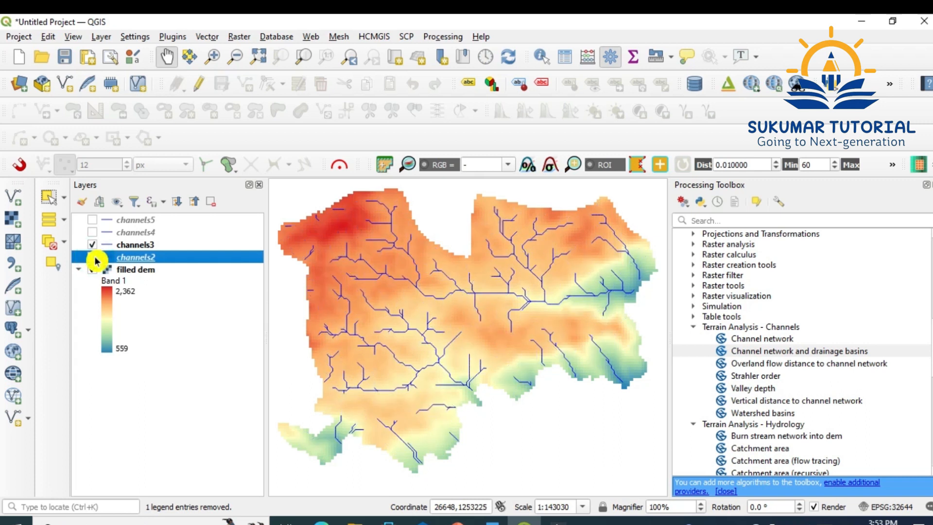
click(94, 269)
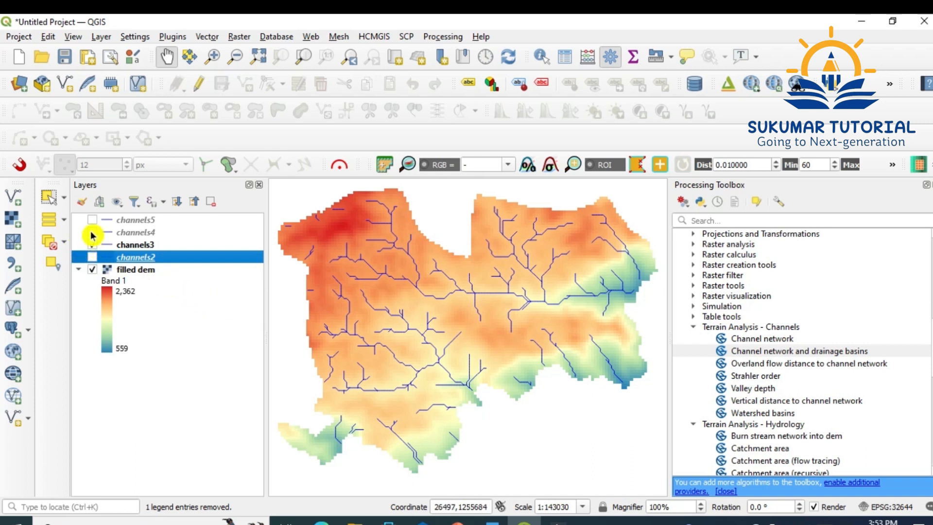
click(92, 232)
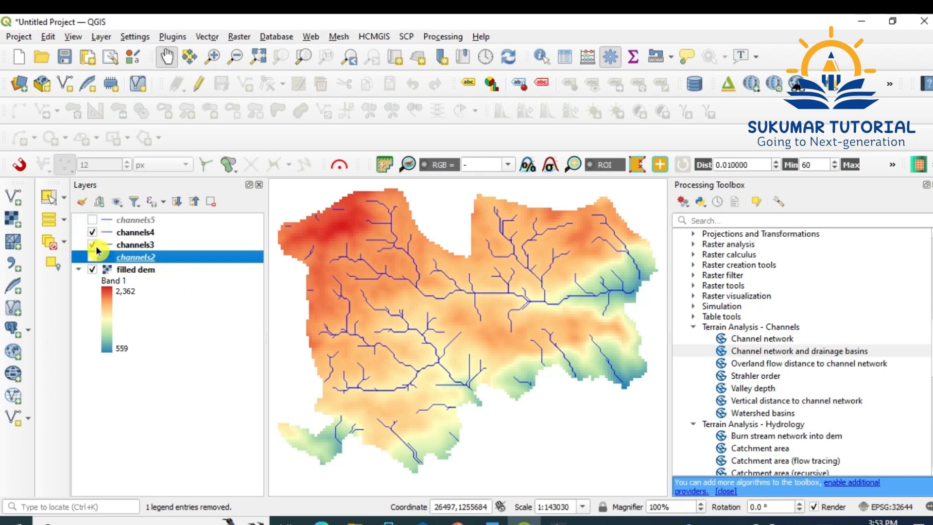
click(92, 232)
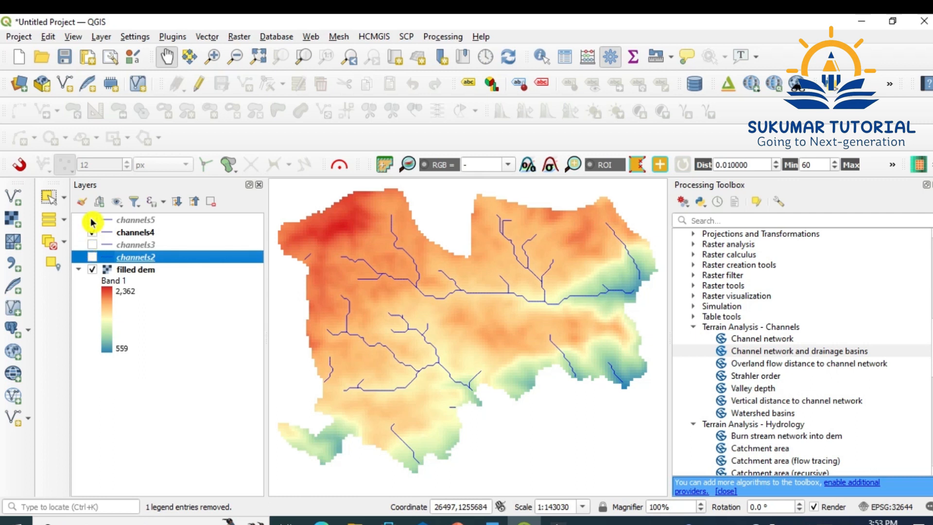
click(94, 220)
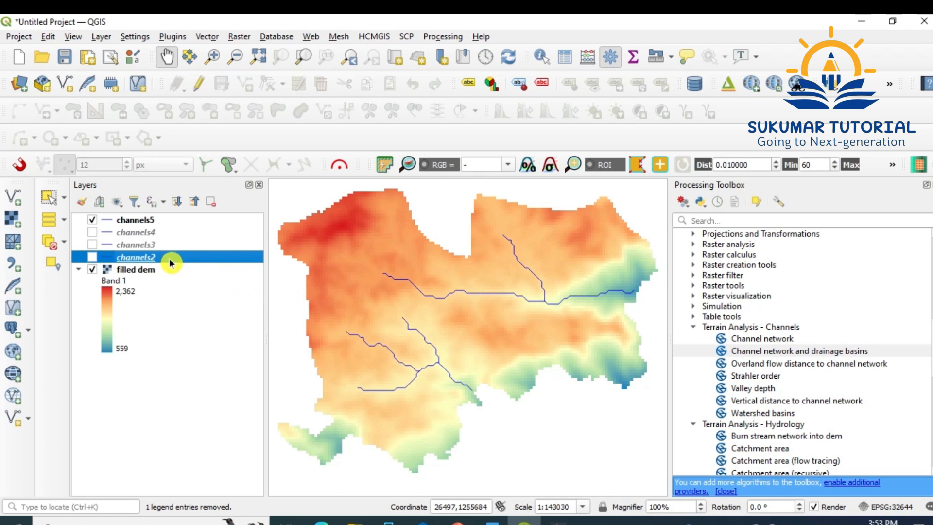
mouse_move(158, 227)
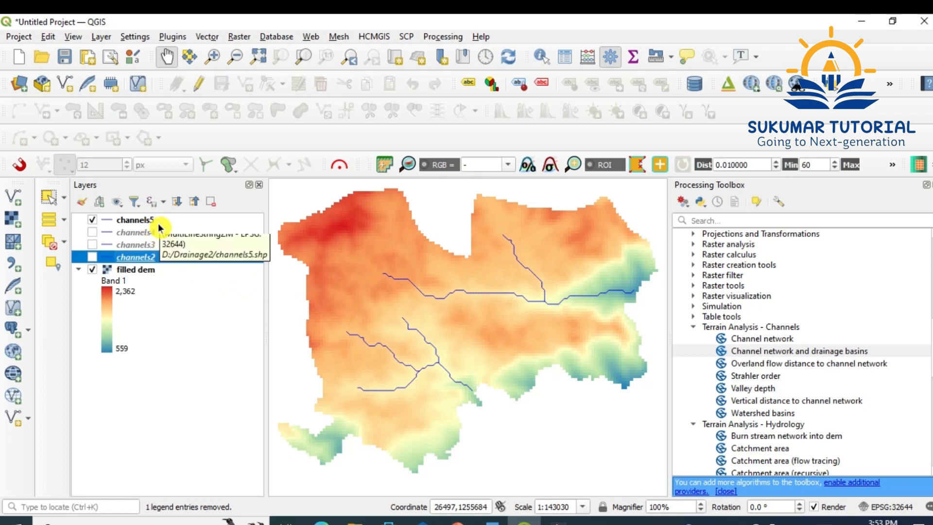
mouse_move(179, 286)
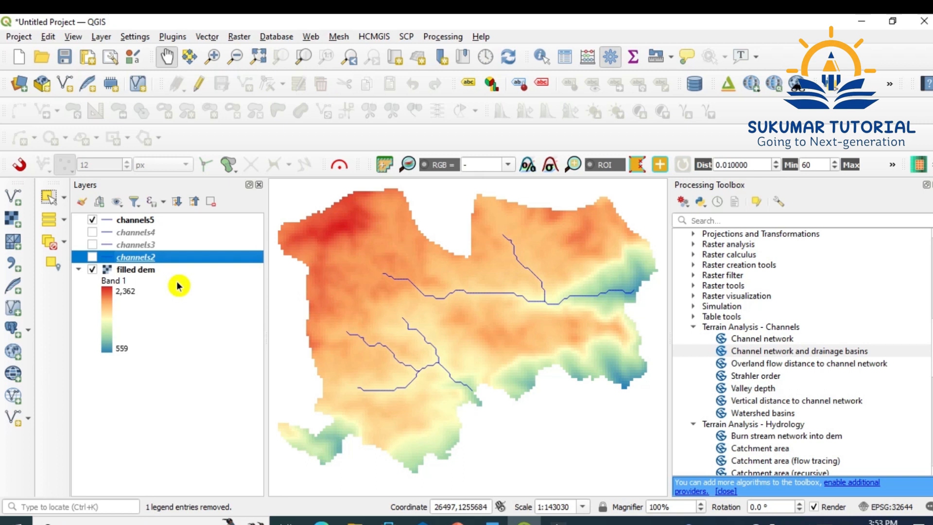
click(93, 220)
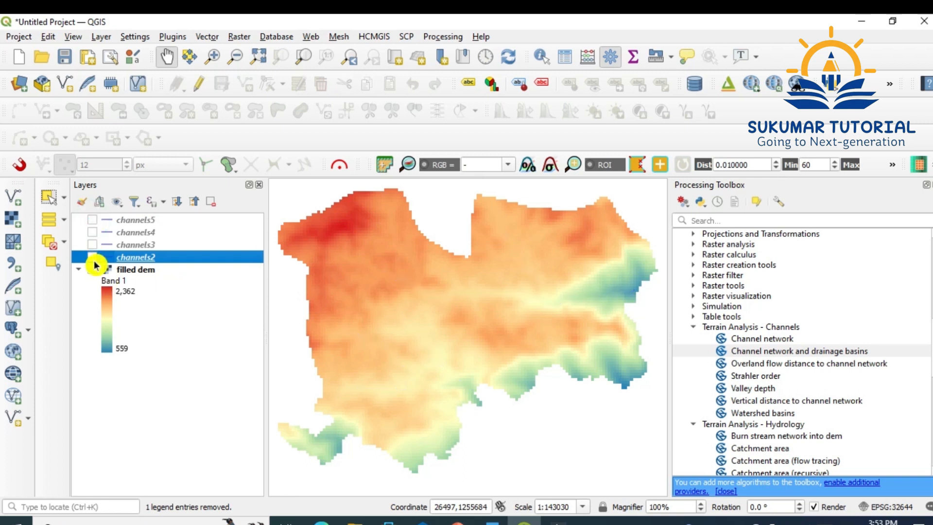
click(93, 257)
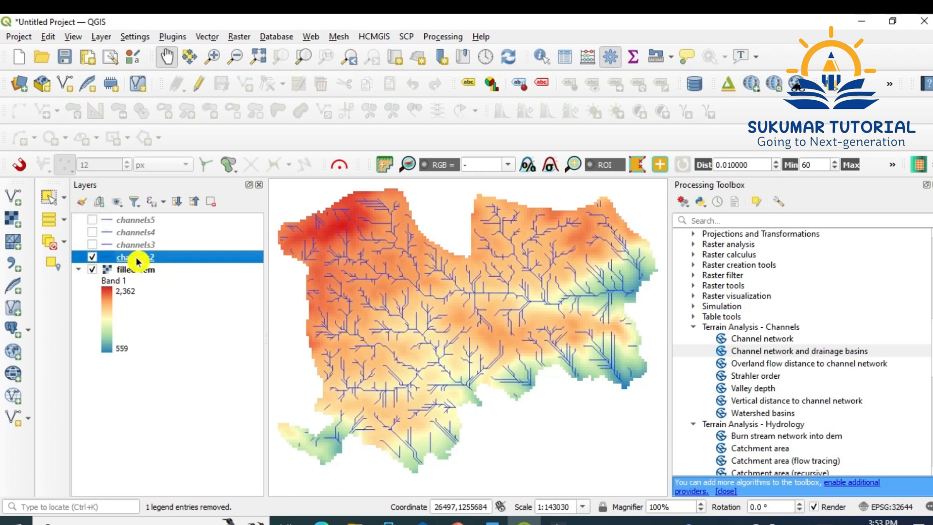
Switch the channels2 line symbology from single symbol to Categorized.
right_click(137, 256)
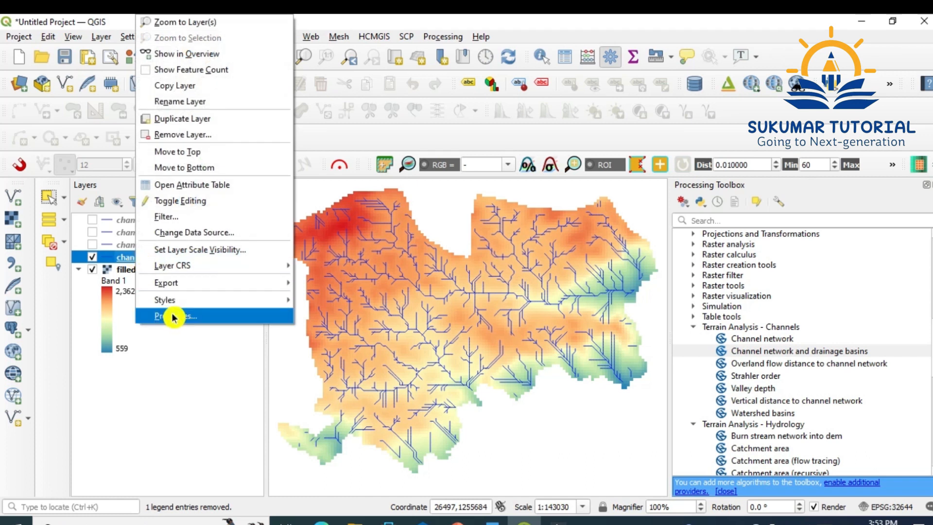
click(173, 316)
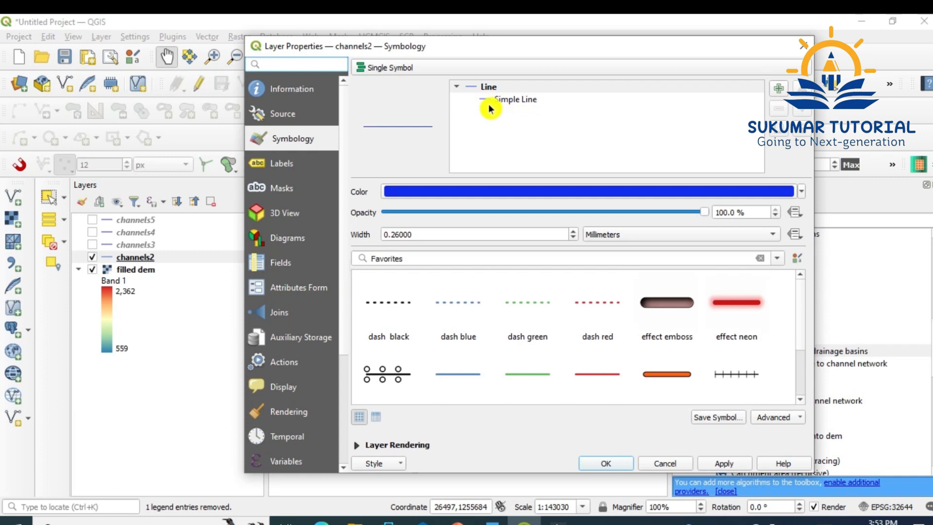
click(515, 99)
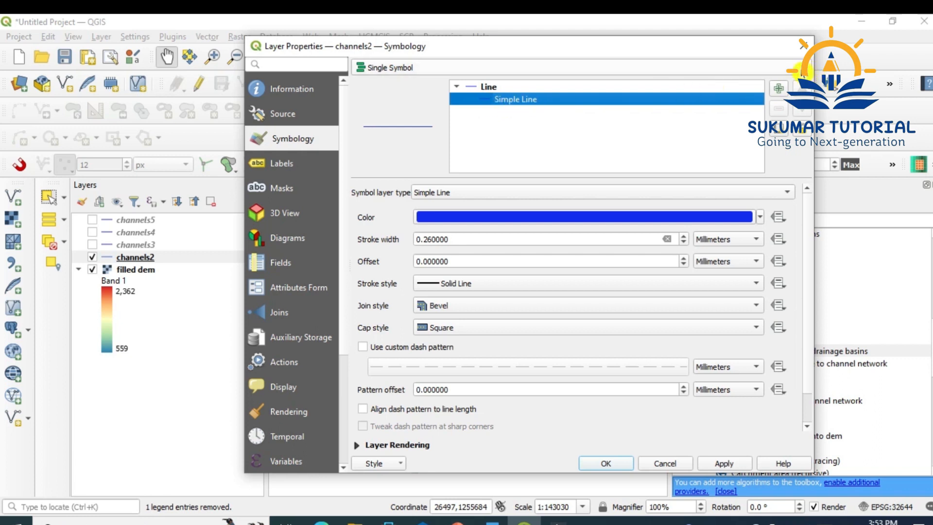
click(488, 86)
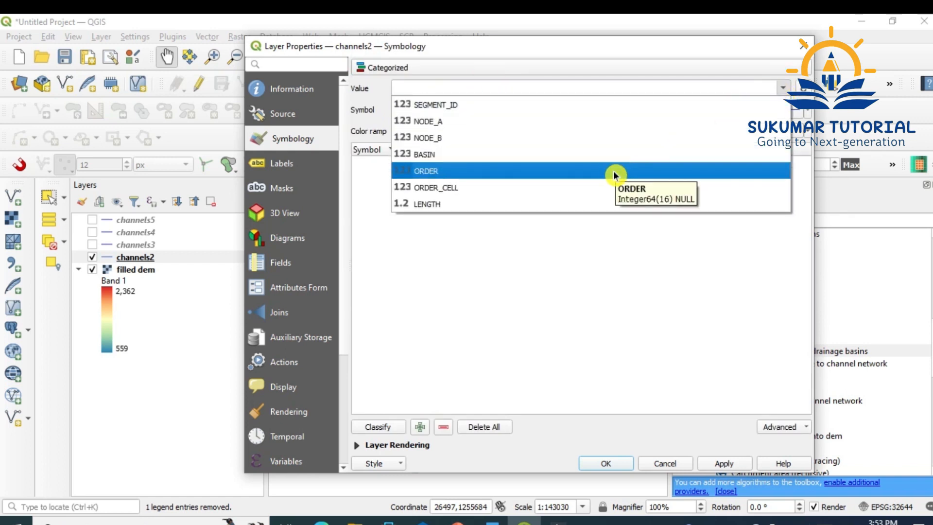
Classify channels2 on the ORDER field, one colour per stream order 1 to 5, and apply.
click(426, 172)
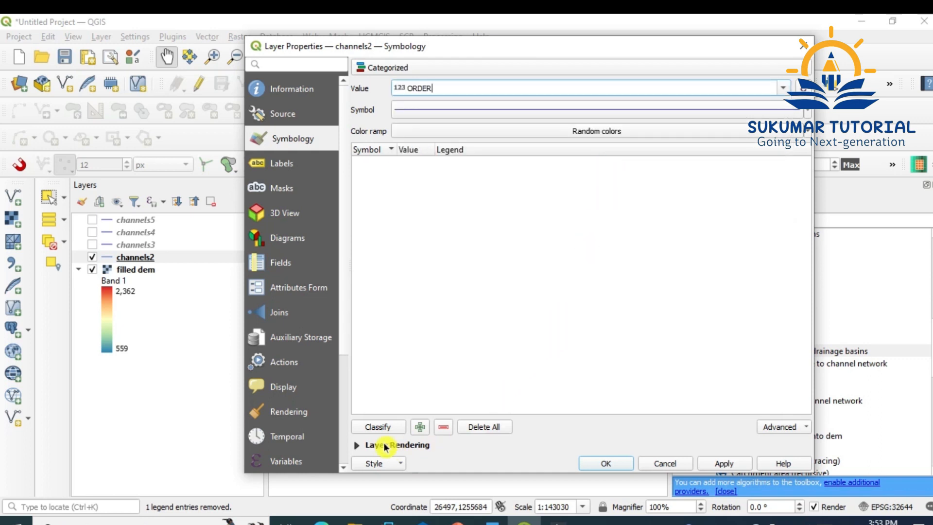
click(379, 426)
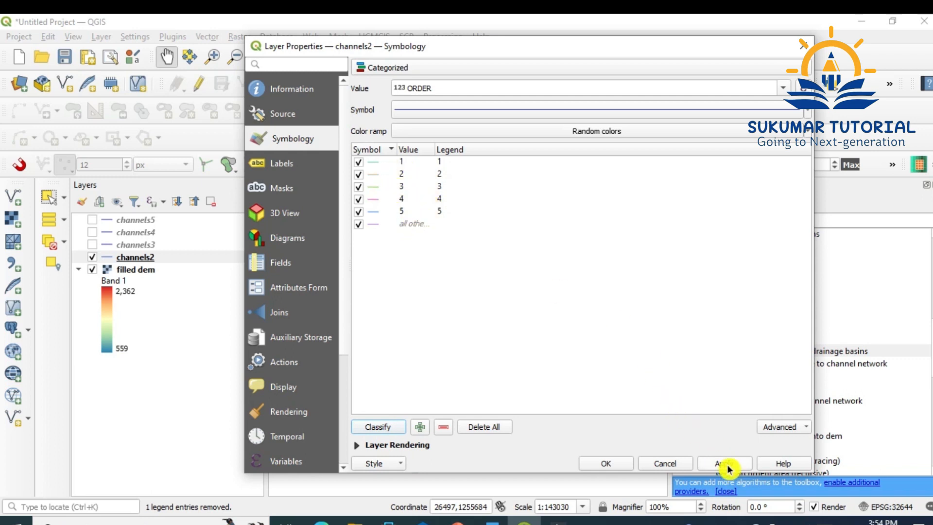
click(723, 463)
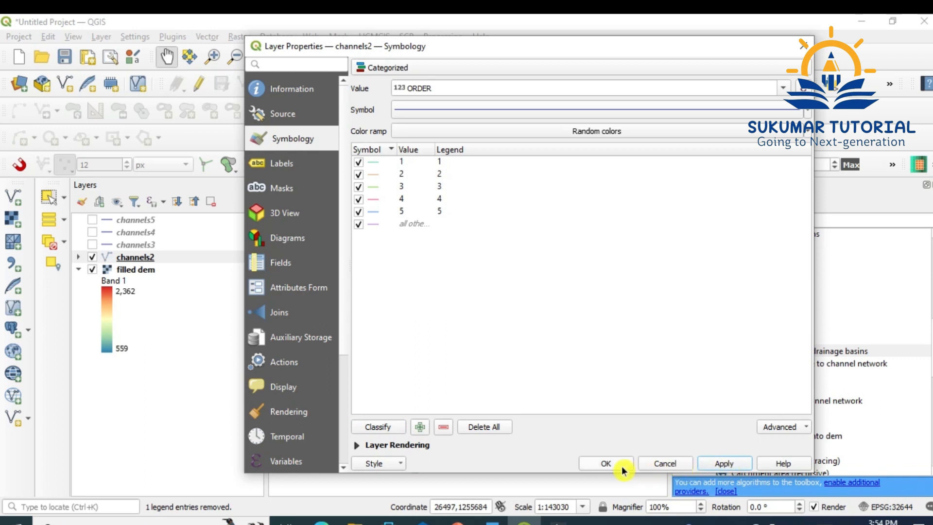
Accept the categorized style so channels2 draws in distinct stream-order colours.
click(605, 463)
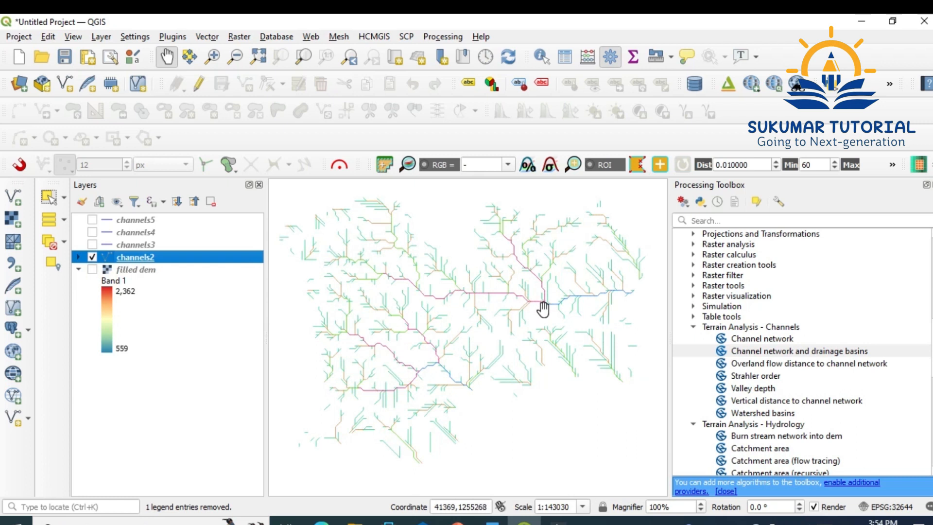
mouse_move(493, 285)
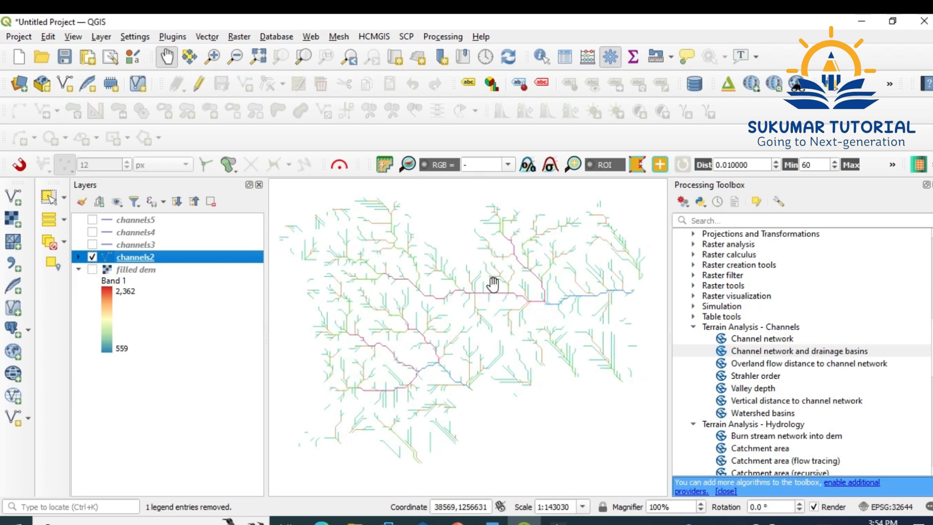
mouse_move(564, 312)
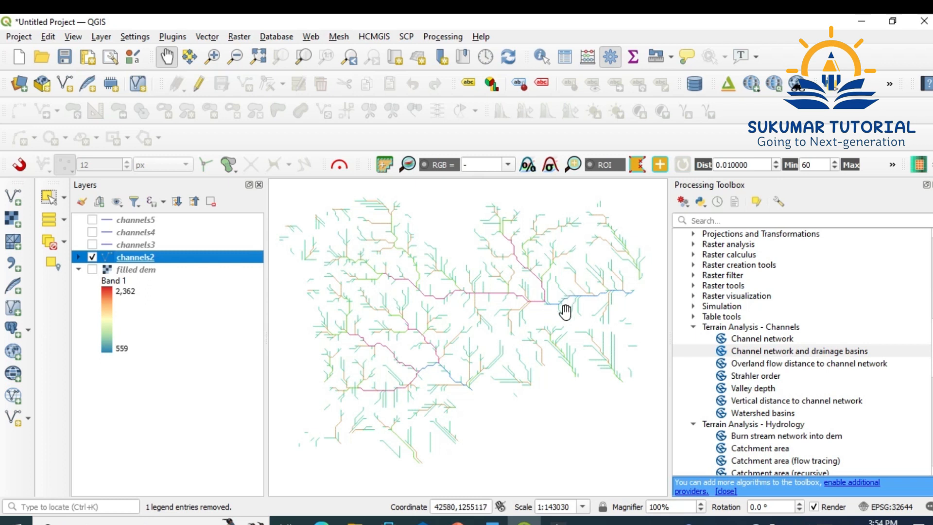